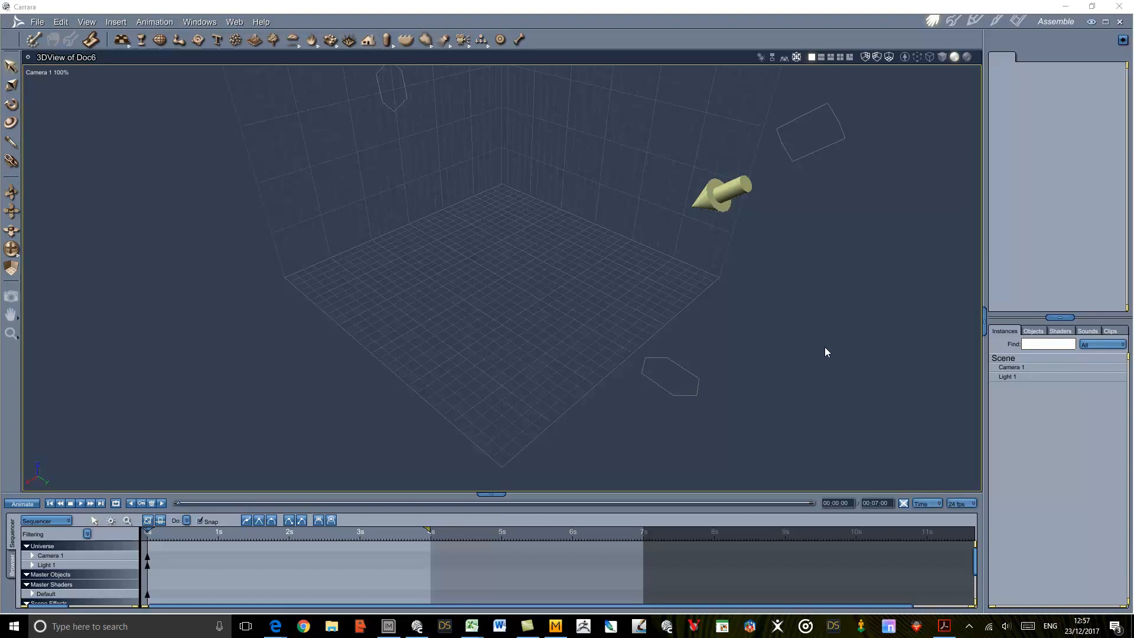
{"action": "mouse_move", "coordinate": [144, 34]}
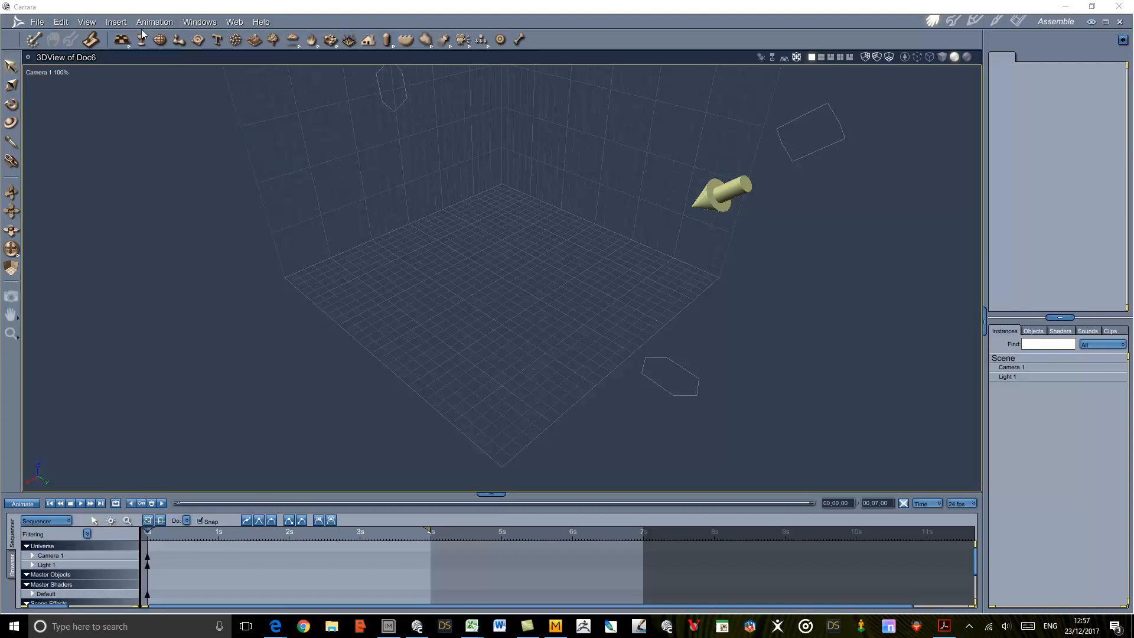
Open the Insert menu to list the objects that can be added
{"action": "left_click", "coordinate": [116, 22]}
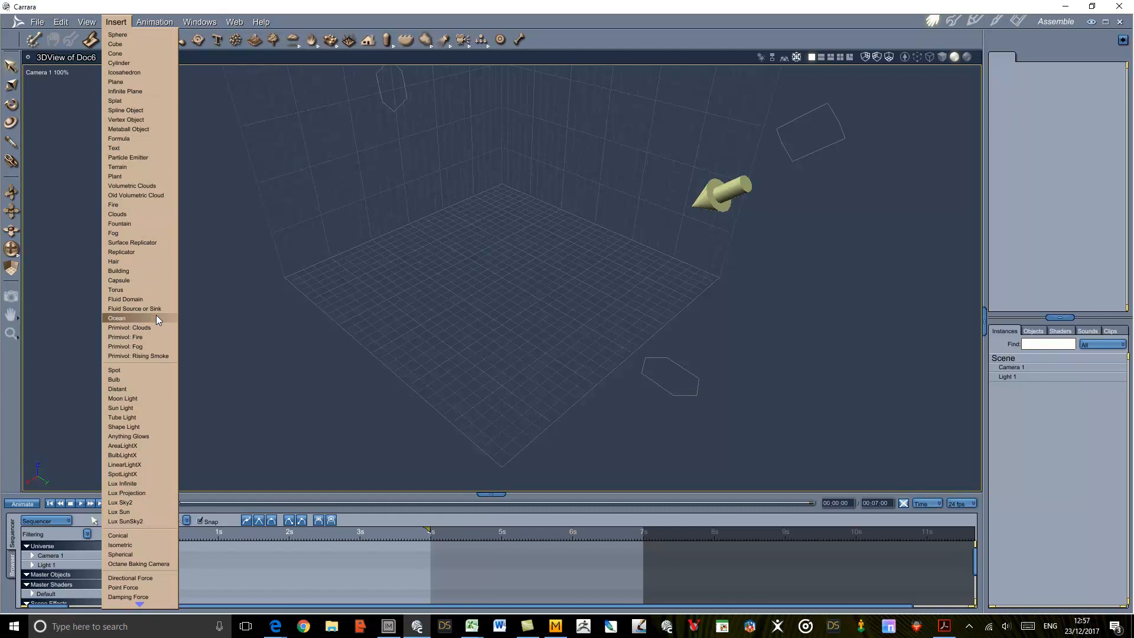
{"action": "mouse_move", "coordinate": [125, 299]}
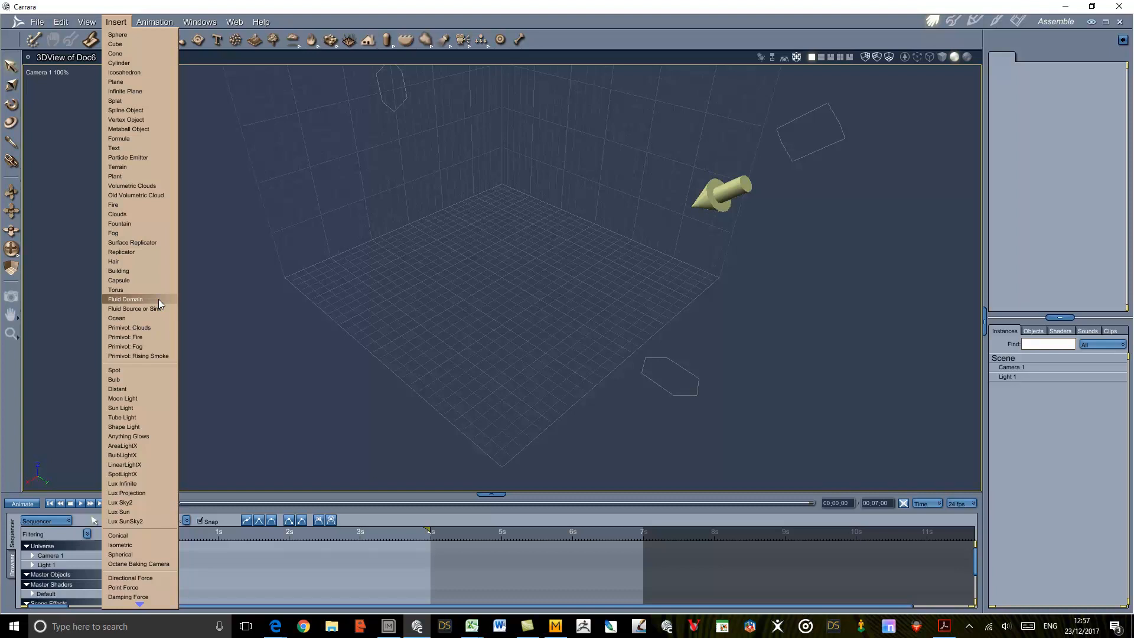
Insert a Fluid Domain and show its Motion tab scaling fields (200%, 200%, 100%)
{"action": "left_click", "coordinate": [125, 298]}
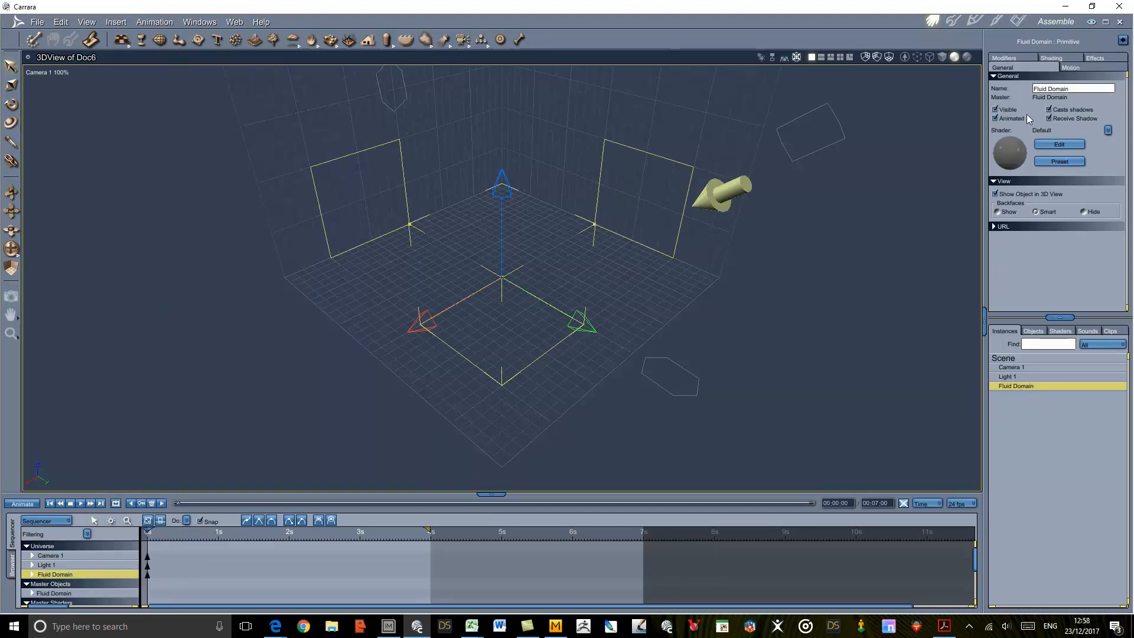
{"action": "left_click", "coordinate": [1070, 67]}
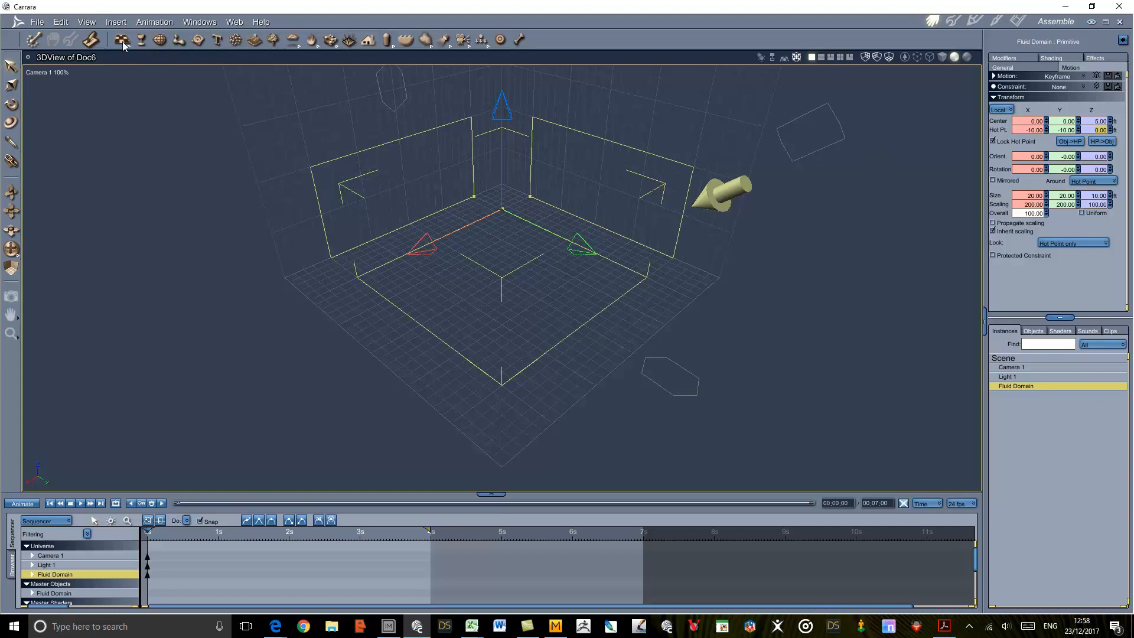
Open the primitives toolbar's list of basic shapes, starting with Sphere
{"action": "left_click", "coordinate": [122, 40]}
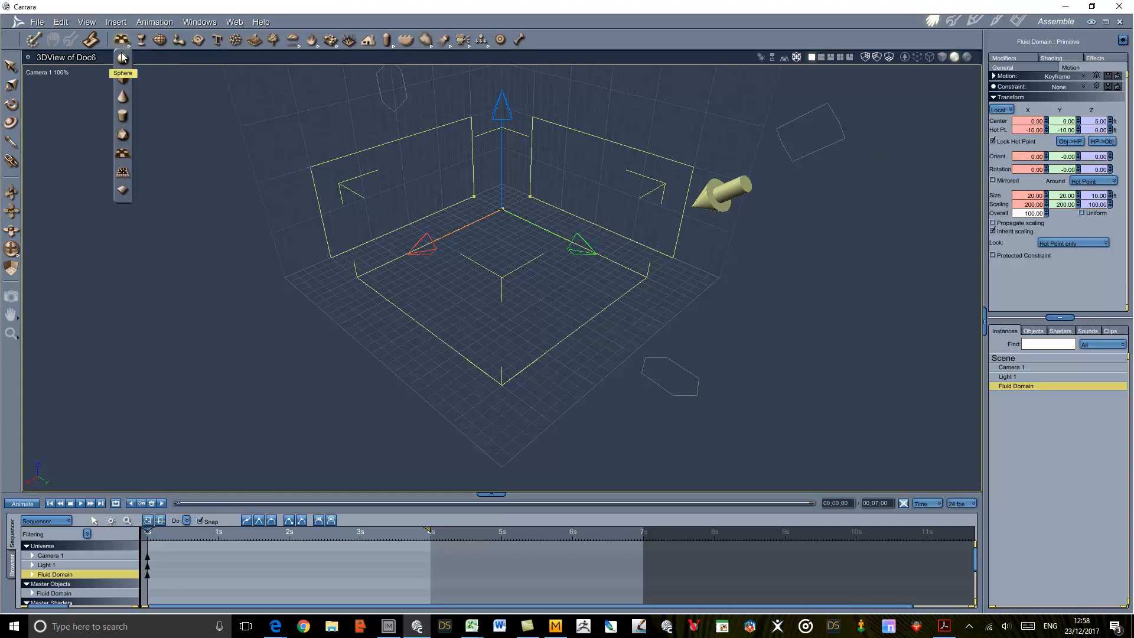
{"action": "mouse_move", "coordinate": [328, 193]}
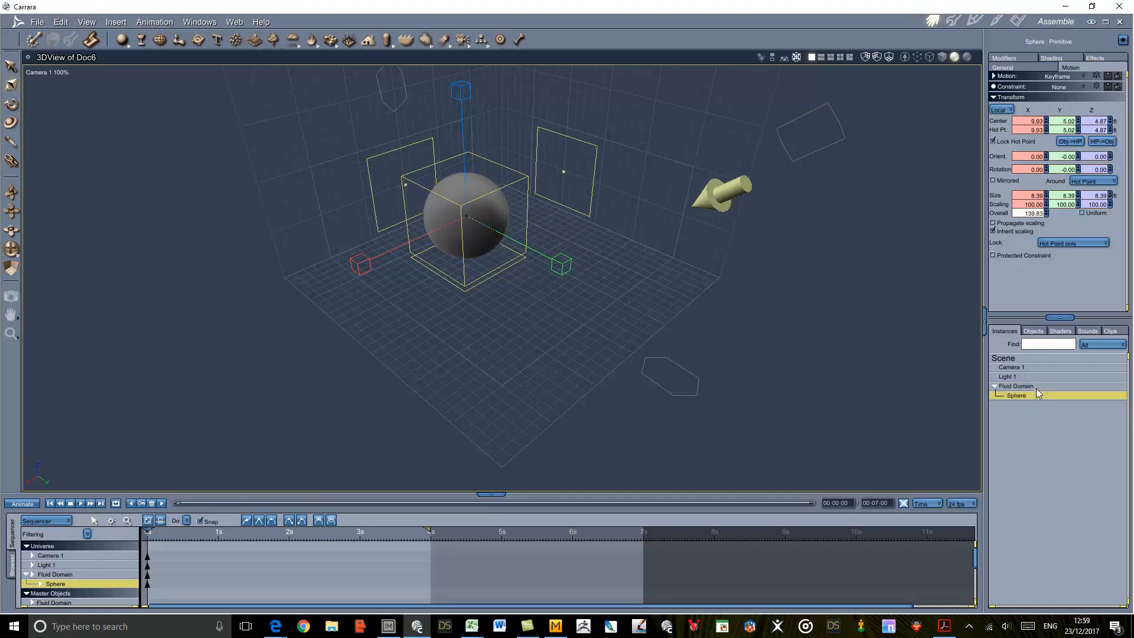
{"action": "mouse_move", "coordinate": [1052, 437]}
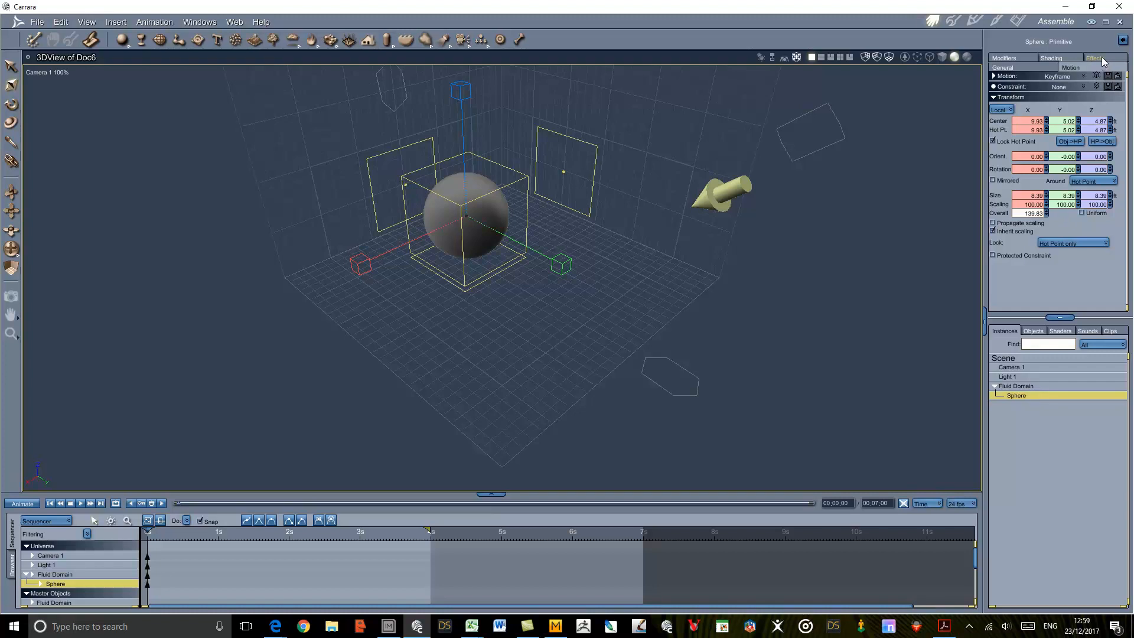
Tick 'This is a fluid mass' in the sphere's Effects properties
{"action": "left_click", "coordinate": [1094, 67]}
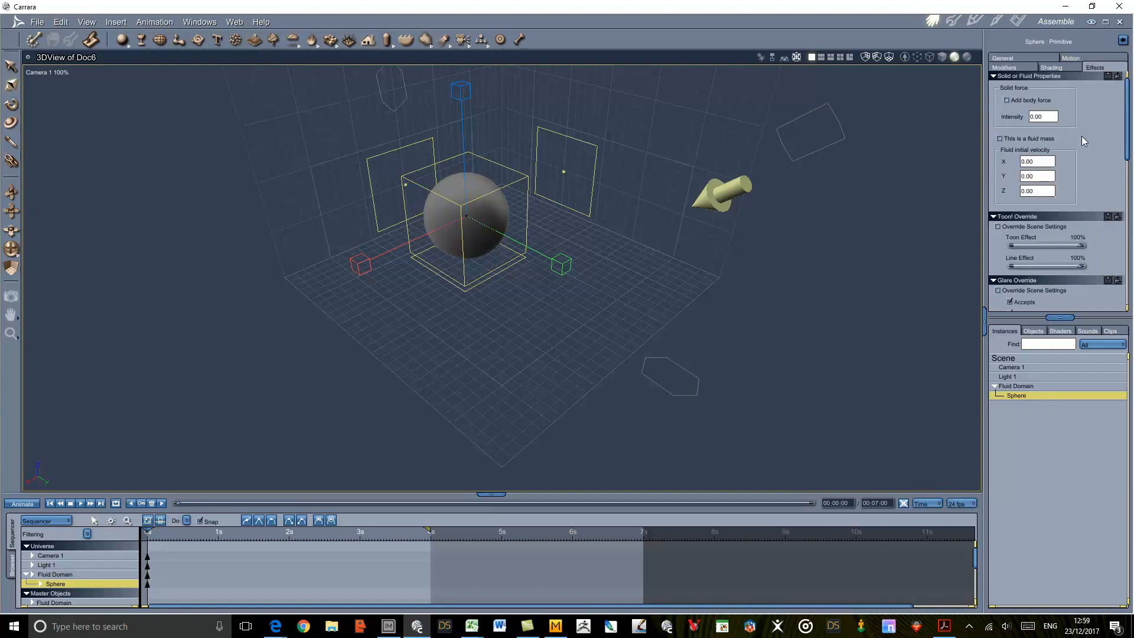
{"action": "mouse_move", "coordinate": [1075, 94]}
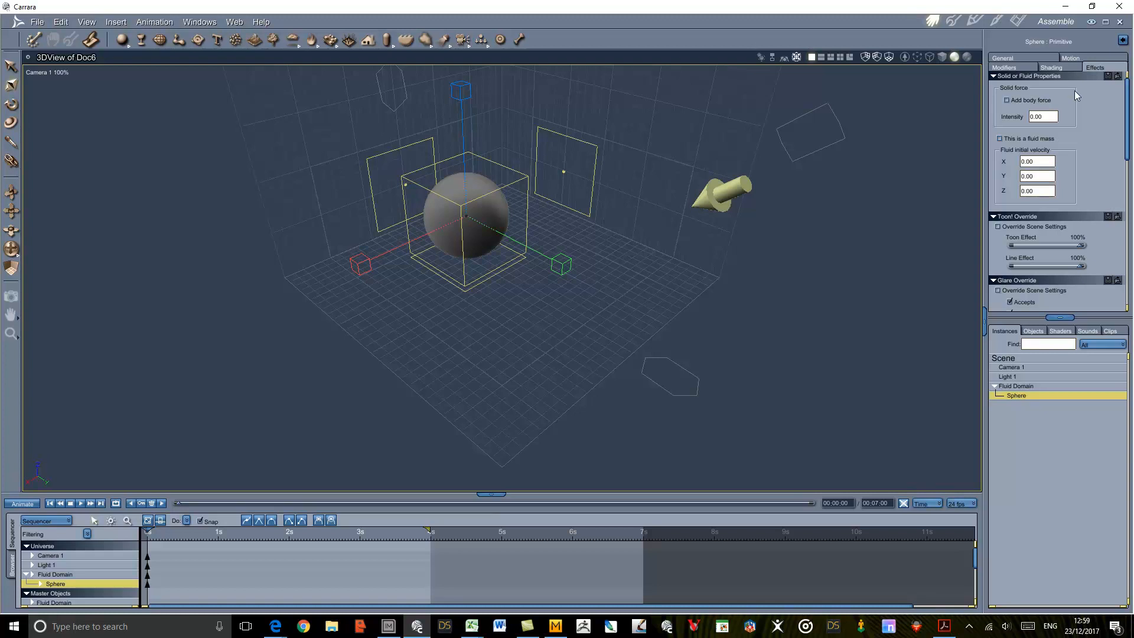
{"action": "mouse_move", "coordinate": [1028, 143]}
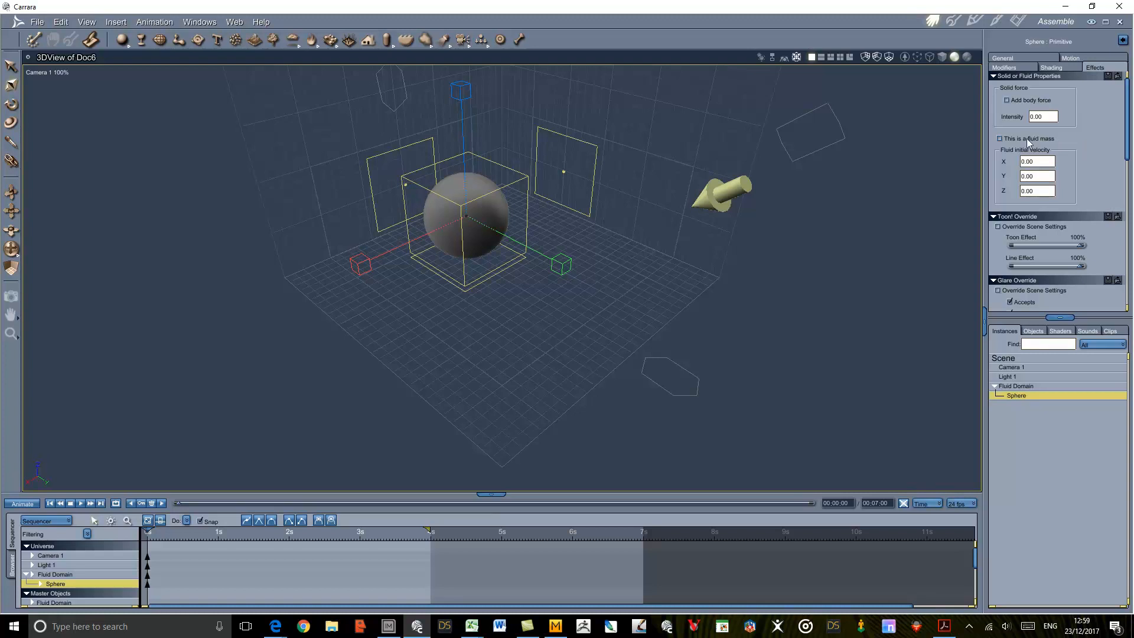
{"action": "left_click", "coordinate": [999, 138]}
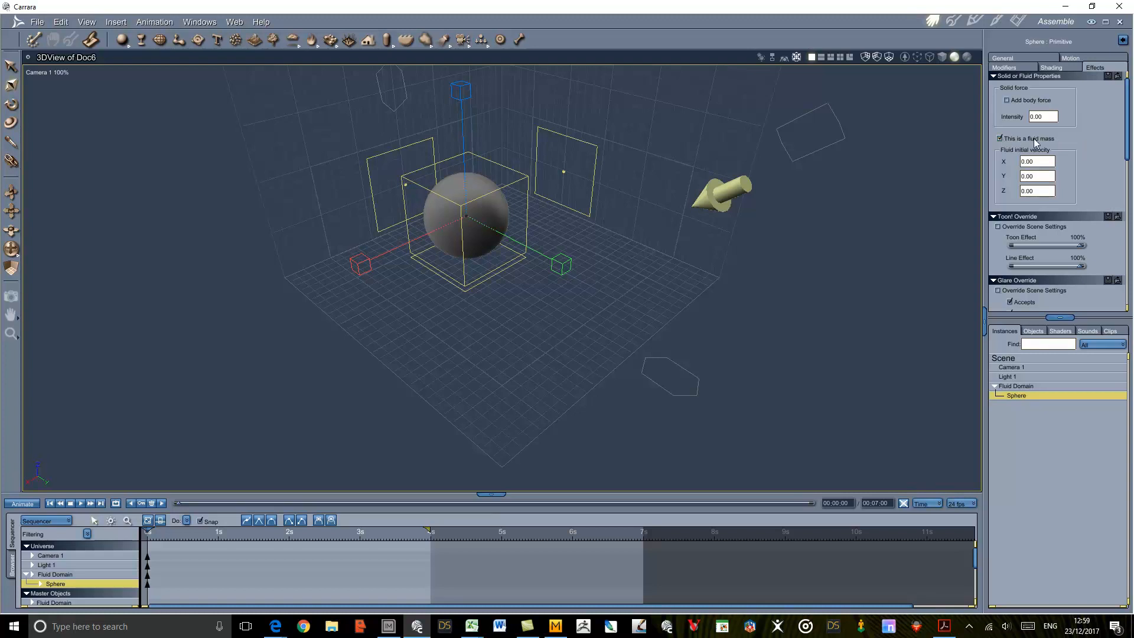
{"action": "mouse_move", "coordinate": [1021, 156]}
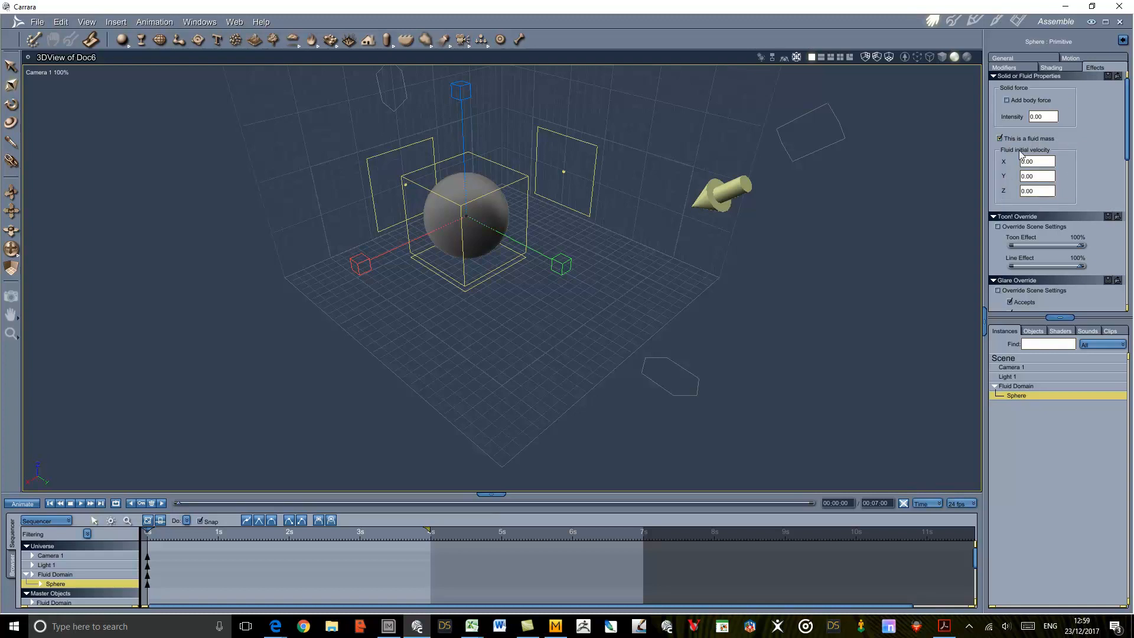
{"action": "mouse_move", "coordinate": [1072, 145]}
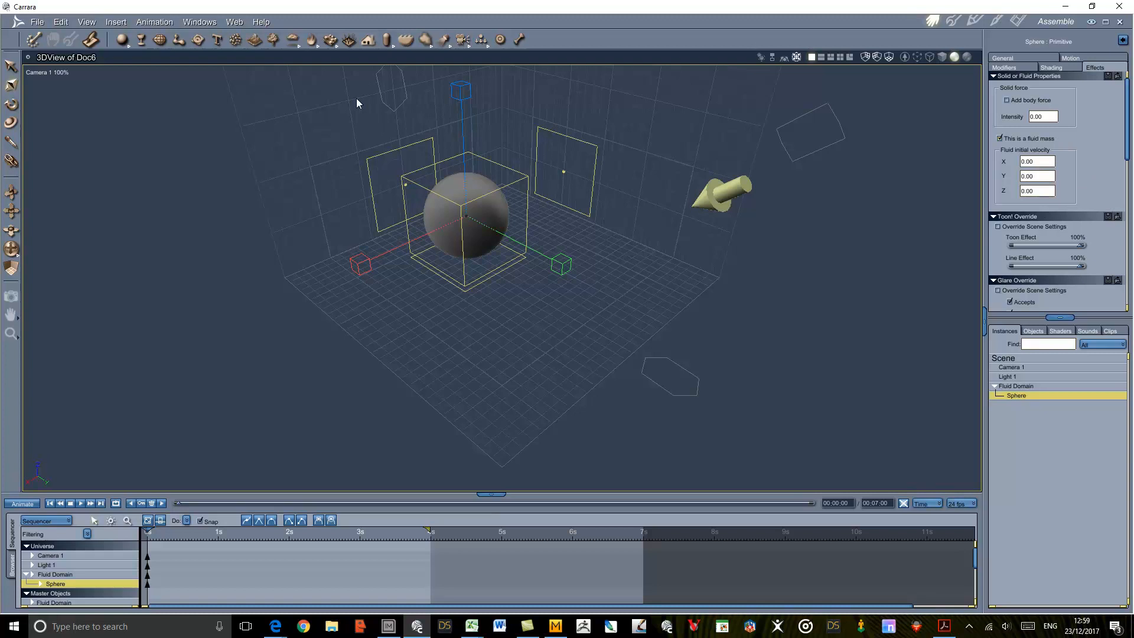
Insert a Cube primitive and nest it under Fluid Domain in the Instances list
{"action": "left_click", "coordinate": [123, 40]}
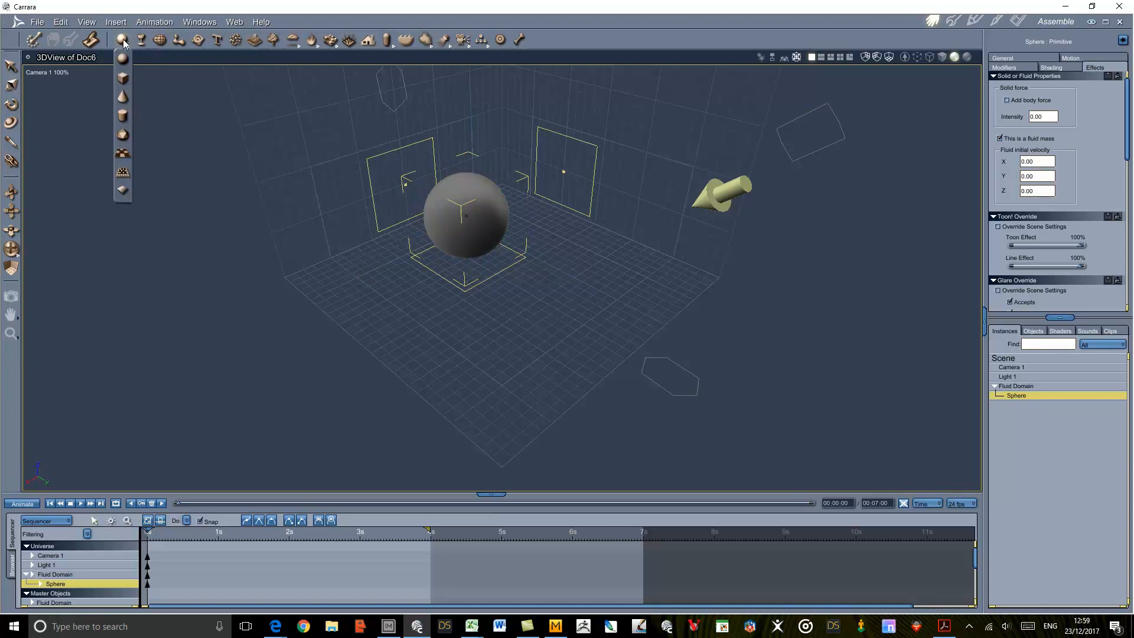
{"action": "left_click", "coordinate": [122, 42]}
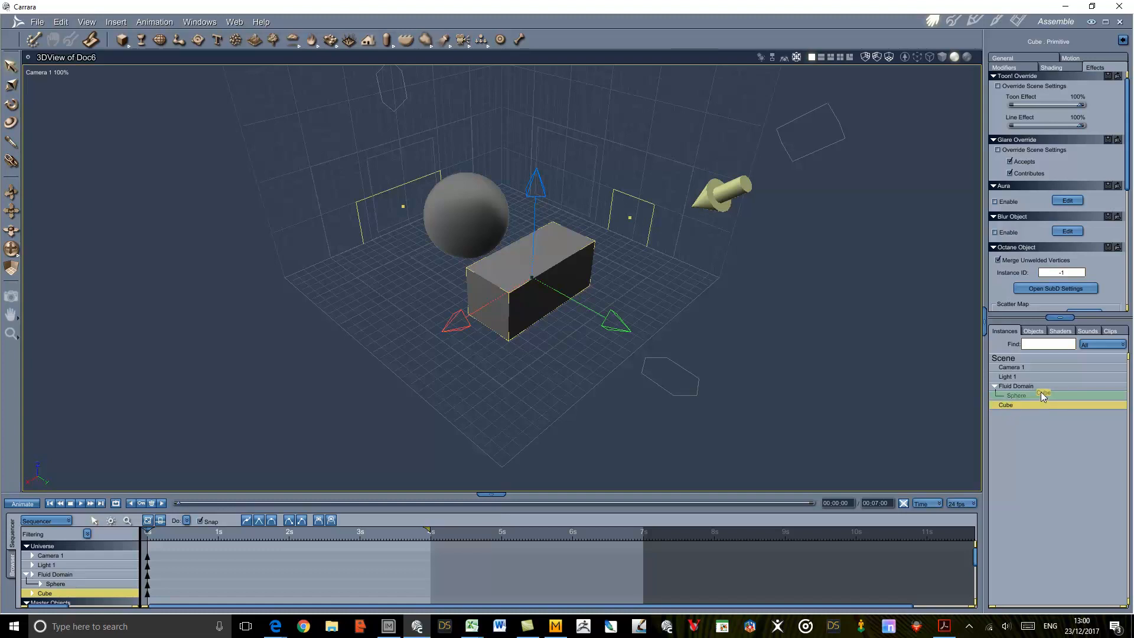
{"action": "left_click", "coordinate": [1012, 405]}
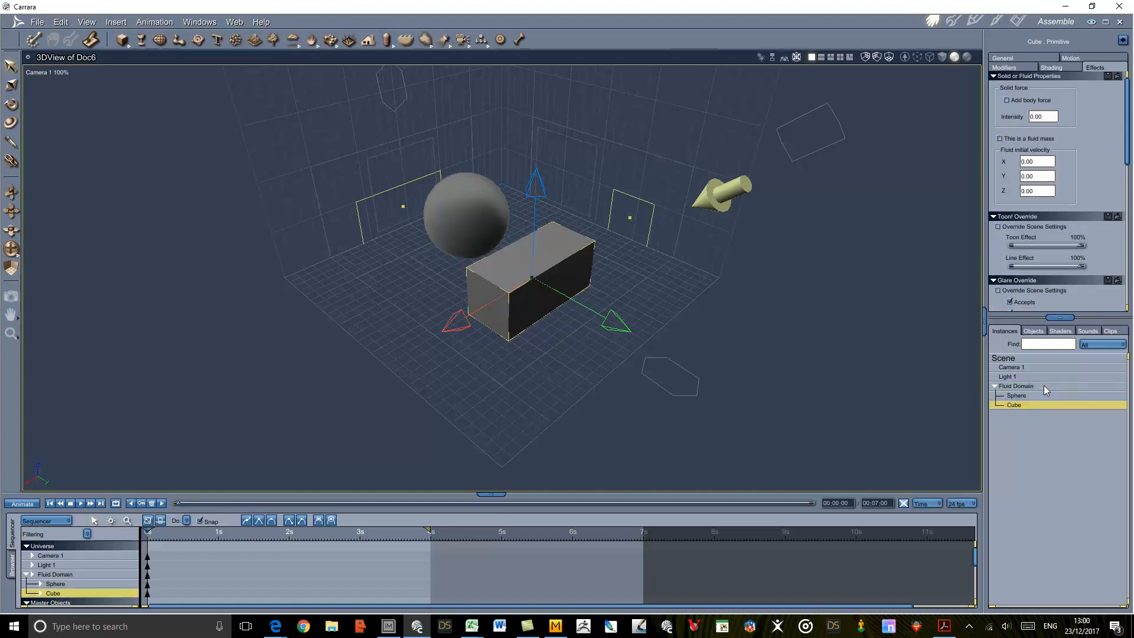
{"action": "mouse_move", "coordinate": [1063, 416]}
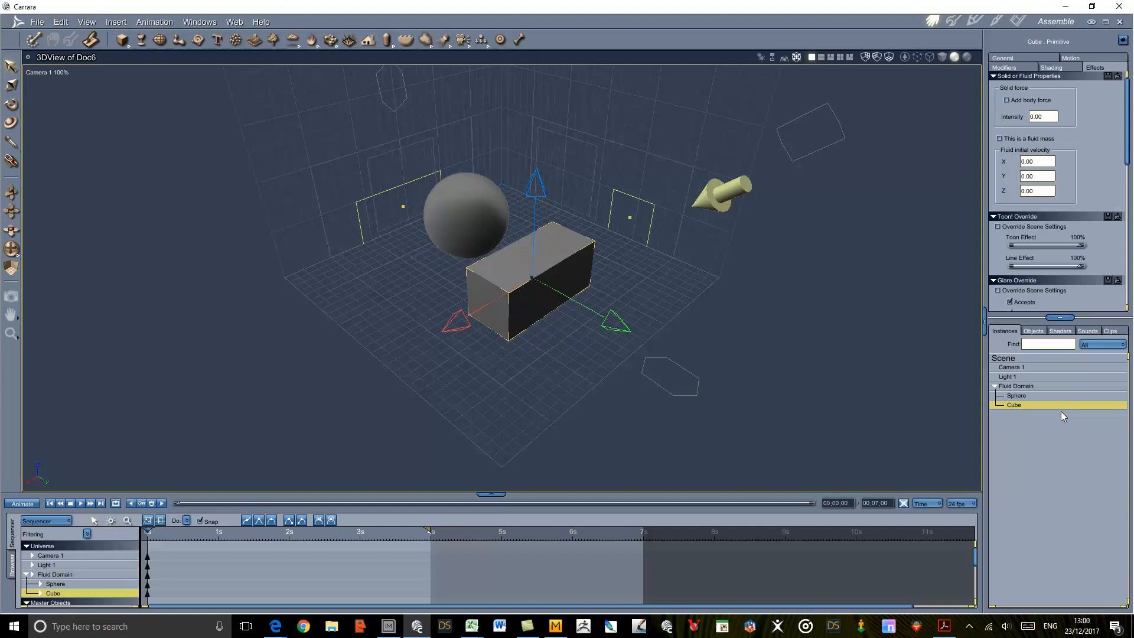
{"action": "mouse_move", "coordinate": [1049, 411]}
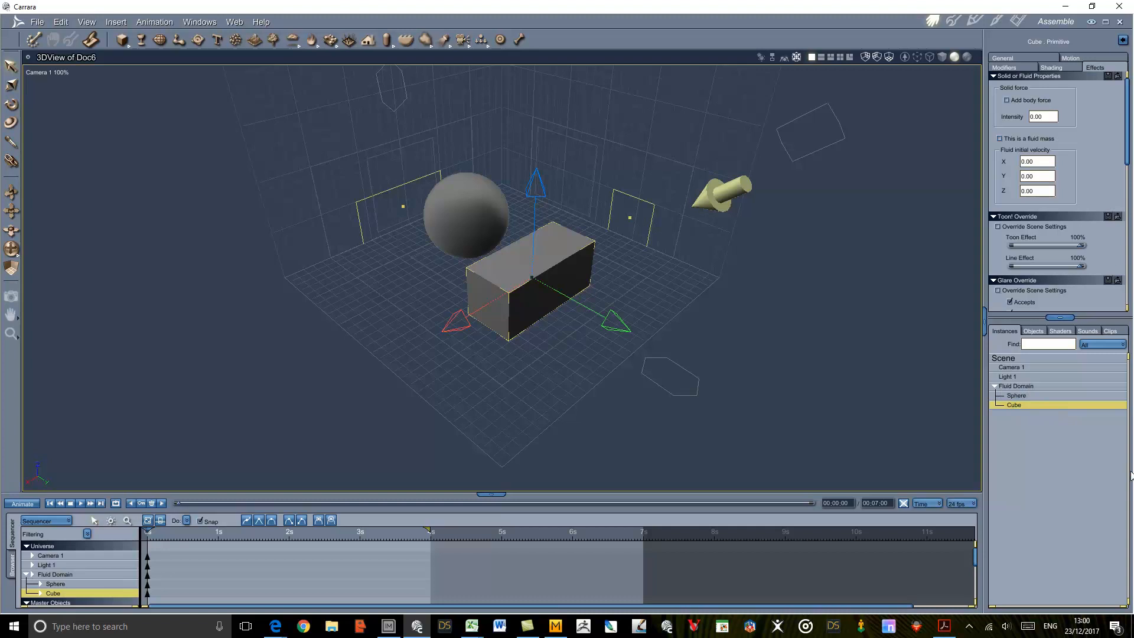
{"action": "mouse_move", "coordinate": [1037, 410]}
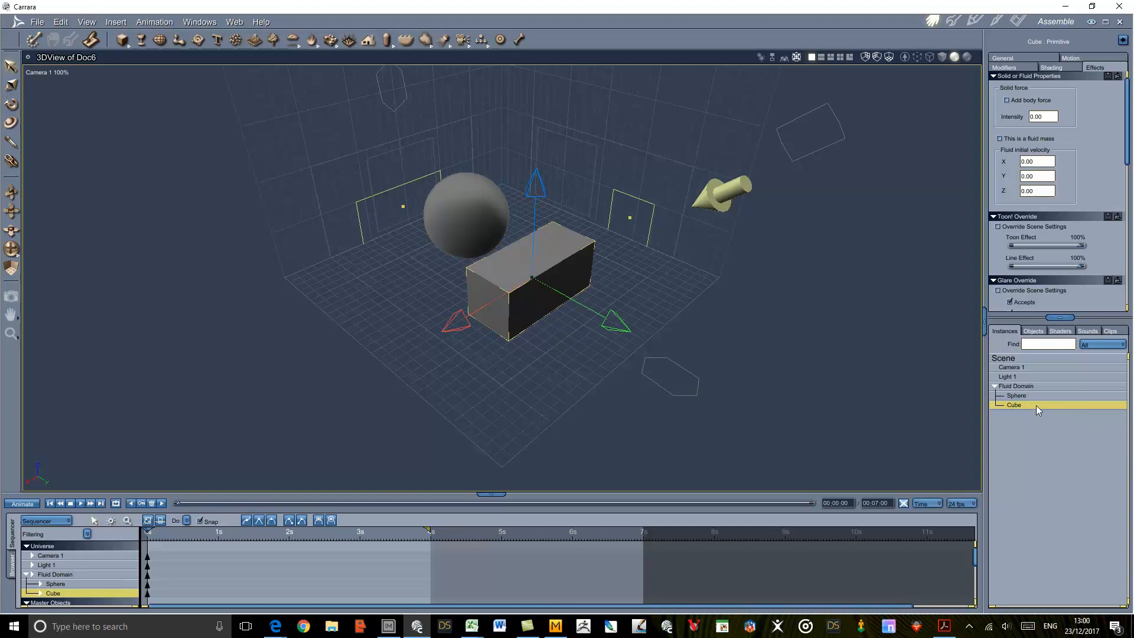
Select Fluid Domain to bring up its simulation properties
{"action": "left_click", "coordinate": [1015, 386]}
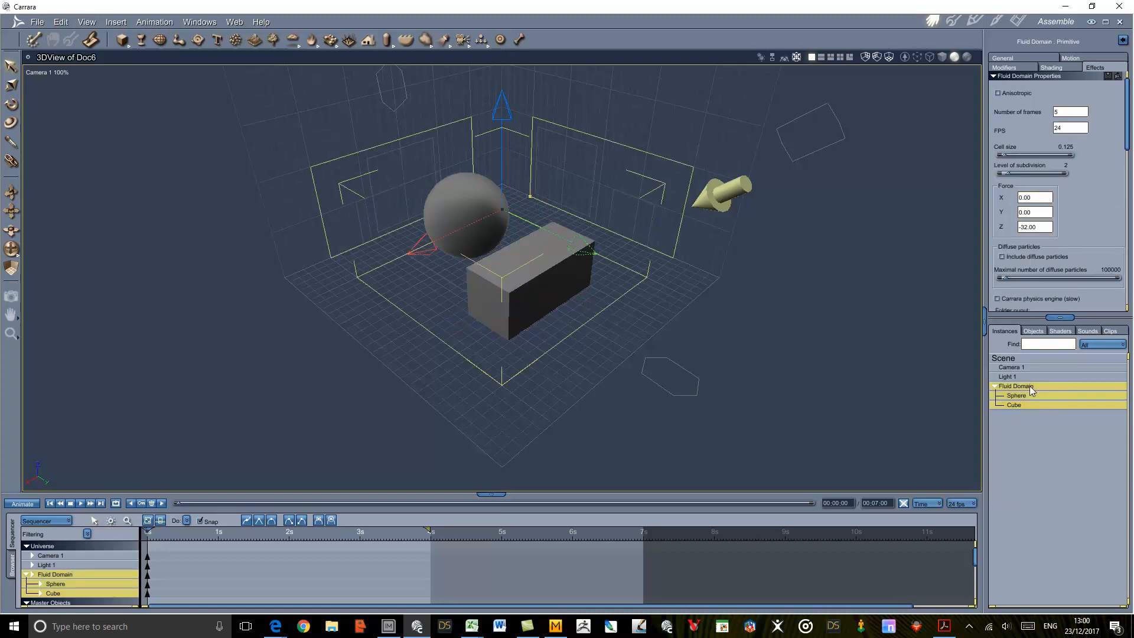
{"action": "mouse_move", "coordinate": [1098, 195]}
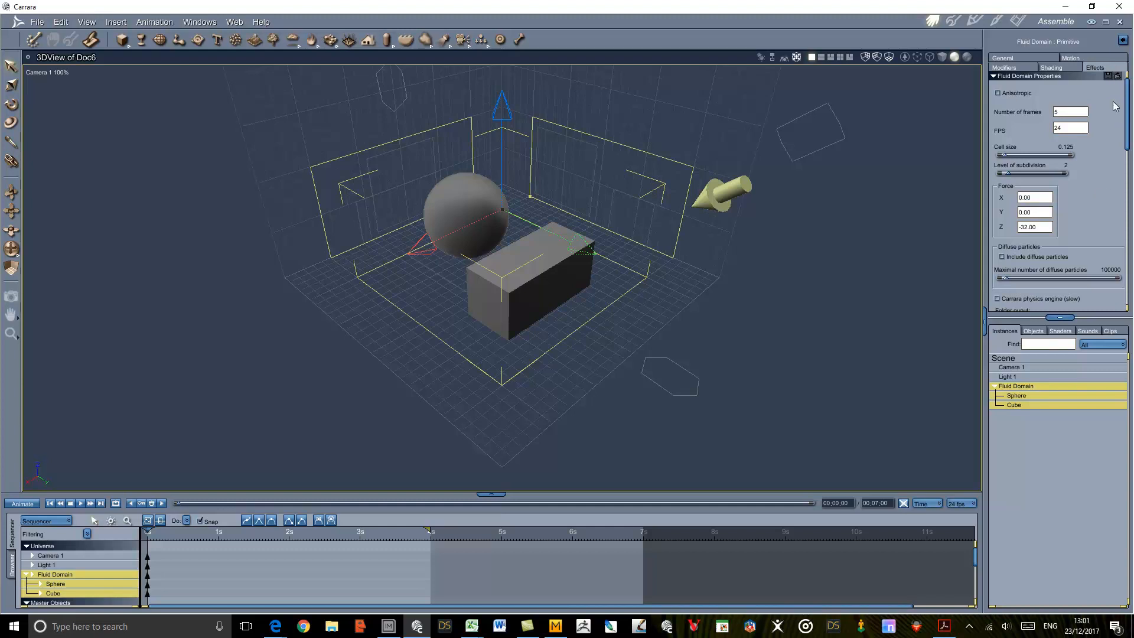
{"action": "mouse_move", "coordinate": [1103, 109]}
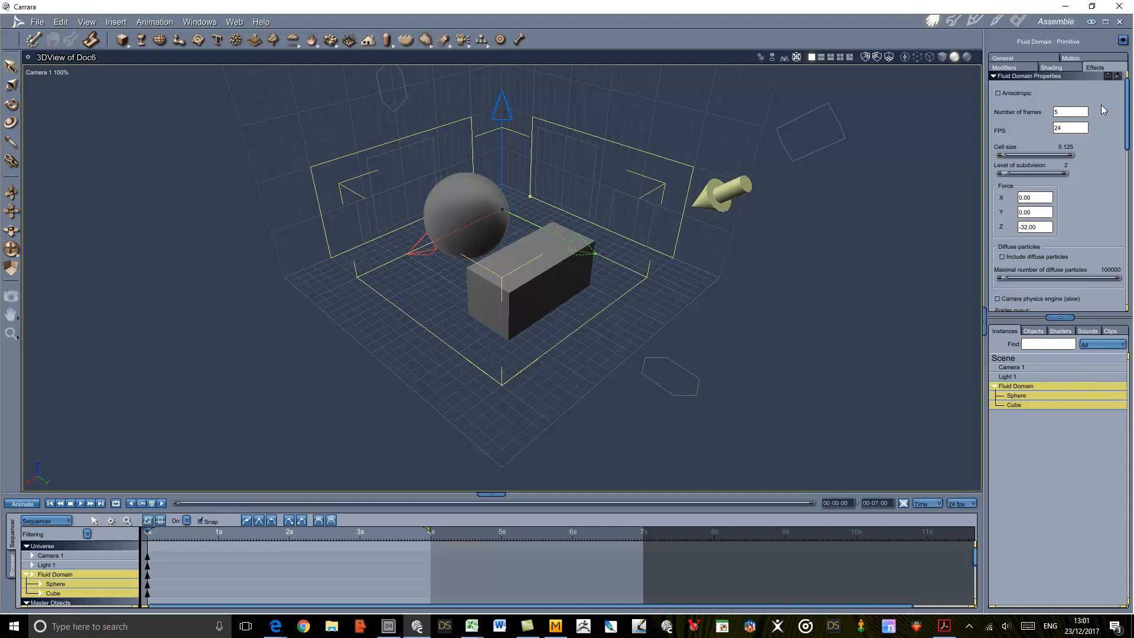
{"action": "mouse_move", "coordinate": [1066, 142]}
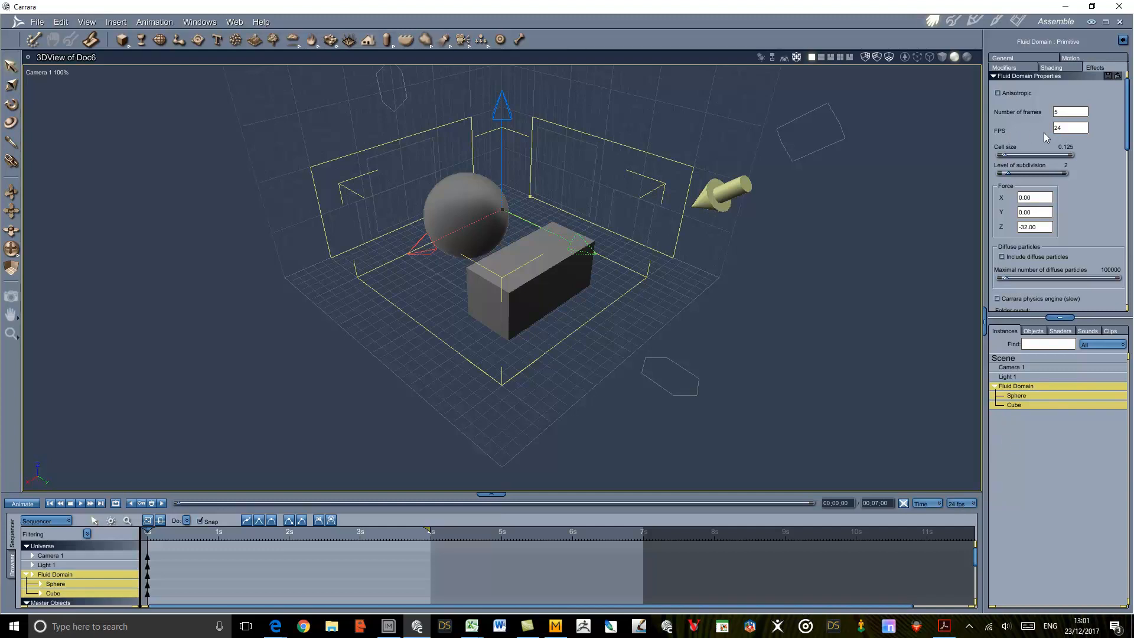
{"action": "mouse_move", "coordinate": [1123, 133]}
{"action": "type", "text": "96"}
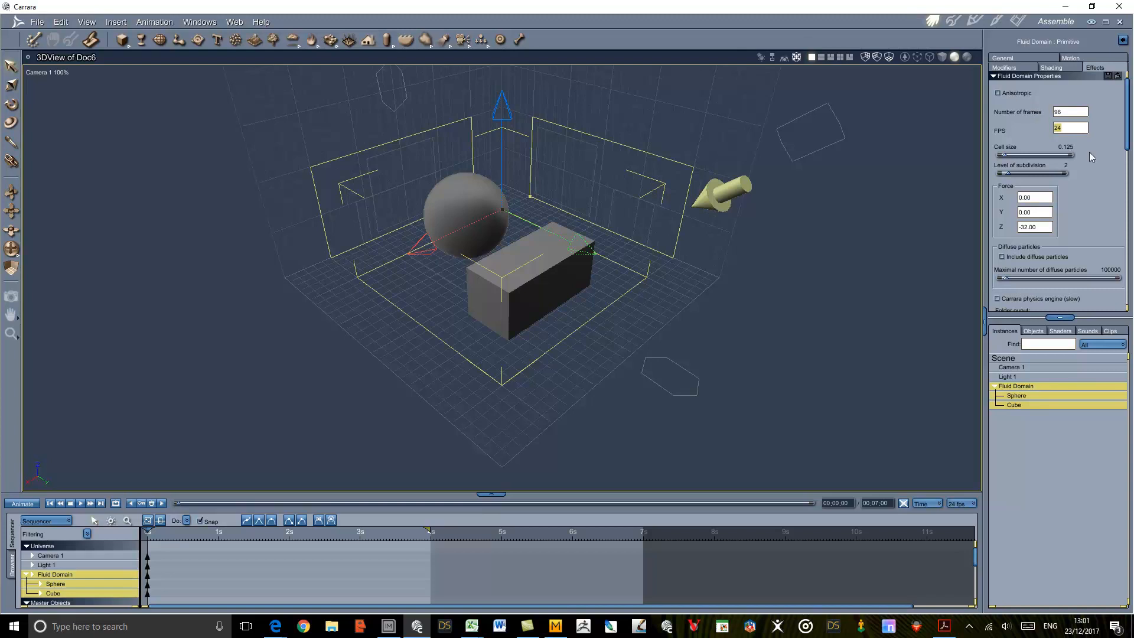
{"action": "mouse_move", "coordinate": [1086, 150]}
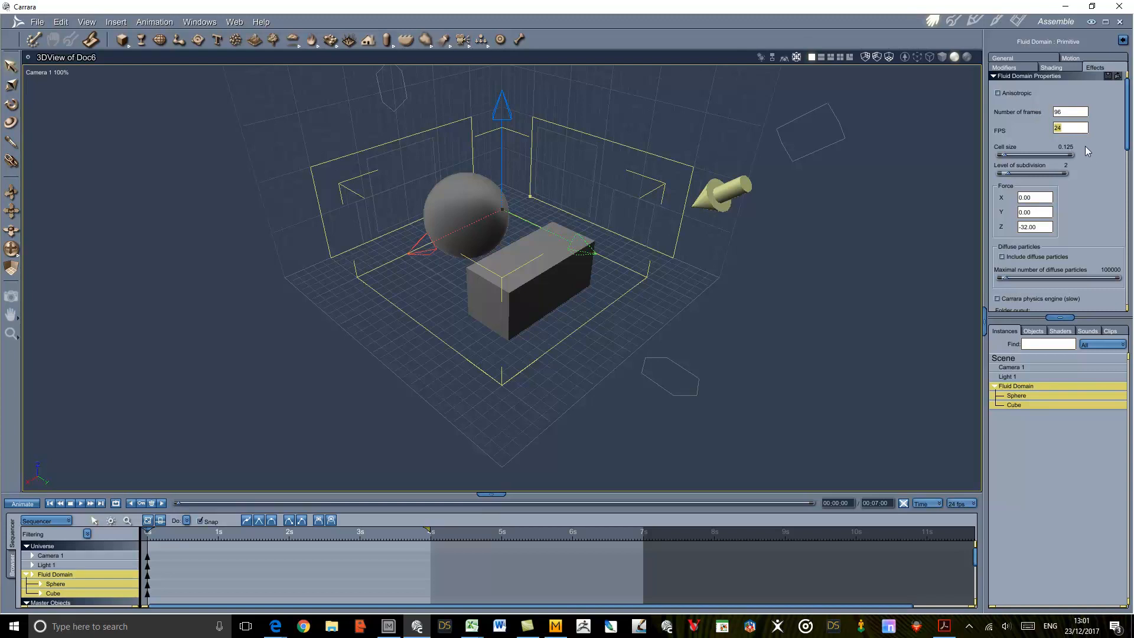
{"action": "mouse_move", "coordinate": [1082, 149]}
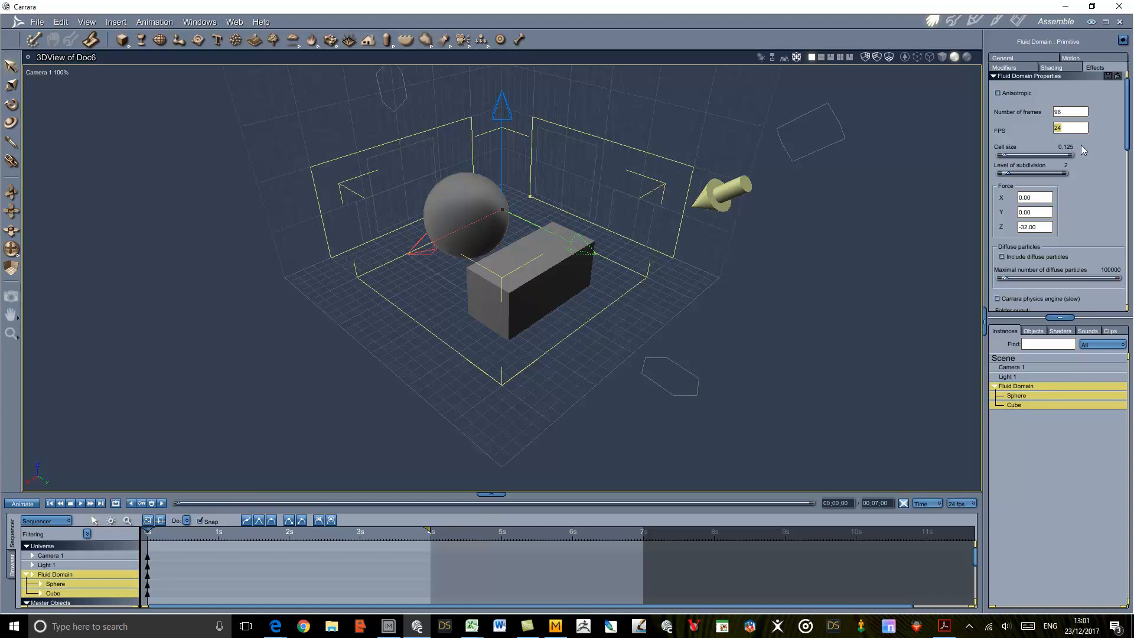
{"action": "mouse_move", "coordinate": [1046, 164]}
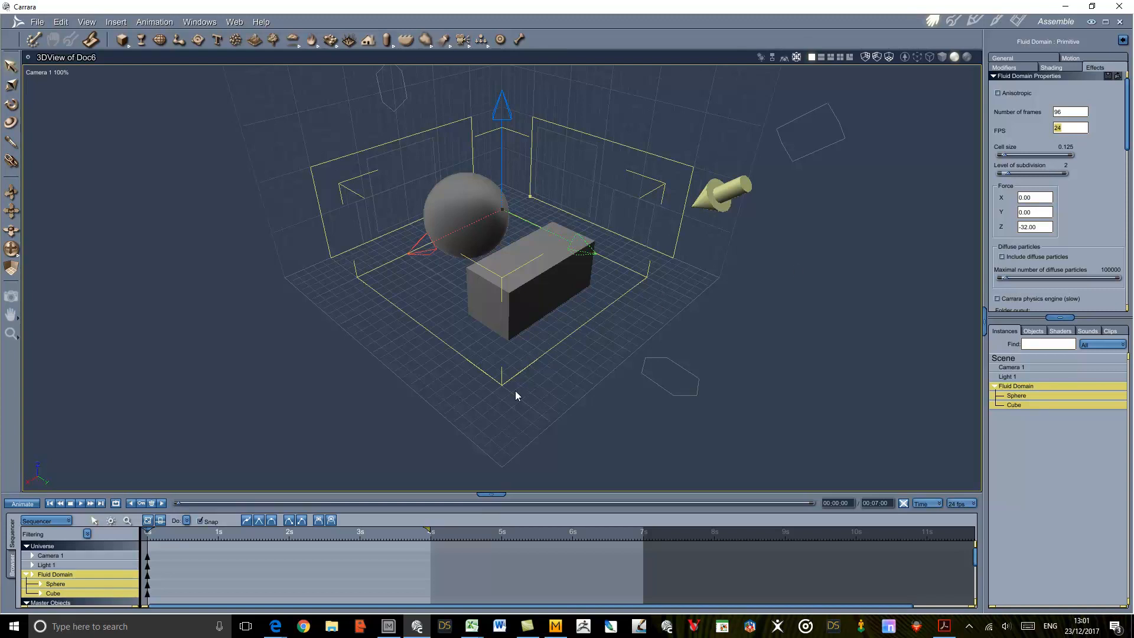
{"action": "mouse_move", "coordinate": [545, 389]}
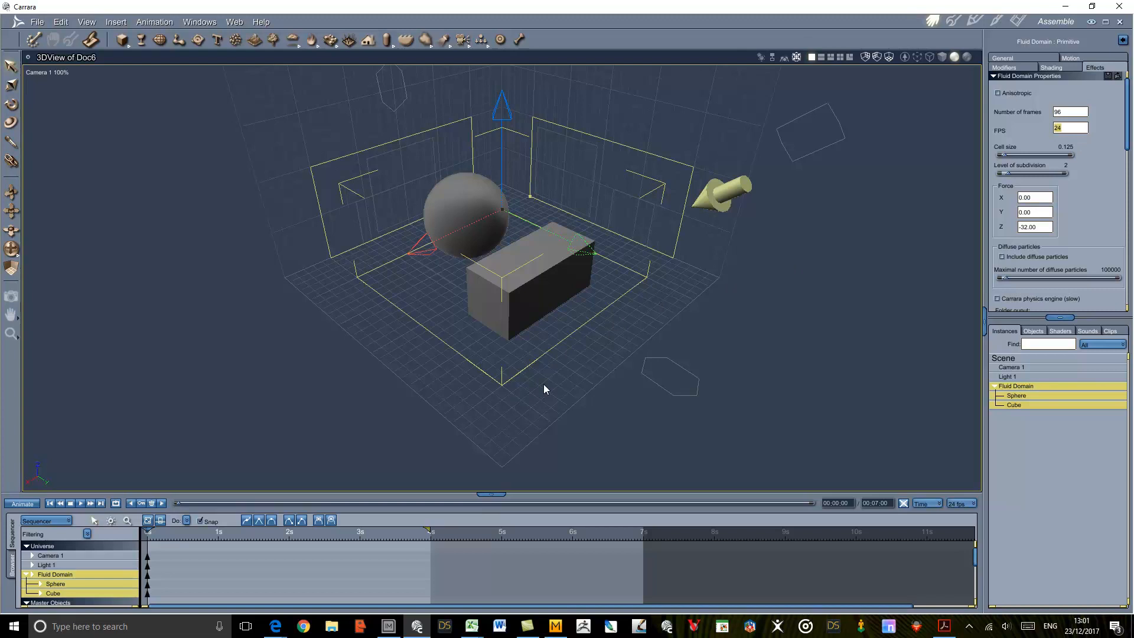
{"action": "mouse_move", "coordinate": [658, 294]}
{"action": "type", "text": "0.500"}
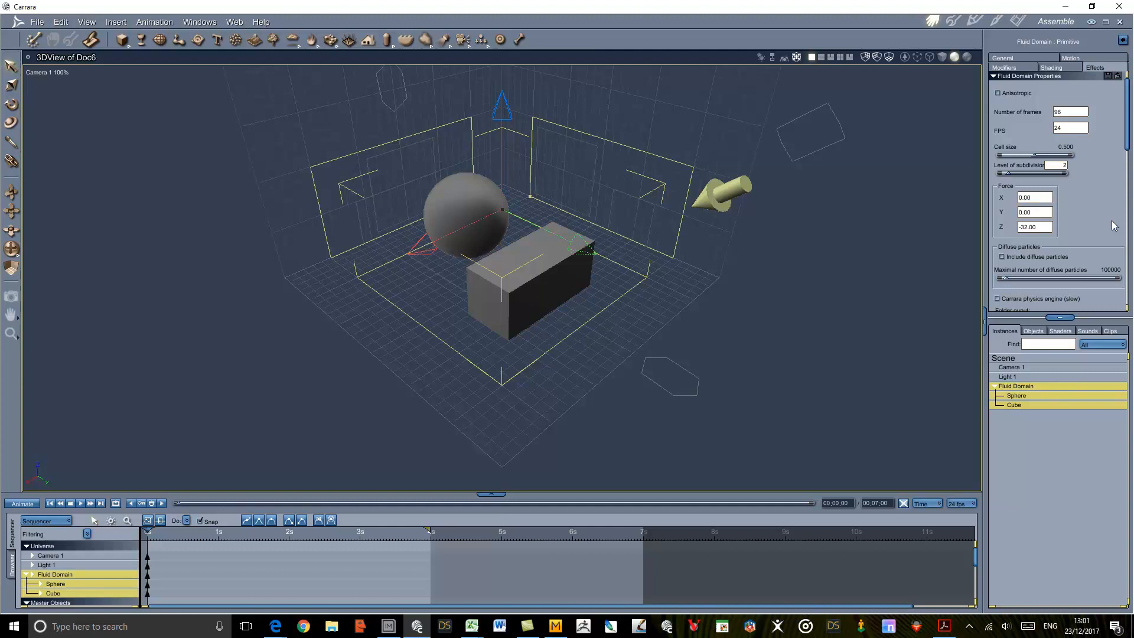
{"action": "mouse_move", "coordinate": [1084, 177]}
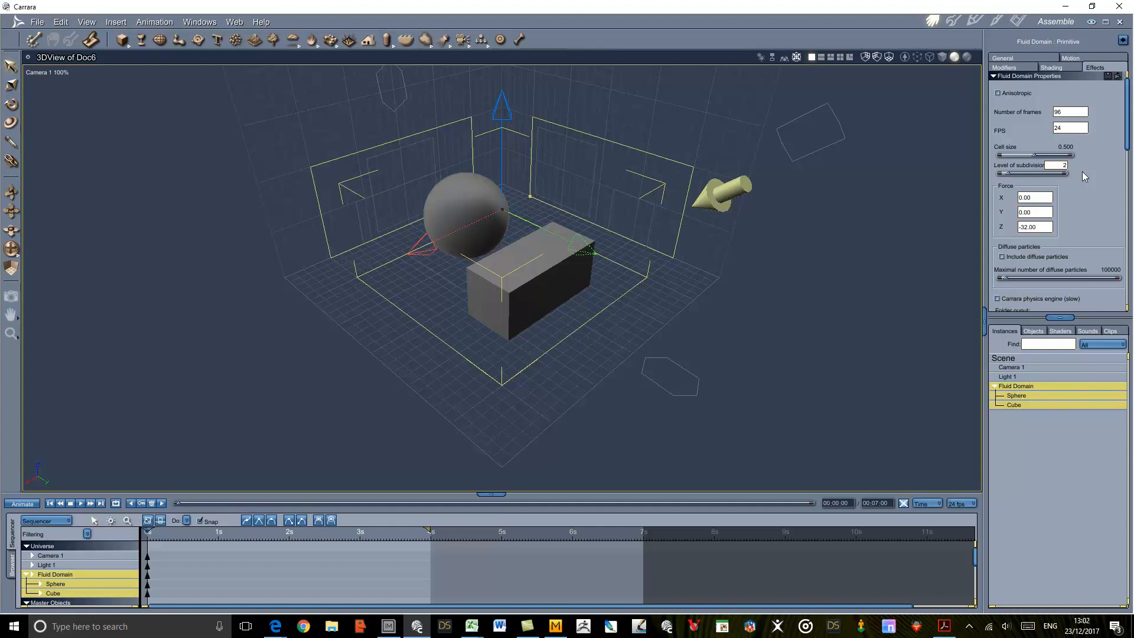
{"action": "mouse_move", "coordinate": [1077, 170]}
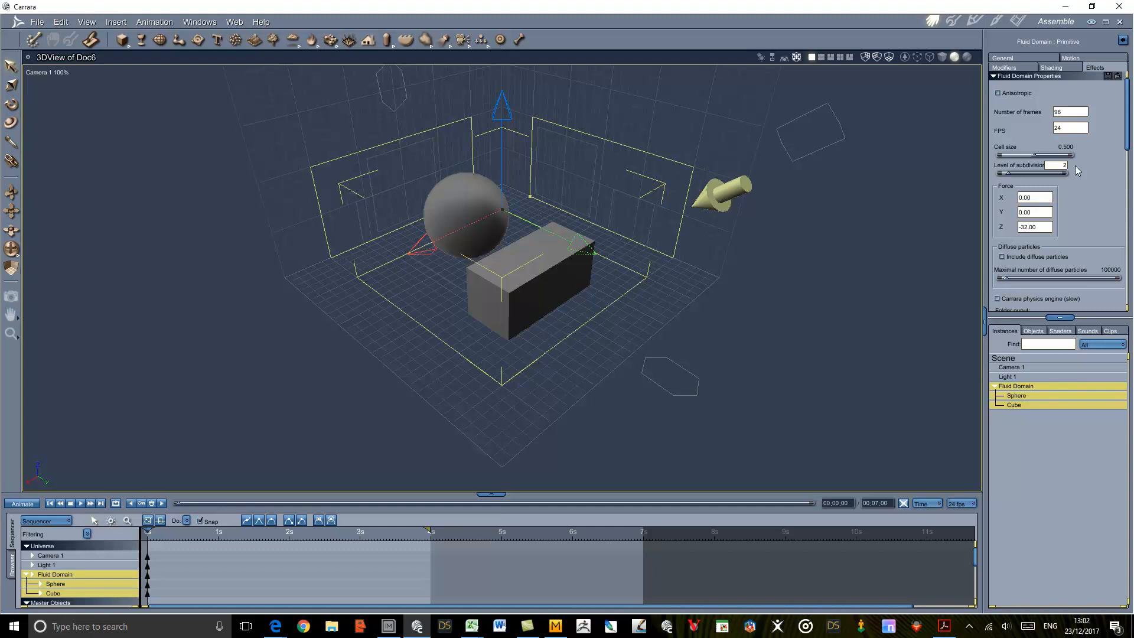
{"action": "mouse_move", "coordinate": [1043, 174]}
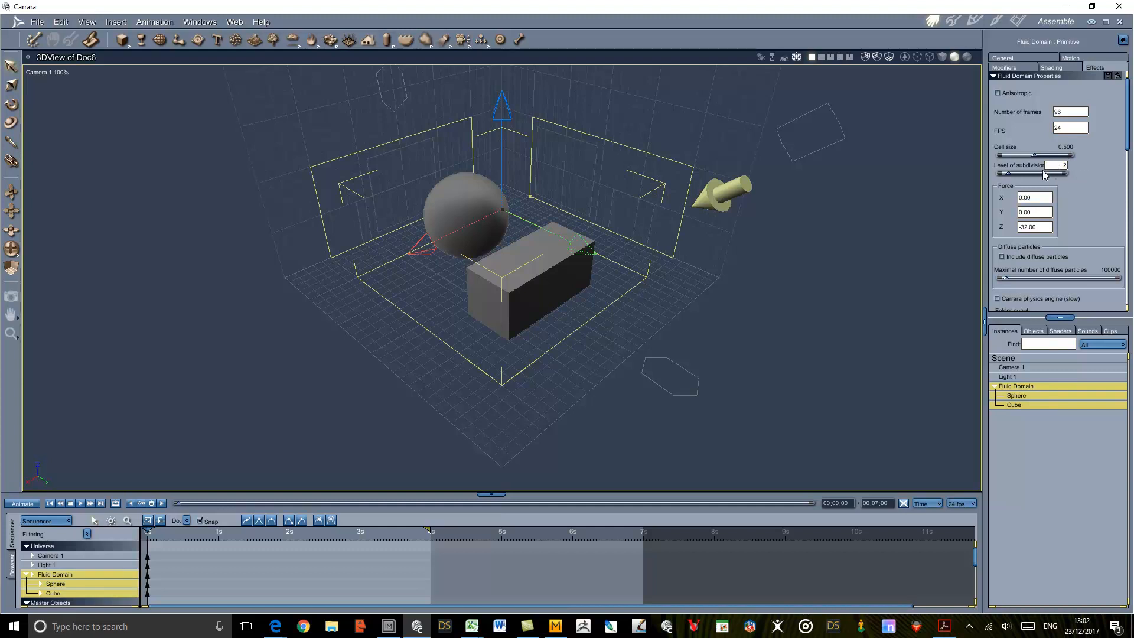
{"action": "mouse_move", "coordinate": [1084, 177]}
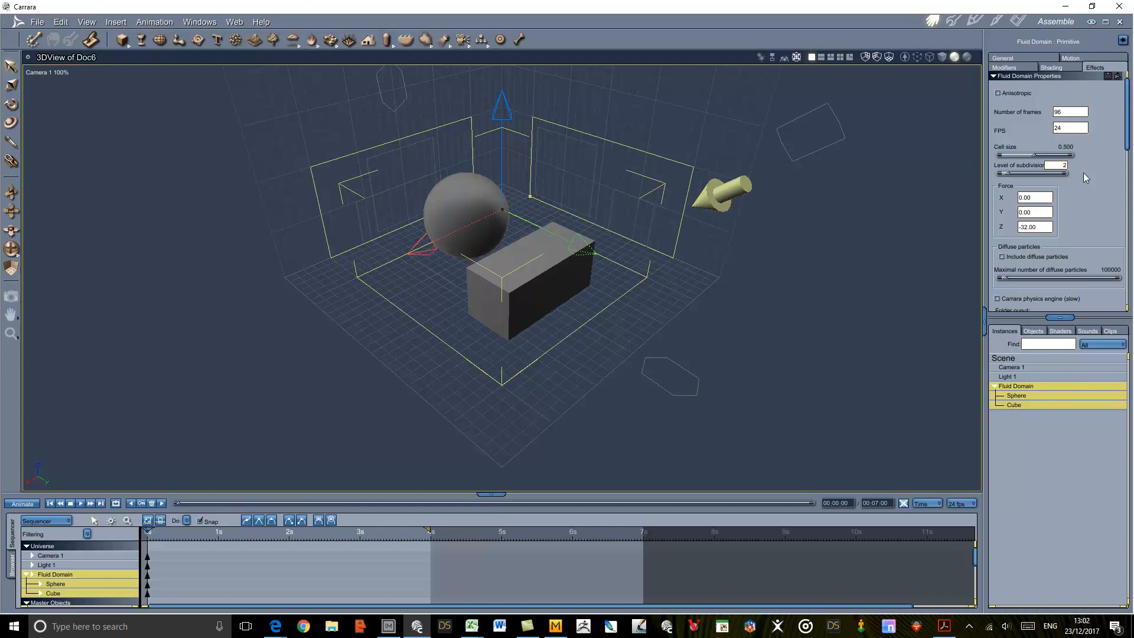
{"action": "mouse_move", "coordinate": [1064, 210]}
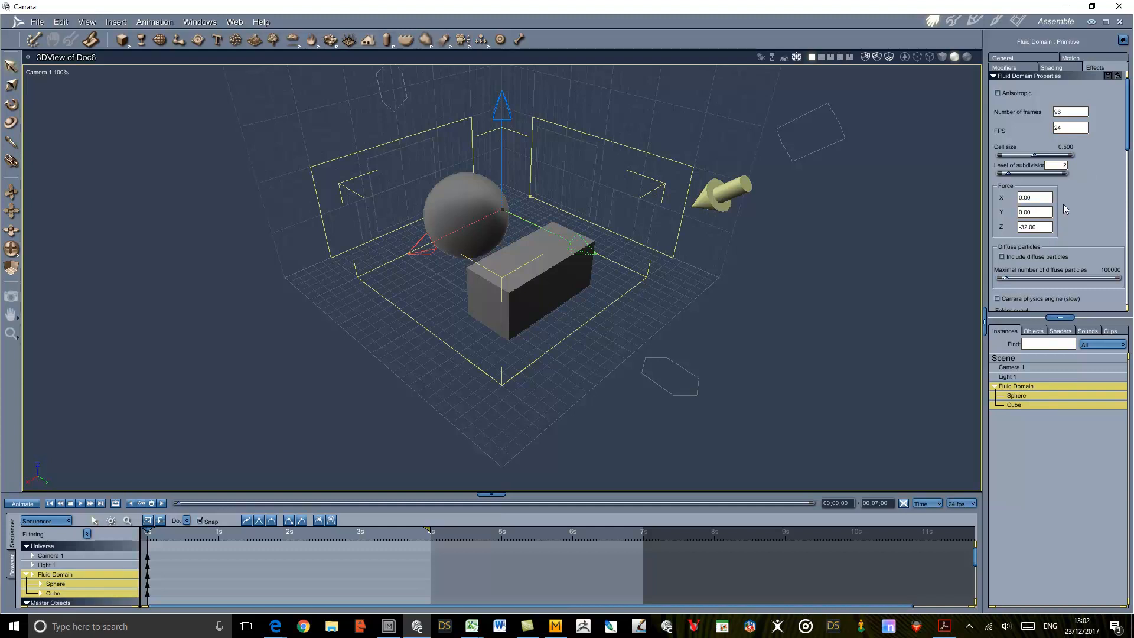
{"action": "mouse_move", "coordinate": [1064, 226]}
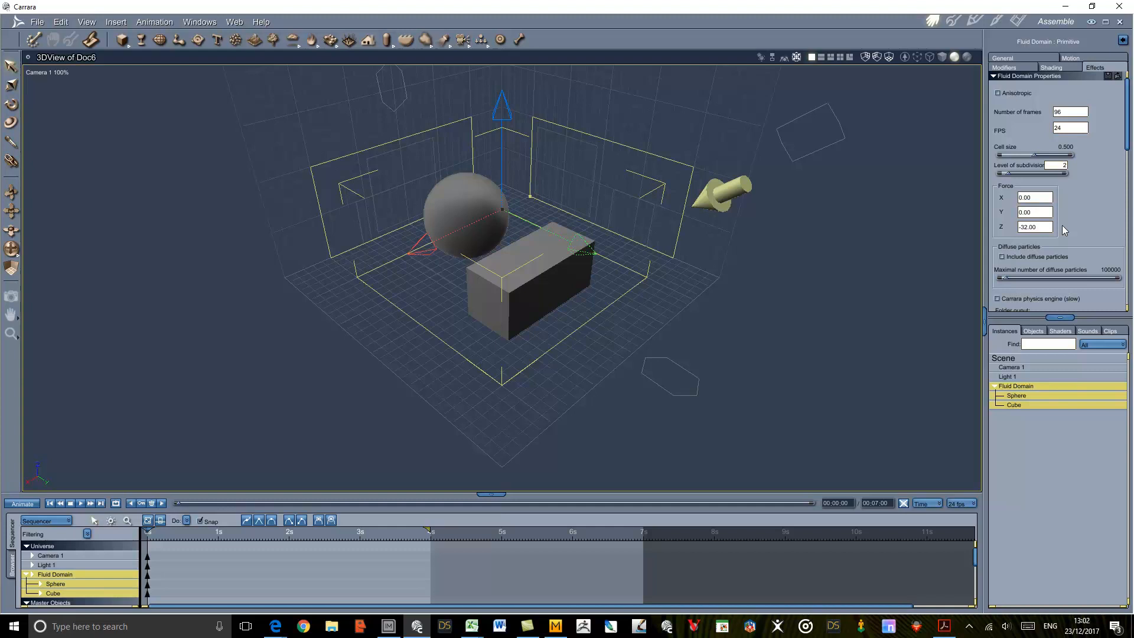
{"action": "mouse_move", "coordinate": [1070, 242]}
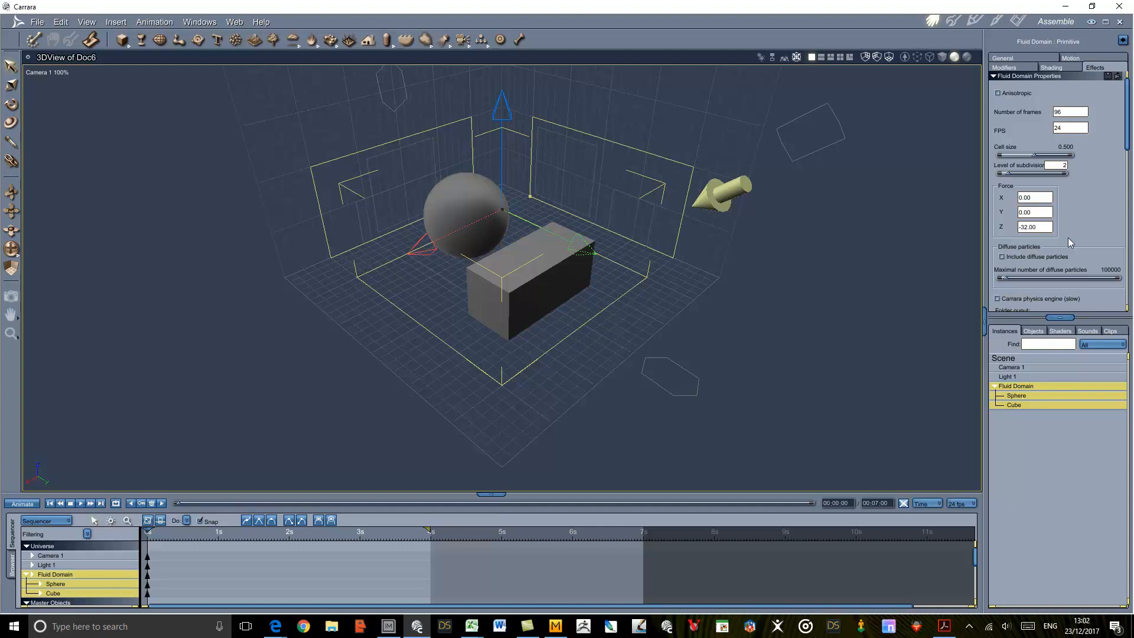
{"action": "mouse_move", "coordinate": [1070, 206]}
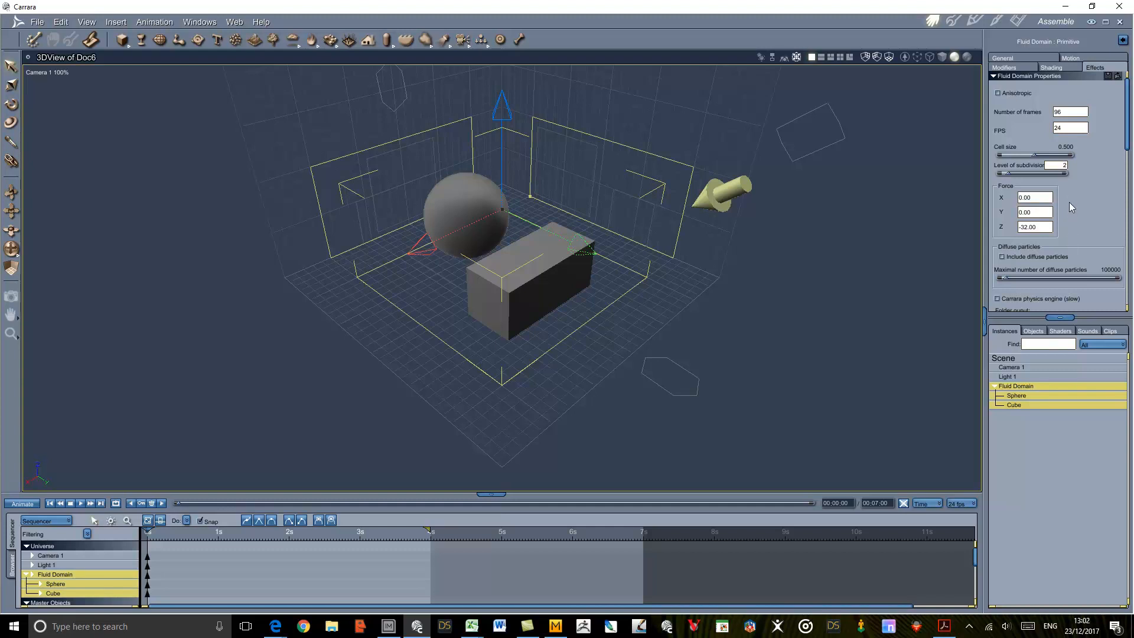
{"action": "mouse_move", "coordinate": [1069, 208]}
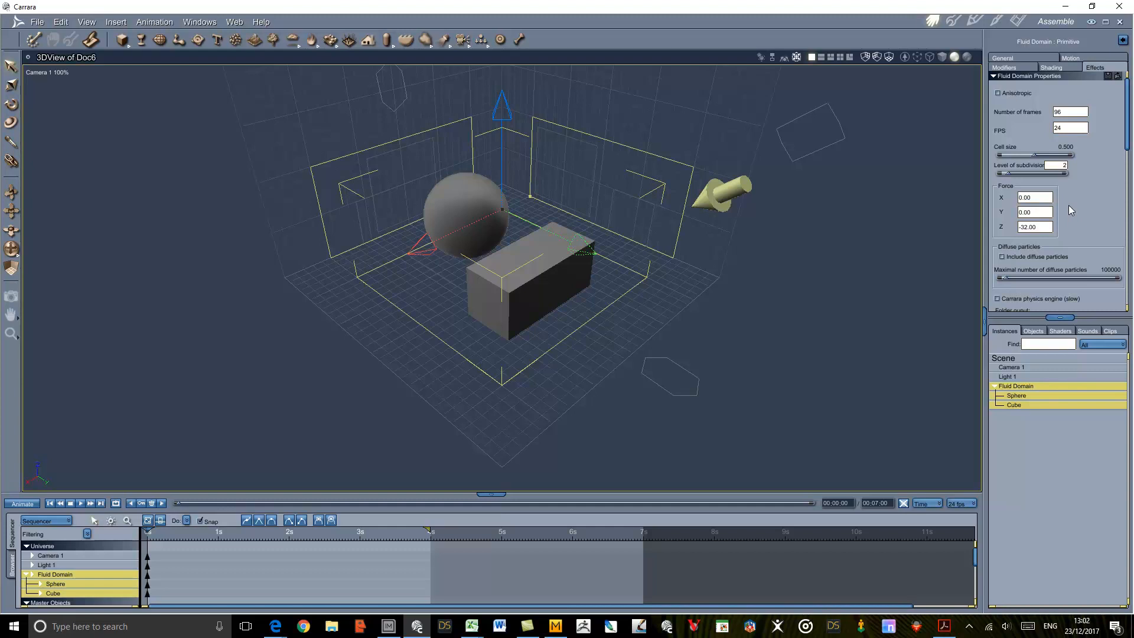
{"action": "mouse_move", "coordinate": [1069, 254]}
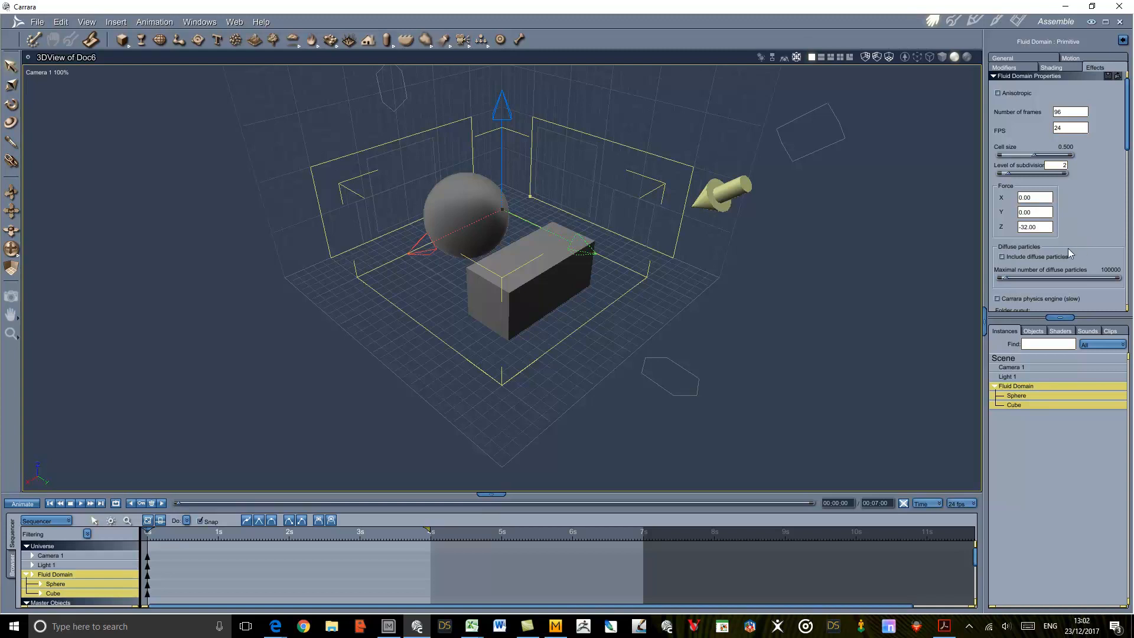
{"action": "mouse_move", "coordinate": [1111, 245]}
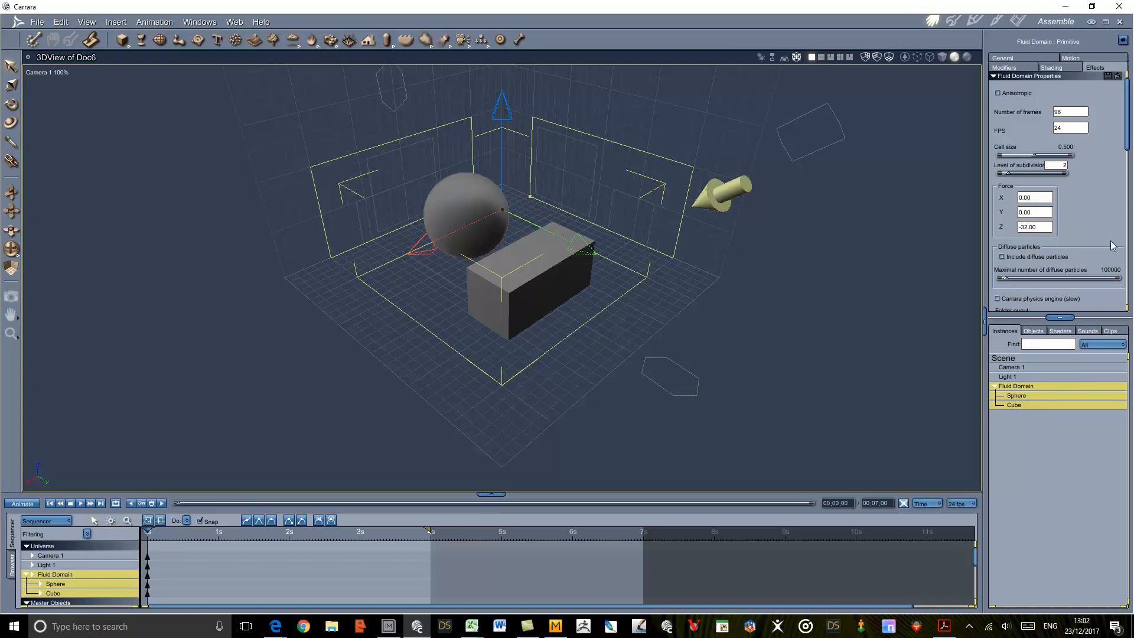
{"action": "mouse_move", "coordinate": [1120, 143]}
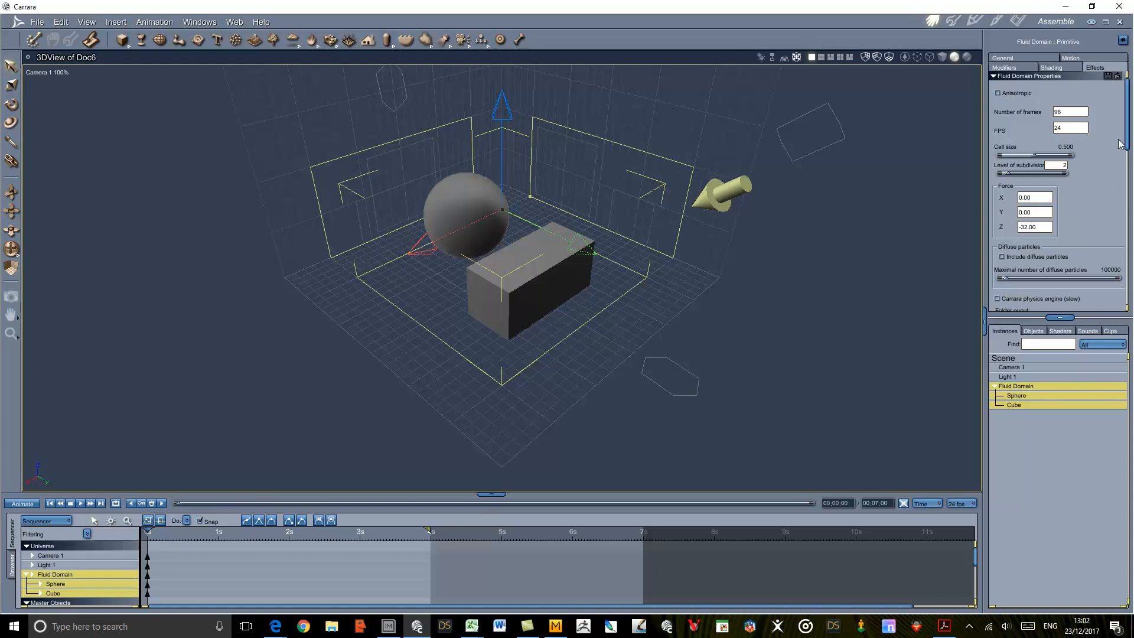
{"action": "mouse_move", "coordinate": [1118, 137]}
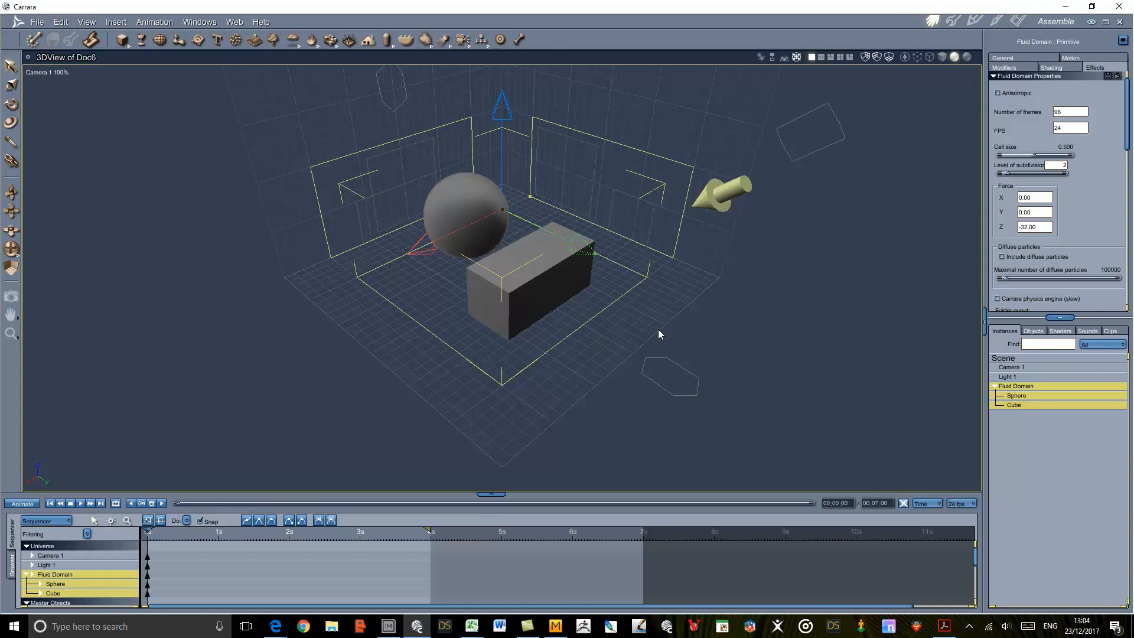
{"action": "mouse_move", "coordinate": [60, 22]}
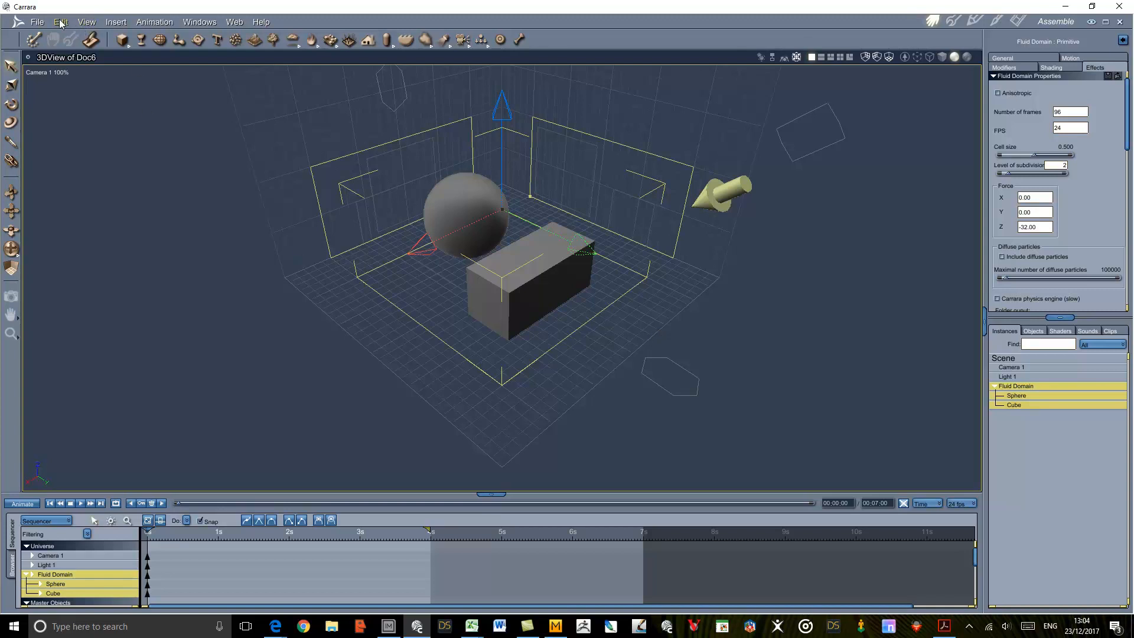
Launch Edit > Allemar > Fluidos with Fluid Domain reselected
{"action": "left_click", "coordinate": [61, 22]}
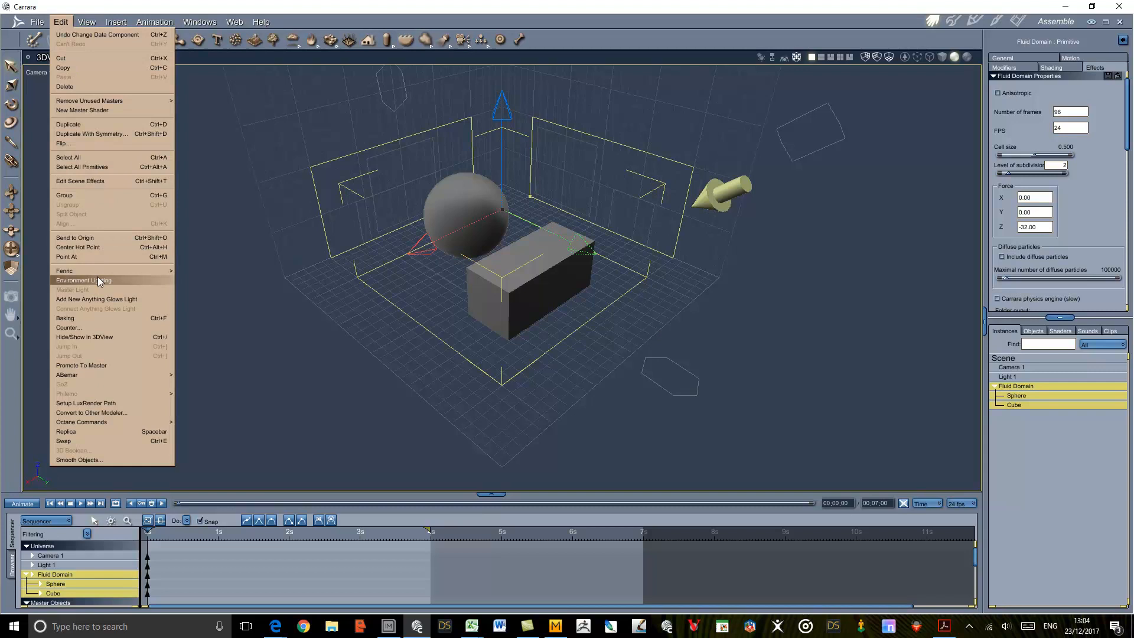
{"action": "mouse_move", "coordinate": [97, 374]}
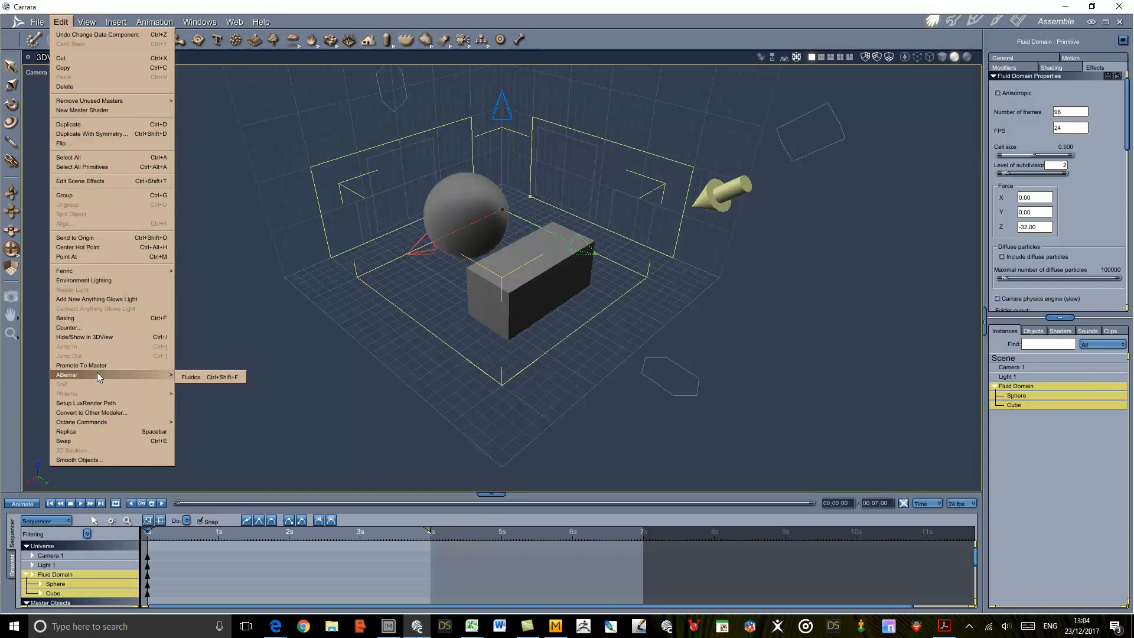
{"action": "mouse_move", "coordinate": [190, 377]}
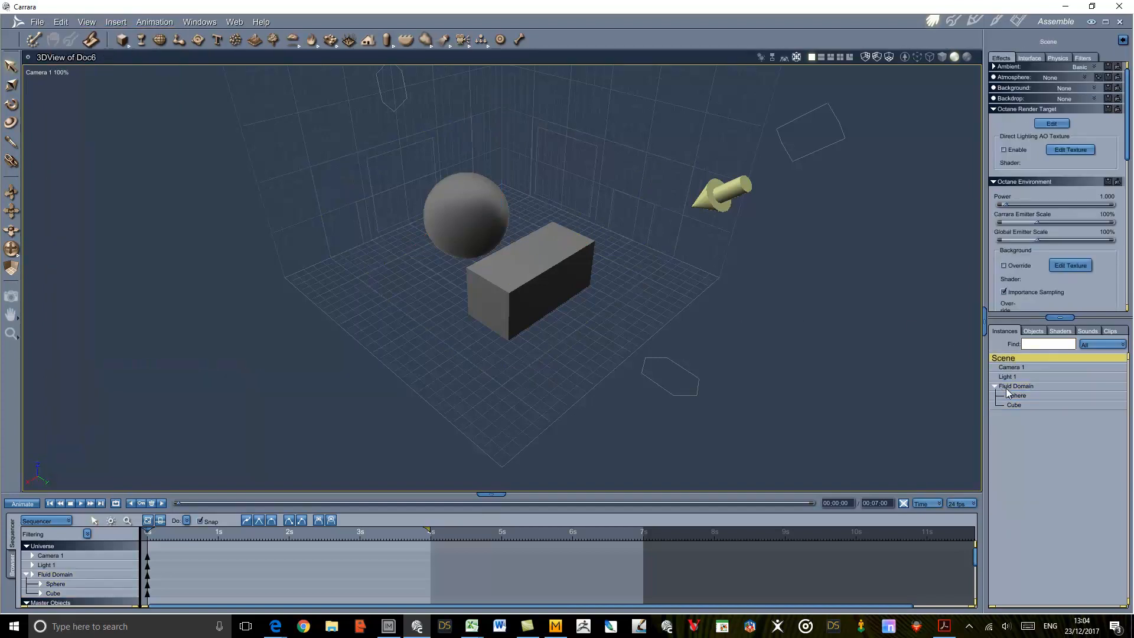
{"action": "left_click", "coordinate": [1015, 385]}
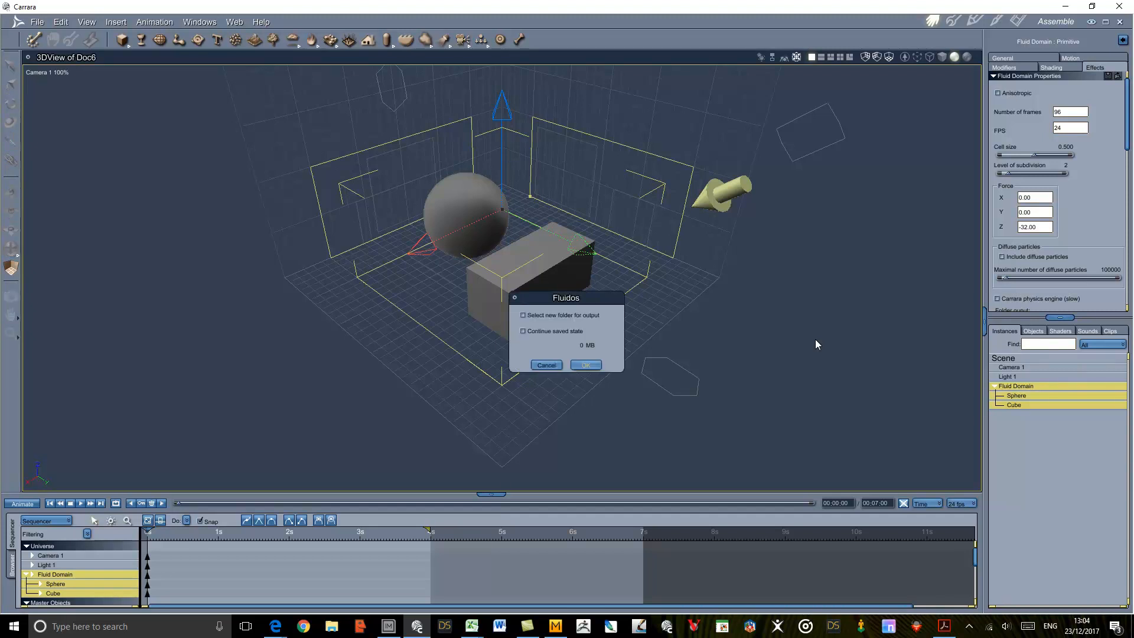
{"action": "mouse_move", "coordinate": [611, 318]}
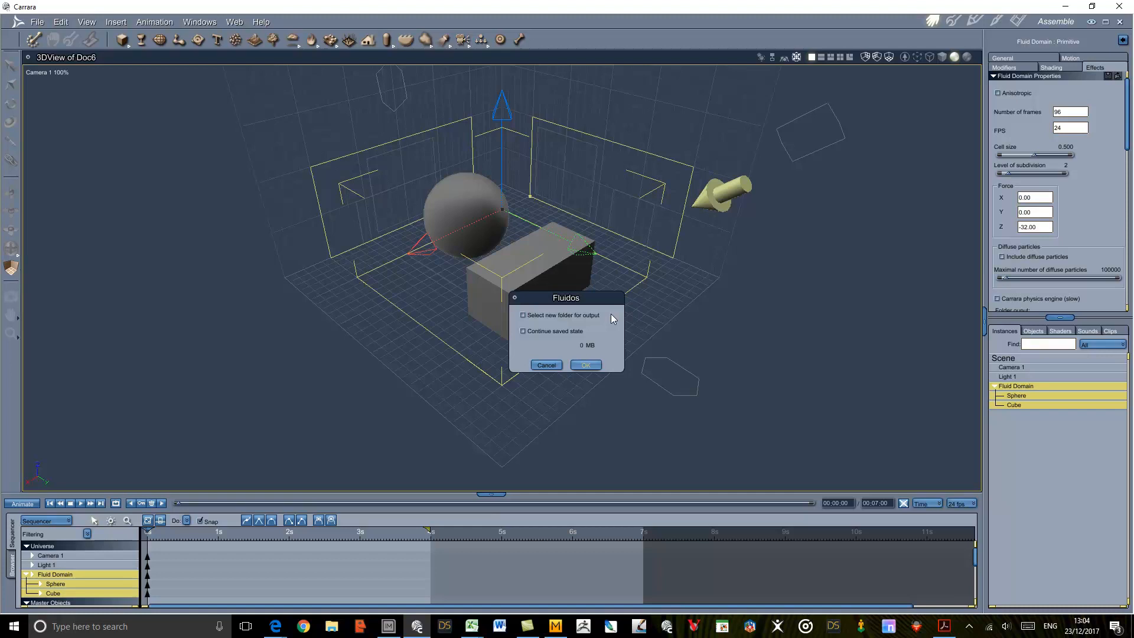
{"action": "mouse_move", "coordinate": [609, 319]}
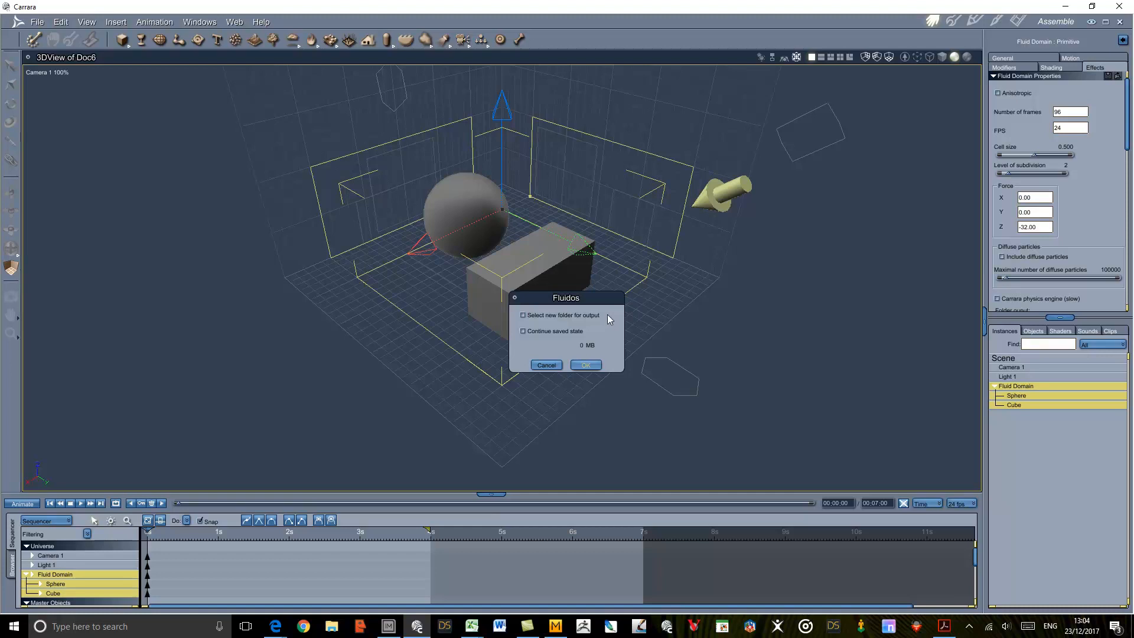
{"action": "mouse_move", "coordinate": [592, 335]}
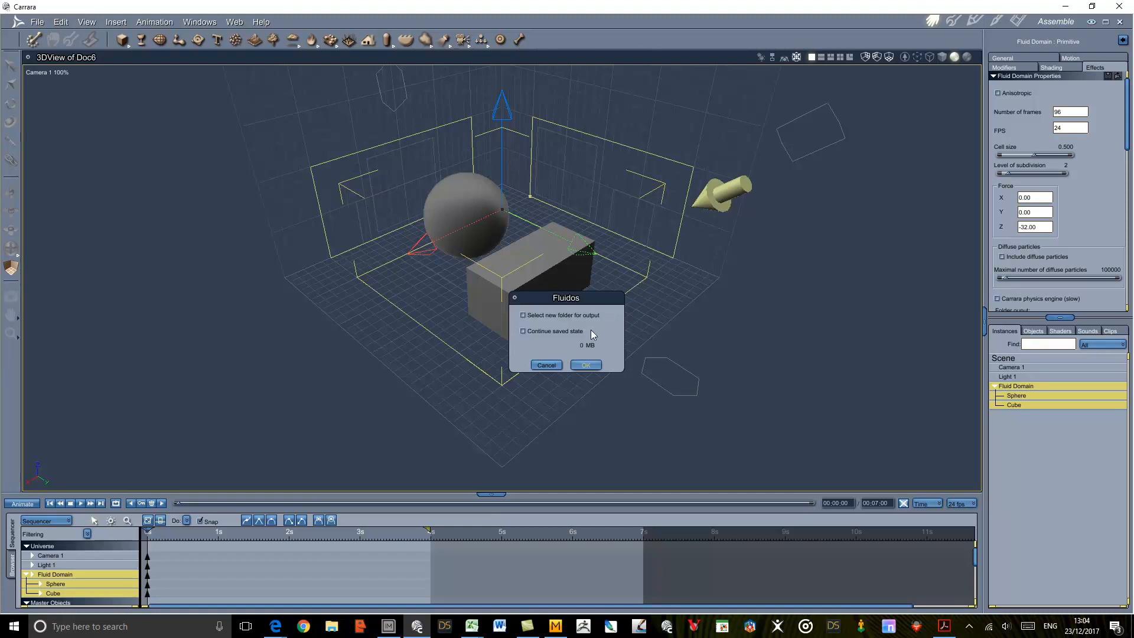
{"action": "mouse_move", "coordinate": [589, 331]}
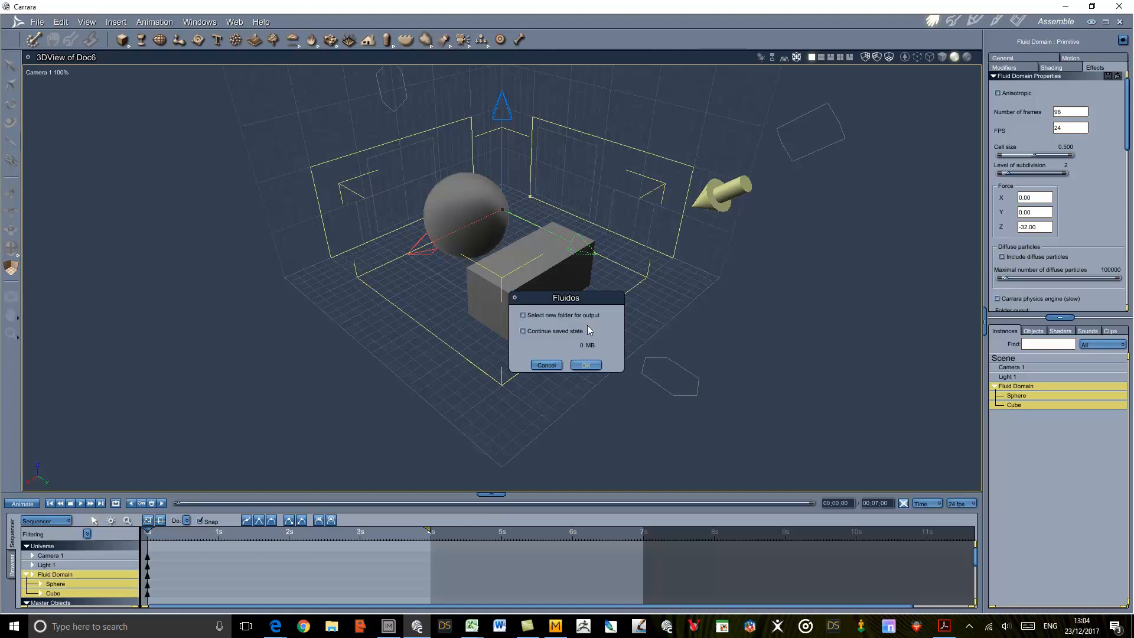
{"action": "mouse_move", "coordinate": [596, 333]}
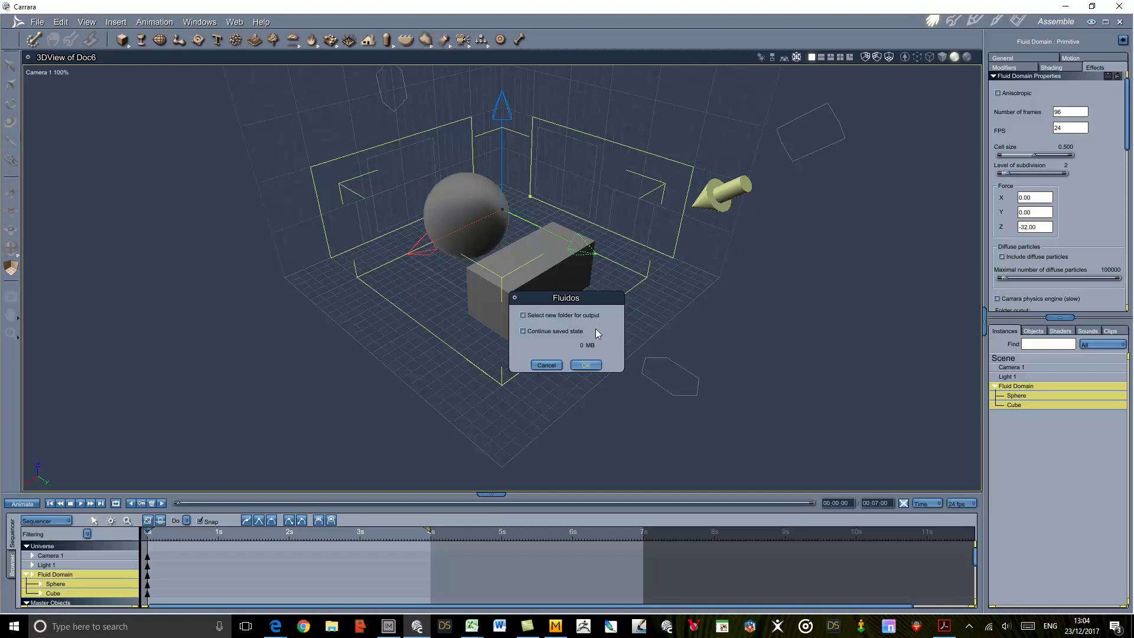
{"action": "mouse_move", "coordinate": [606, 352]}
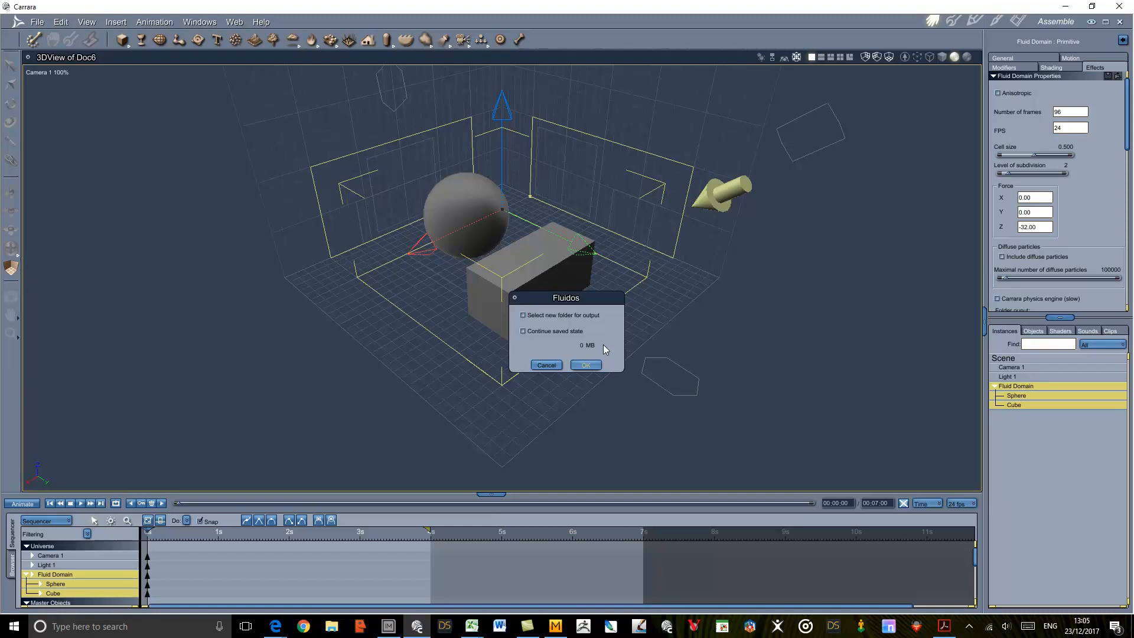
Choose D:\DAZ3D\Fluidos Video as the simulation's output folder
{"action": "left_click", "coordinate": [585, 364]}
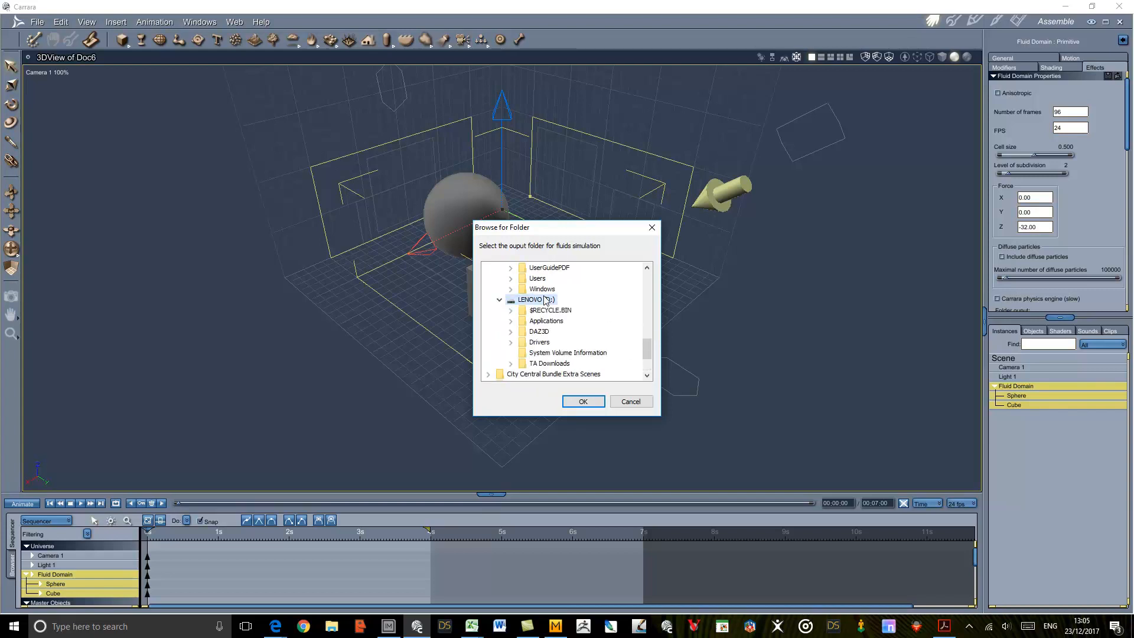
{"action": "left_click", "coordinate": [538, 331]}
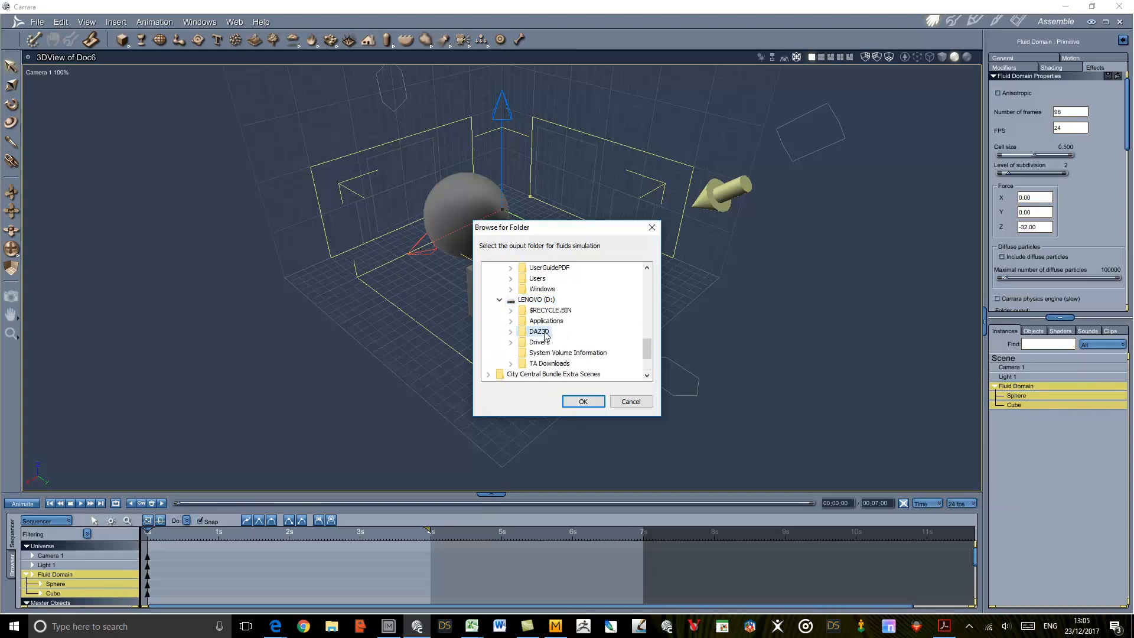
{"action": "left_click", "coordinate": [511, 331]}
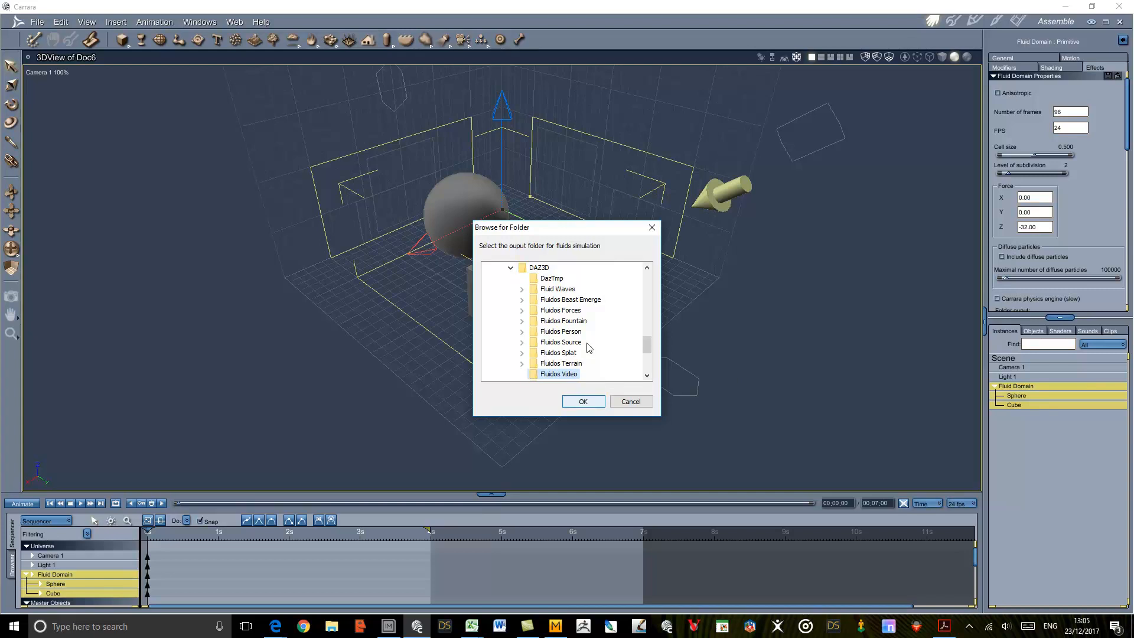
{"action": "mouse_move", "coordinate": [583, 401]}
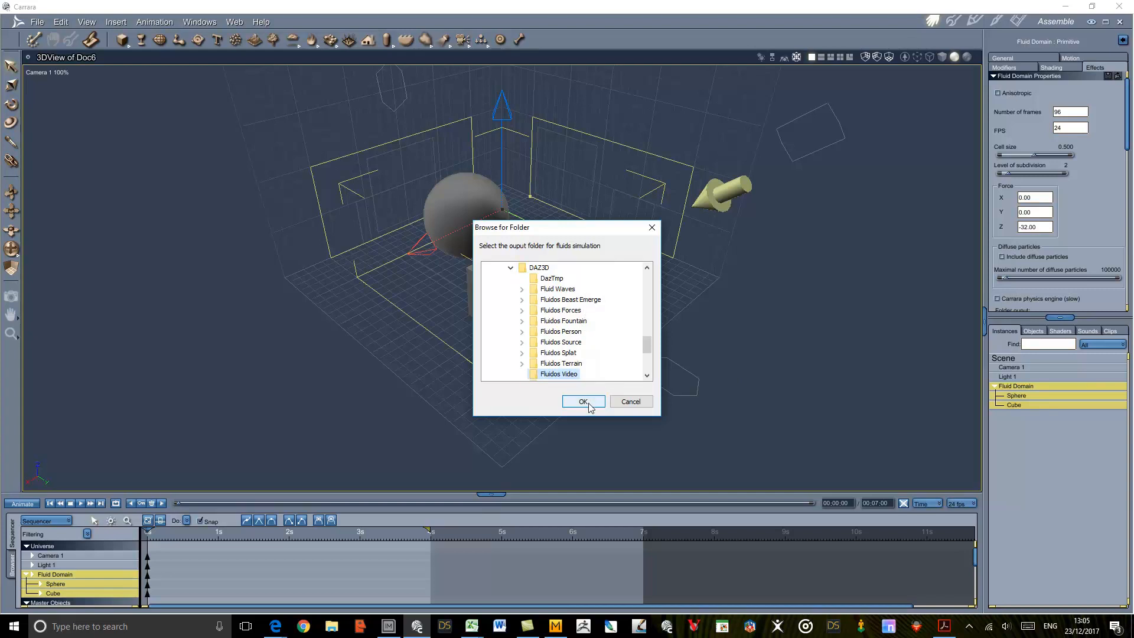
{"action": "mouse_move", "coordinate": [584, 404]}
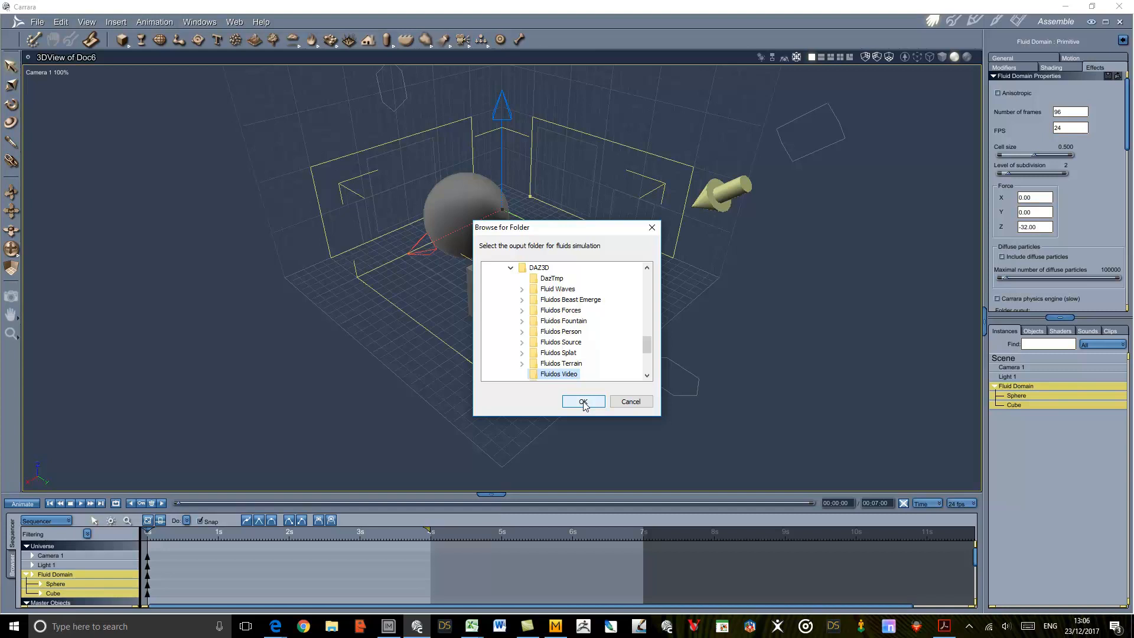
{"action": "left_click", "coordinate": [583, 402]}
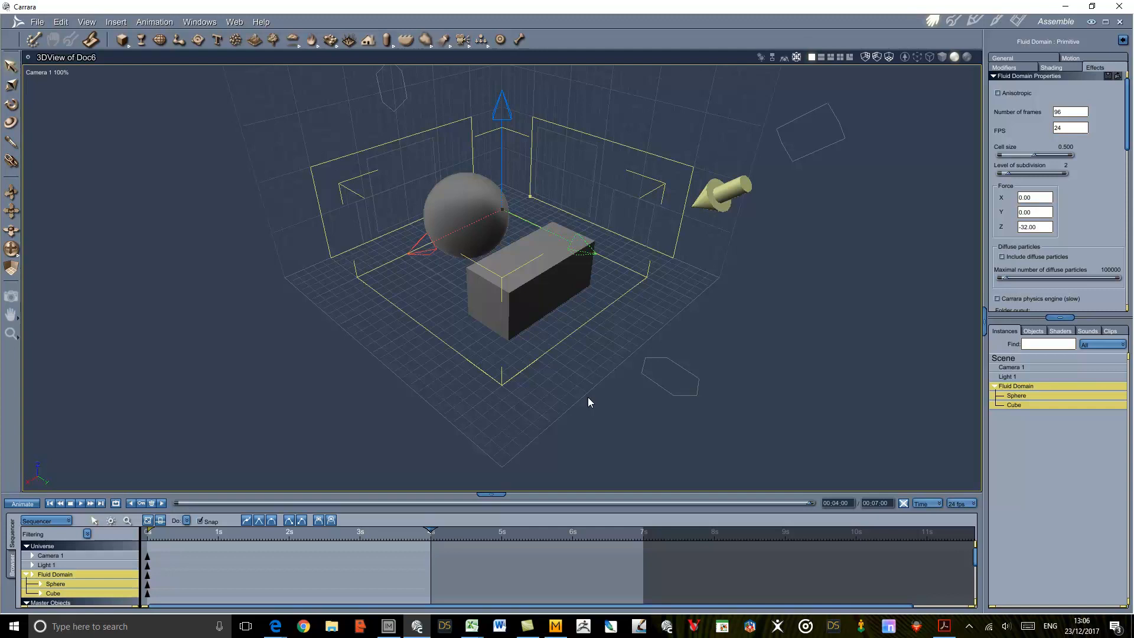
Insert a second domain, Fluid Domain 1, and show its Motion transform fields
{"action": "left_click", "coordinate": [116, 22]}
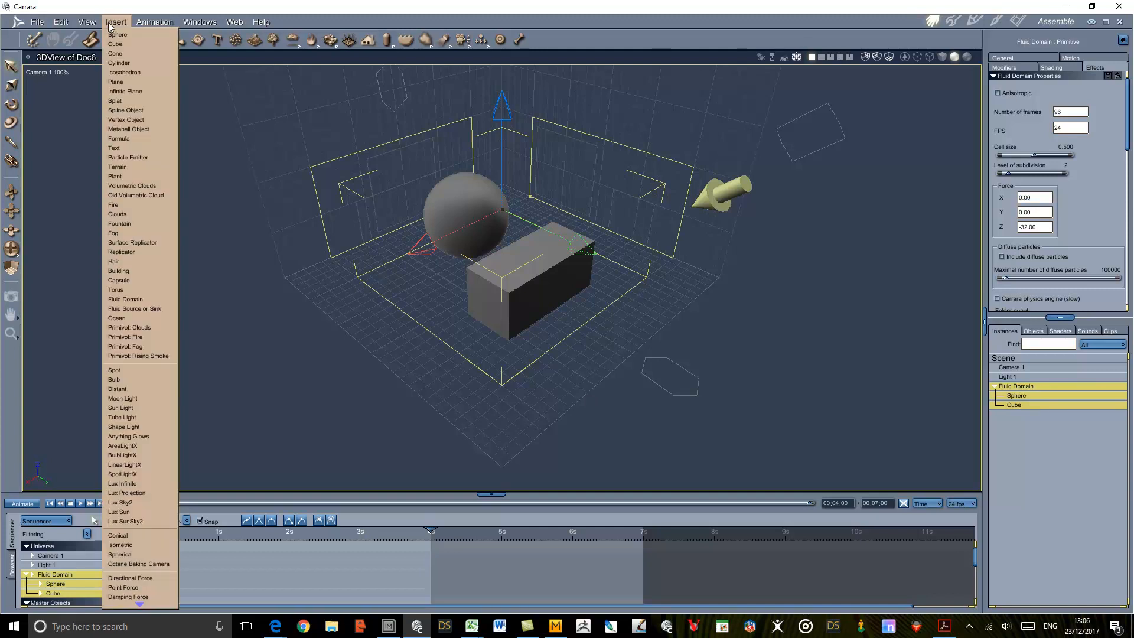
{"action": "mouse_move", "coordinate": [124, 298]}
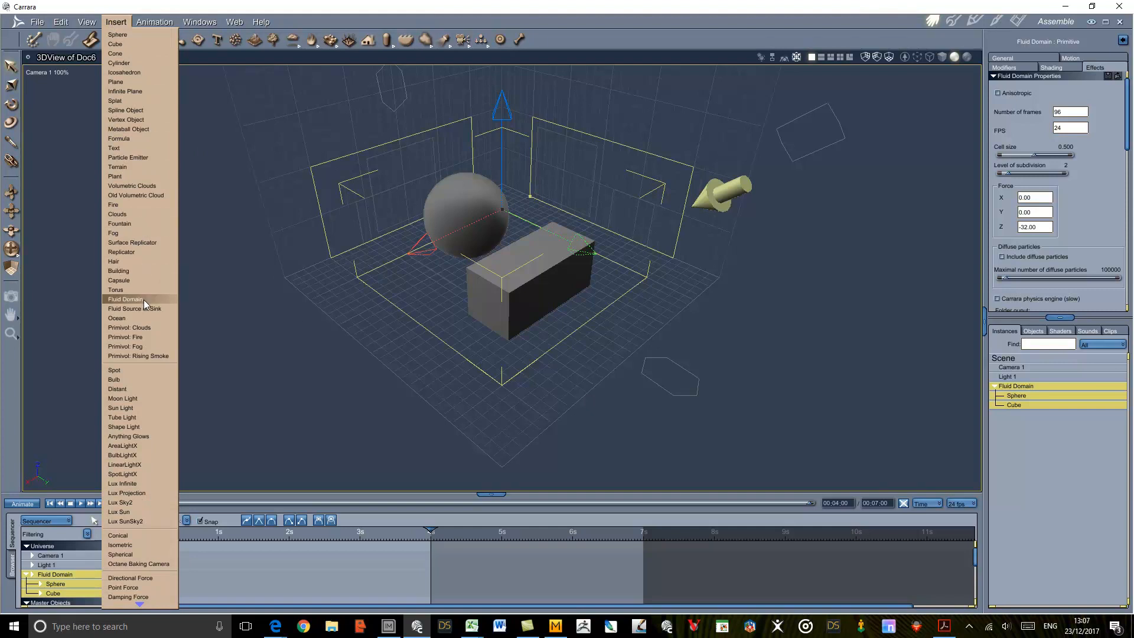
{"action": "left_click", "coordinate": [126, 298]}
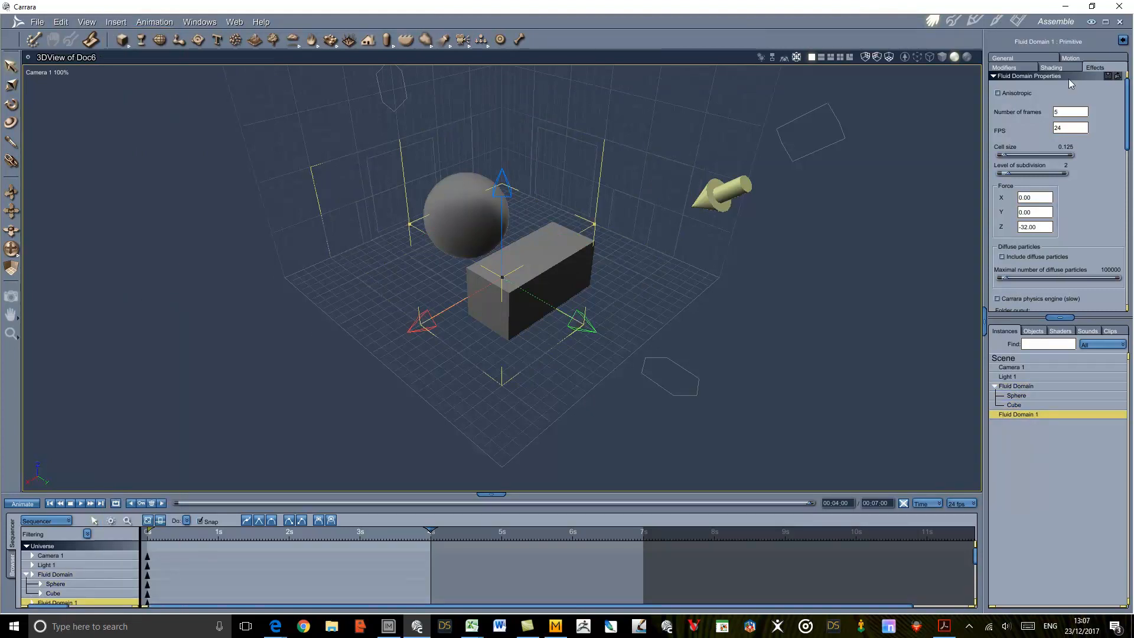
{"action": "left_click", "coordinate": [1071, 67]}
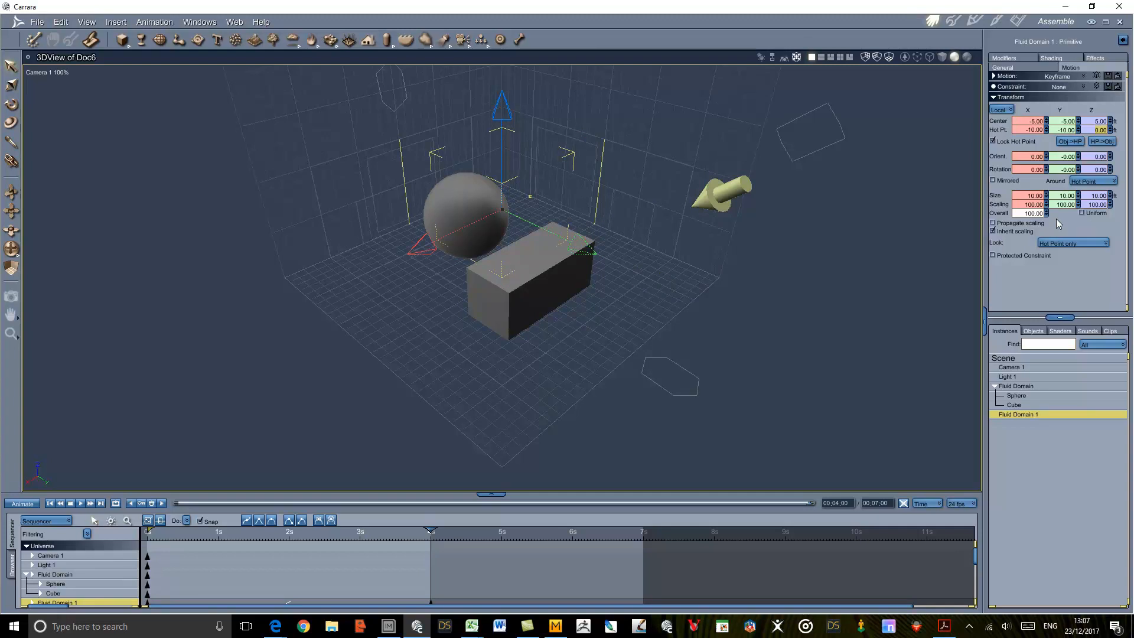
{"action": "mouse_move", "coordinate": [1063, 398]}
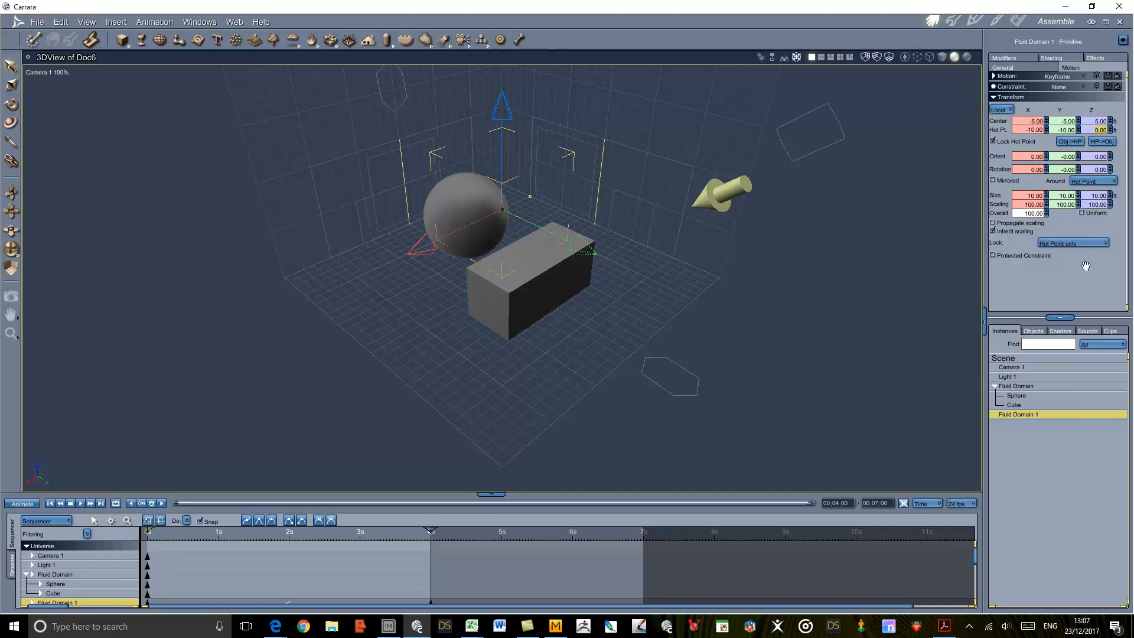
{"action": "mouse_move", "coordinate": [1035, 450]}
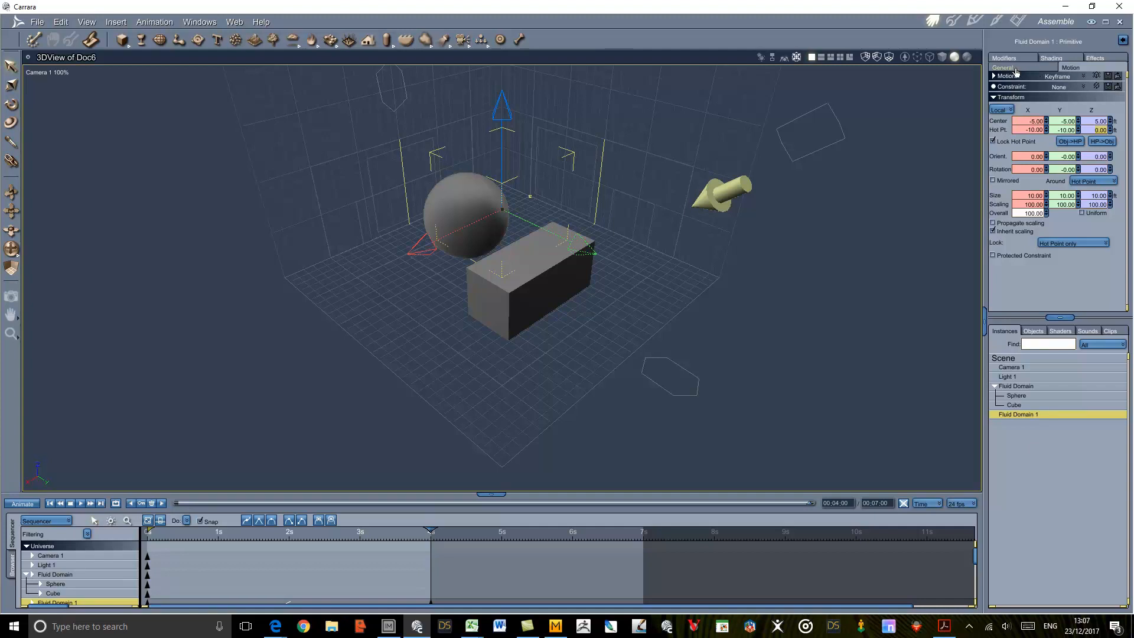
Add a FluidS modifier with folder input D:\DAZ3D\Fluidos Video
{"action": "left_click", "coordinate": [1011, 57]}
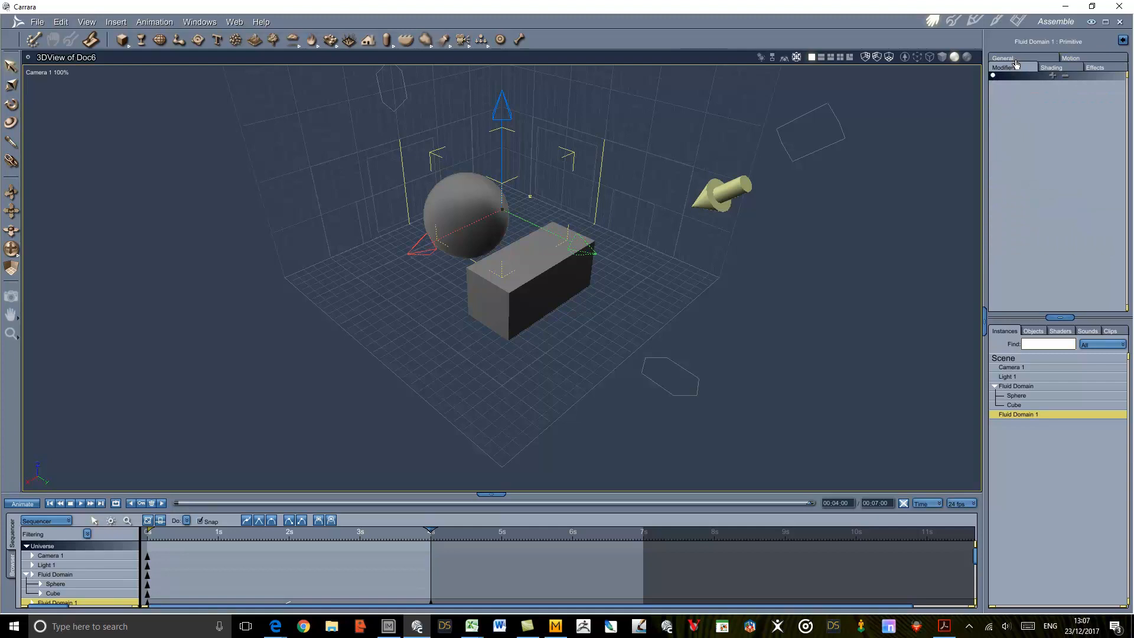
{"action": "mouse_move", "coordinate": [1050, 100]}
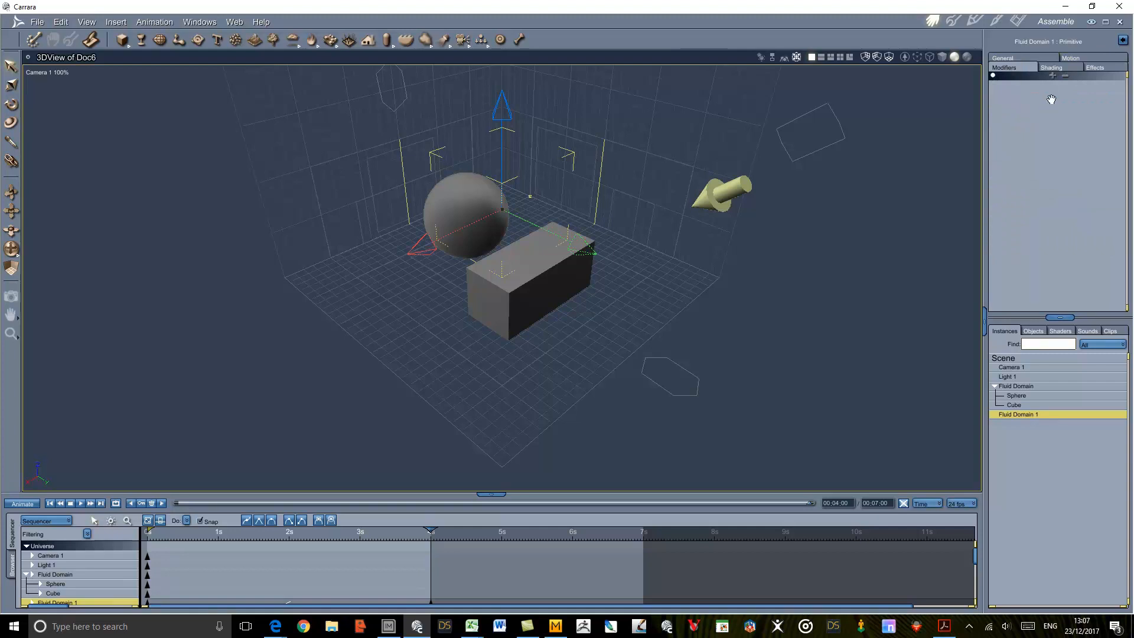
{"action": "left_click", "coordinate": [1052, 76]}
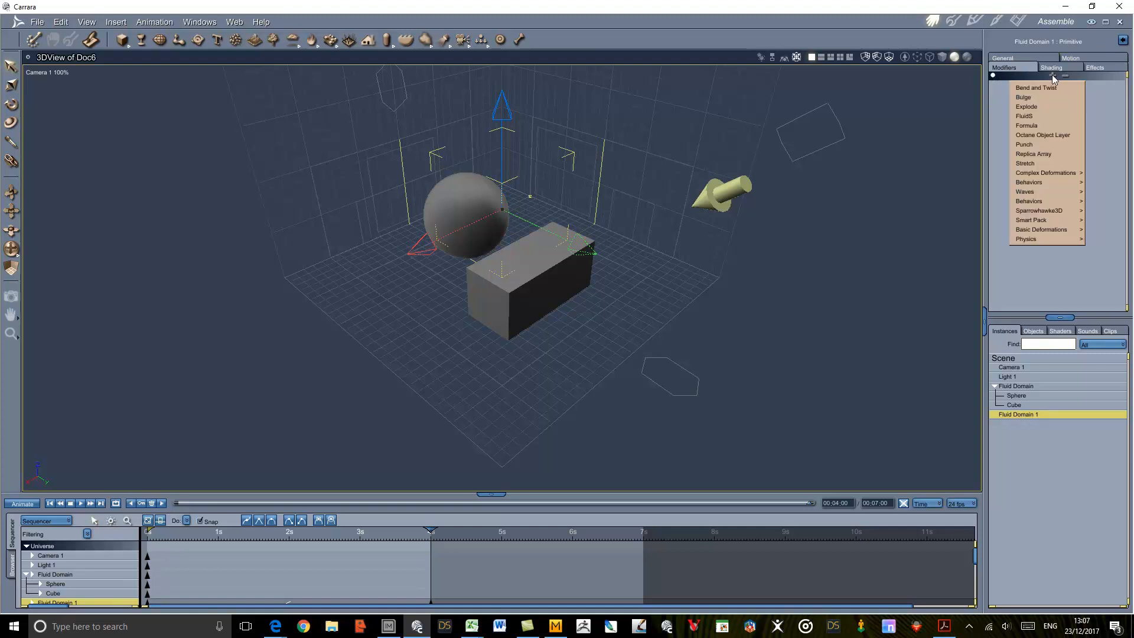
{"action": "mouse_move", "coordinate": [1036, 87]}
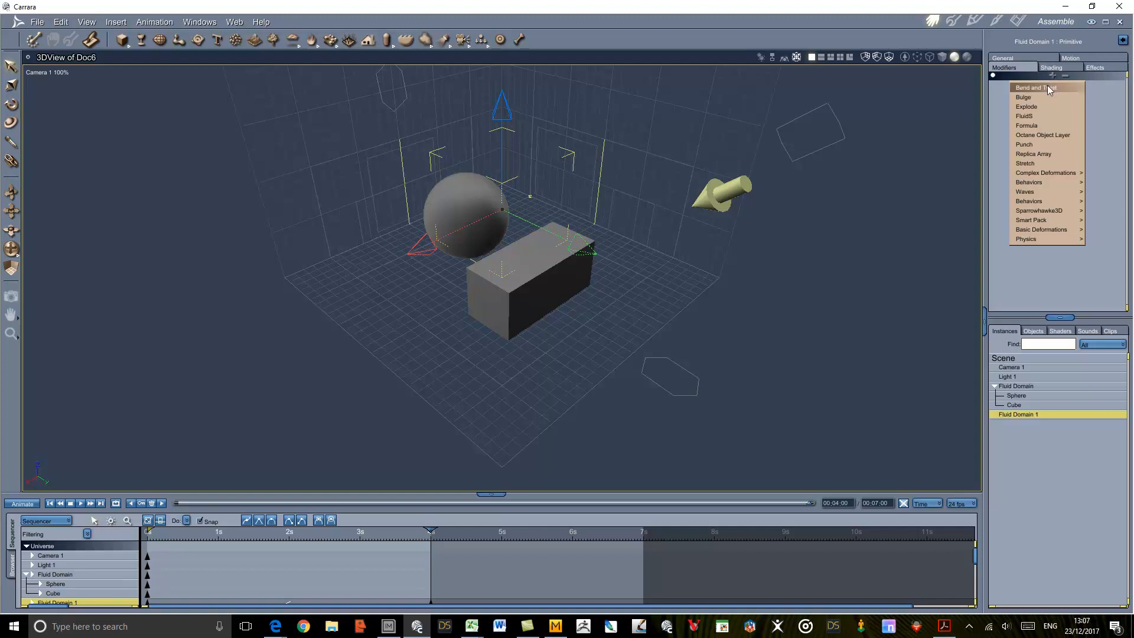
{"action": "mouse_move", "coordinate": [1046, 116]}
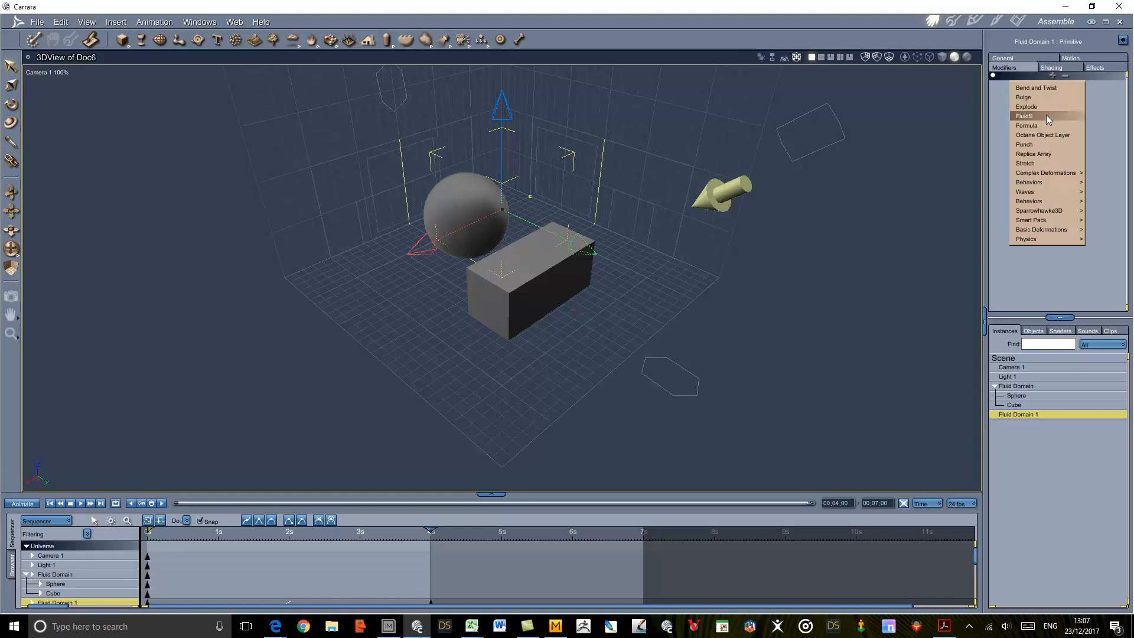
{"action": "left_click", "coordinate": [1024, 116]}
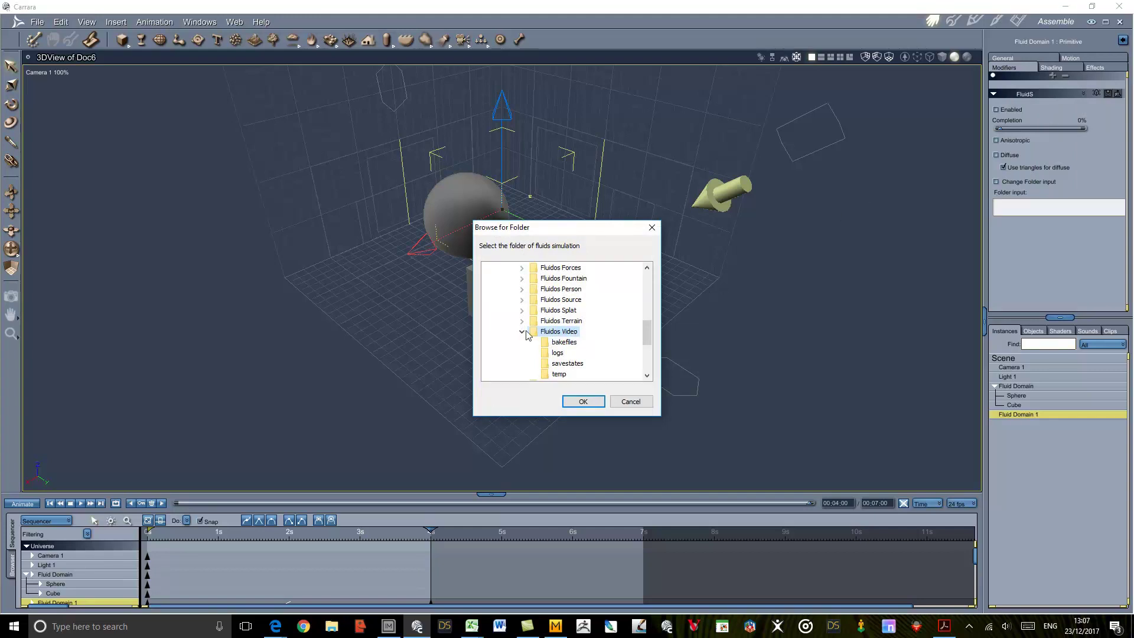
{"action": "mouse_move", "coordinate": [582, 402]}
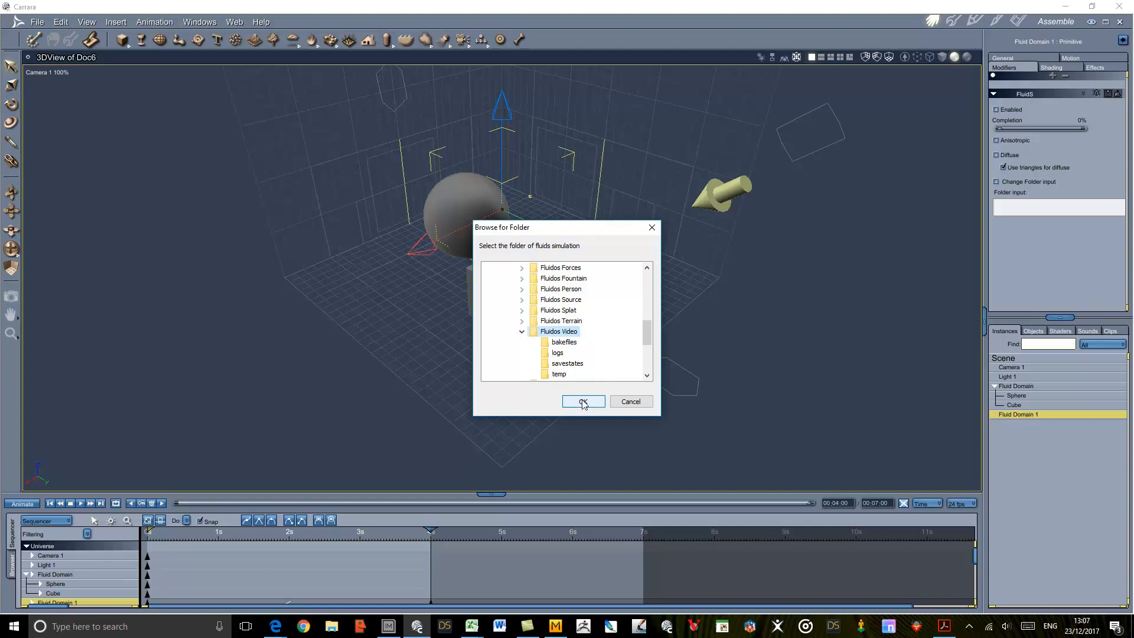
{"action": "left_click", "coordinate": [583, 401]}
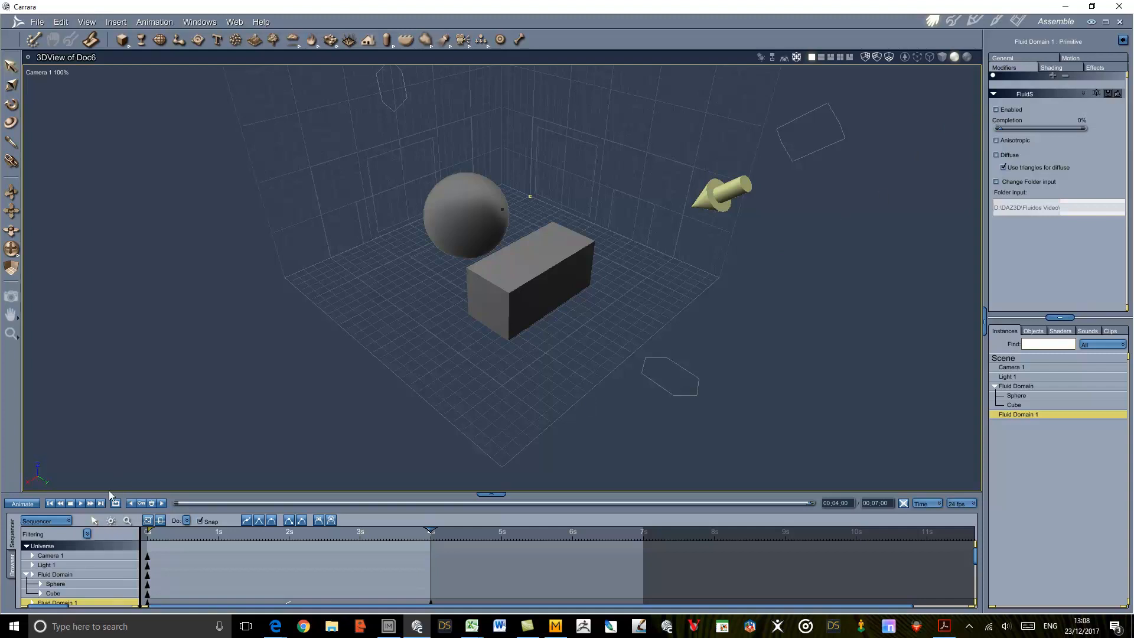
{"action": "mouse_move", "coordinate": [101, 503]}
{"action": "type", "text": "100"}
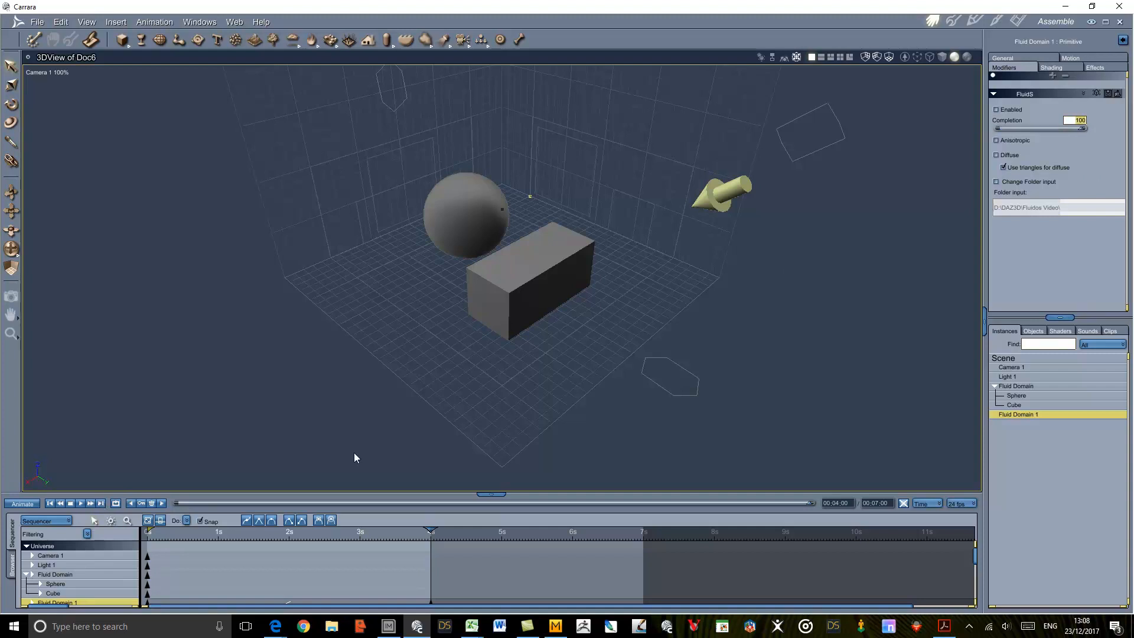
Enable the FluidS mesh on Fluid Domain 1 after checking the original domain's Transform
{"action": "left_click", "coordinate": [50, 503]}
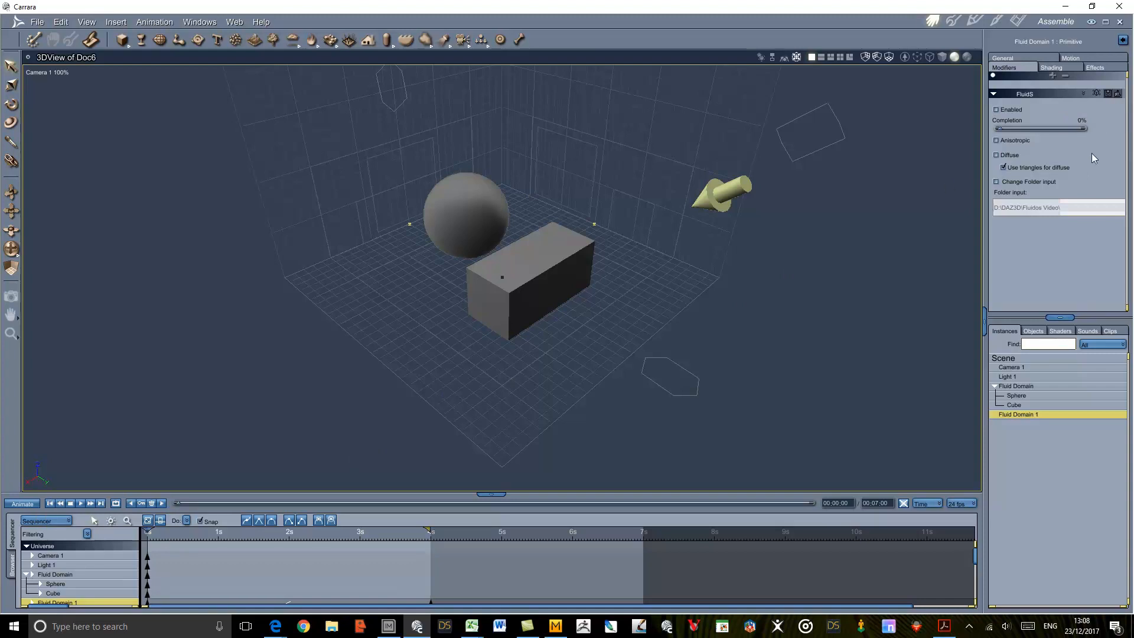
{"action": "left_click", "coordinate": [996, 109]}
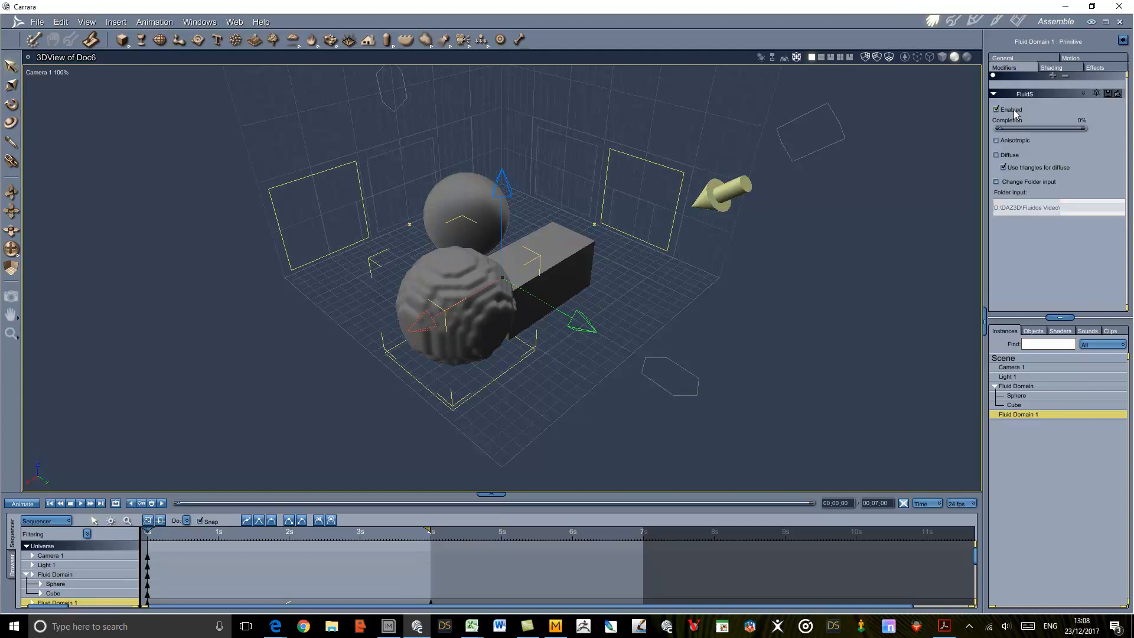
{"action": "mouse_move", "coordinate": [1041, 160]}
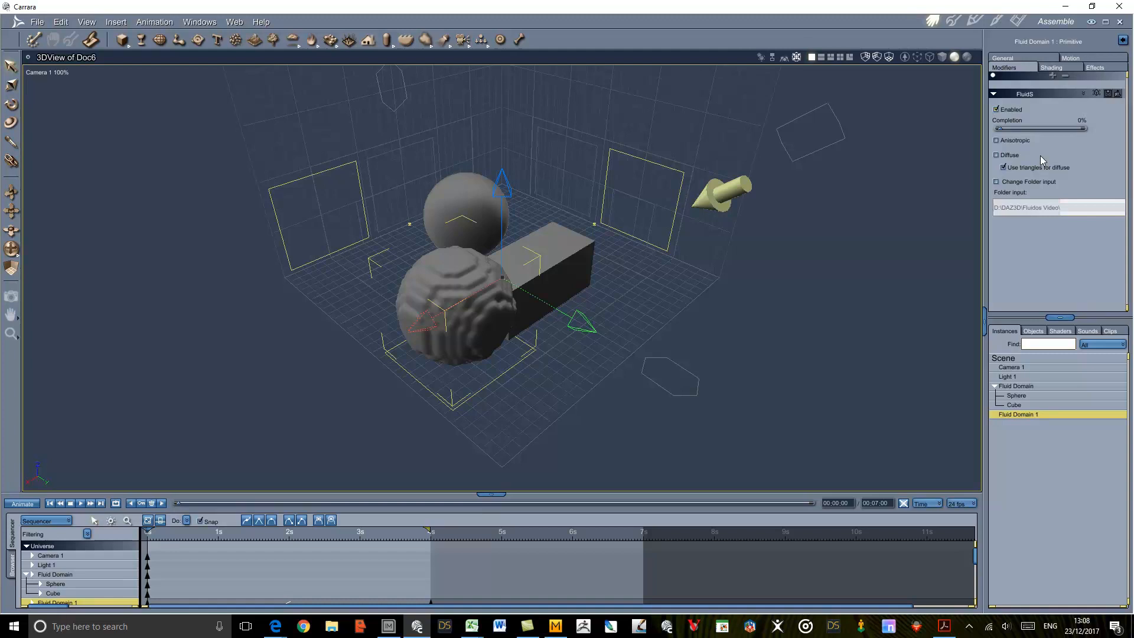
{"action": "mouse_move", "coordinate": [1043, 306]}
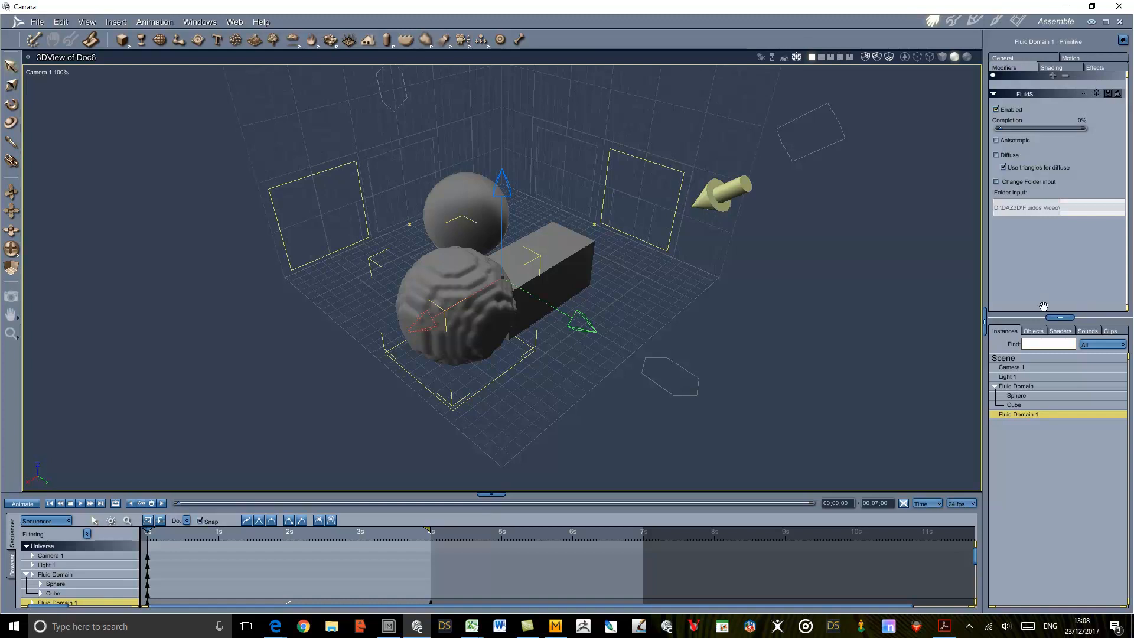
{"action": "mouse_move", "coordinate": [1076, 136]}
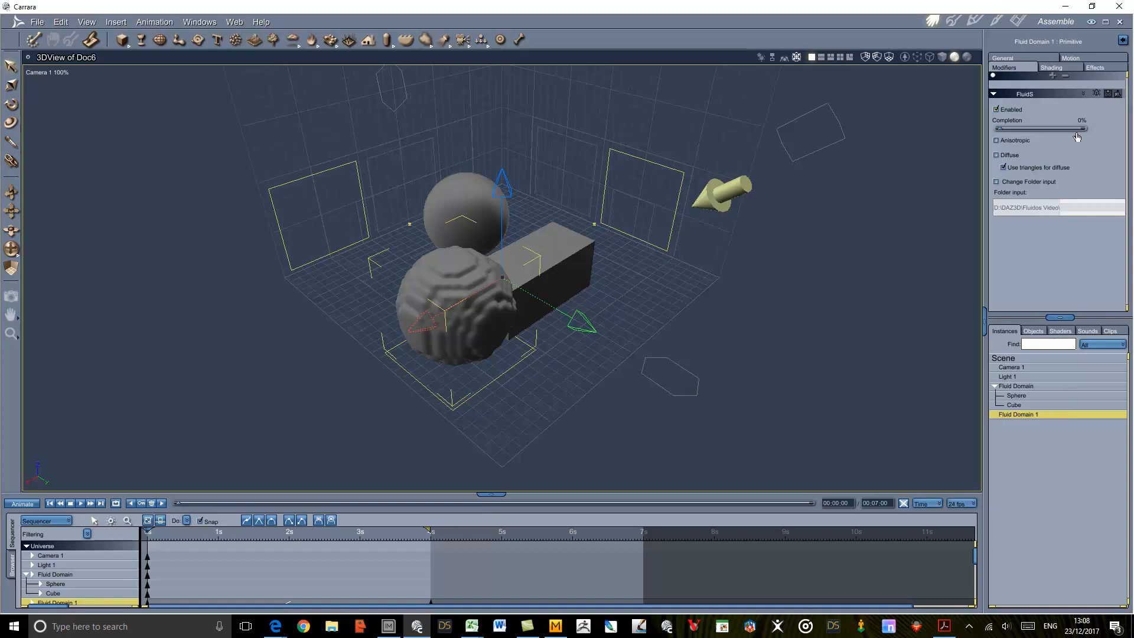
{"action": "left_click", "coordinate": [1015, 385]}
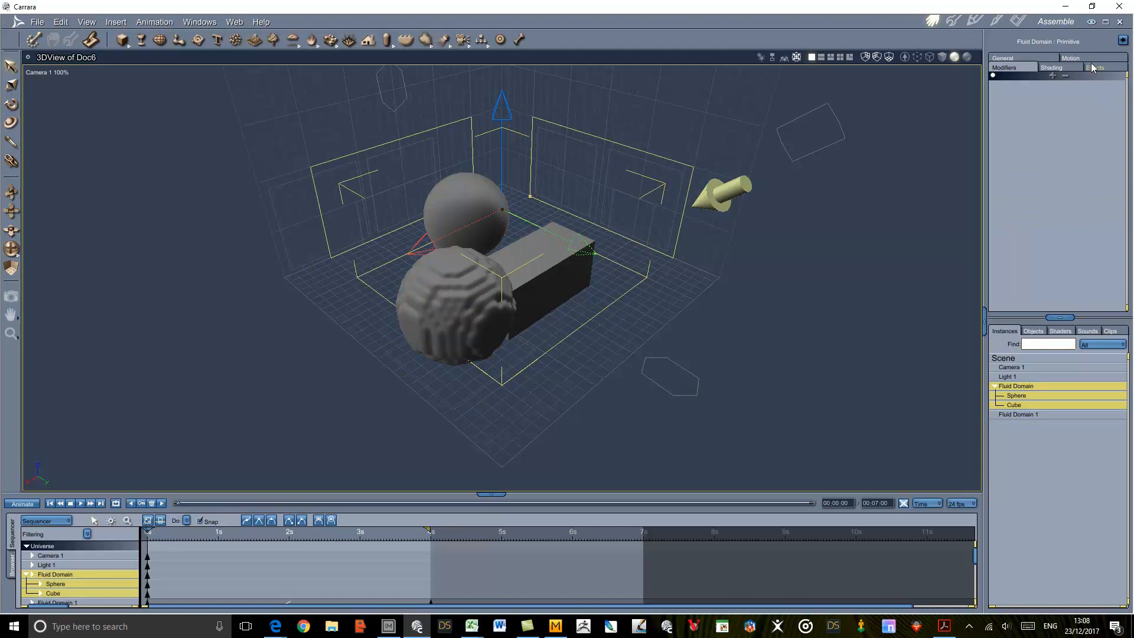
{"action": "left_click", "coordinate": [1070, 58]}
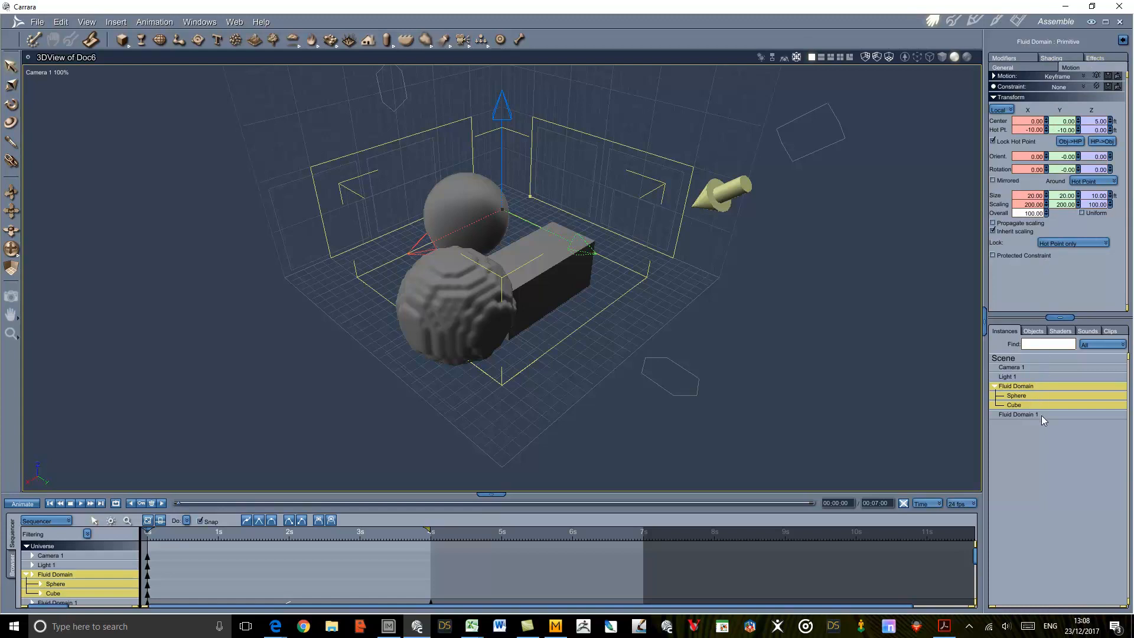
{"action": "left_click", "coordinate": [1018, 413]}
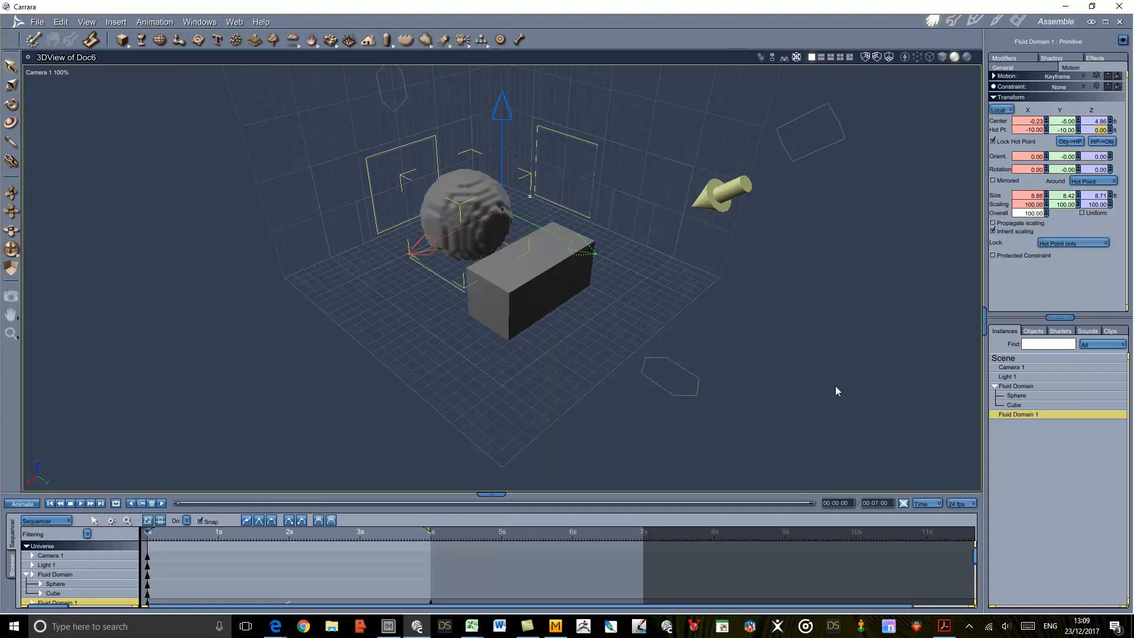
{"action": "mouse_move", "coordinate": [1057, 422]}
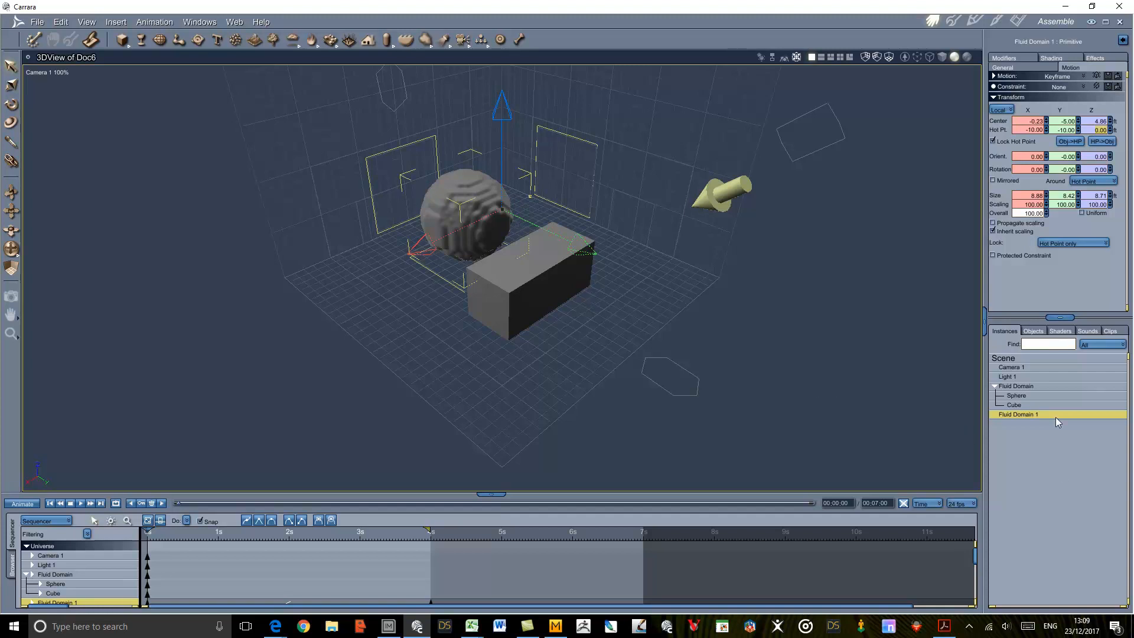
Hide the original sphere from its general properties
{"action": "left_click", "coordinate": [1015, 396]}
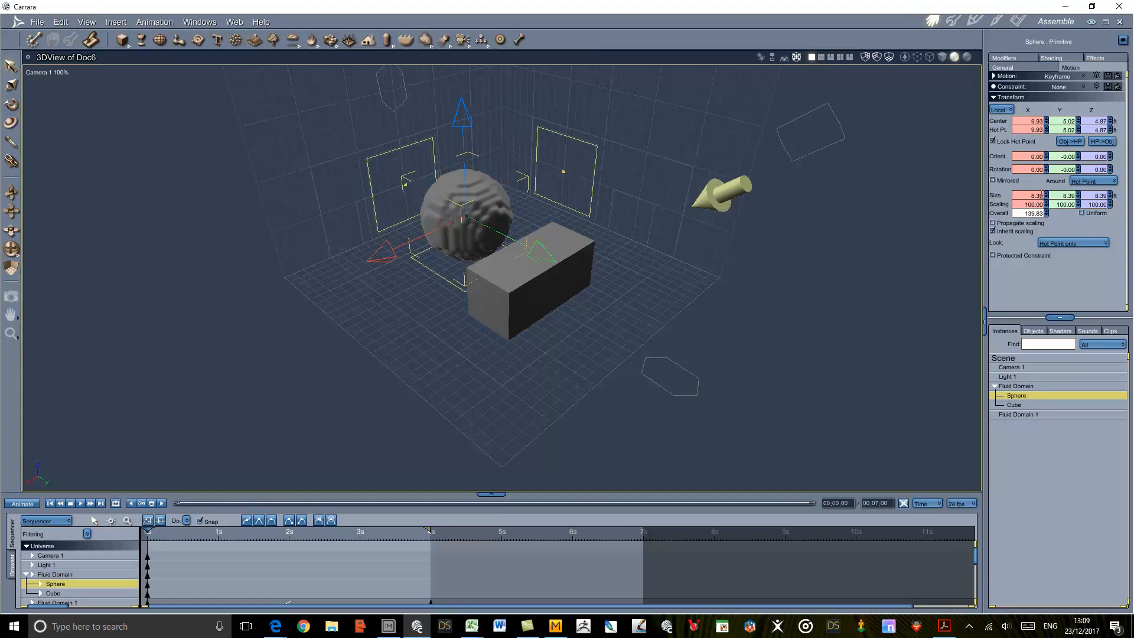
{"action": "left_click", "coordinate": [1001, 67]}
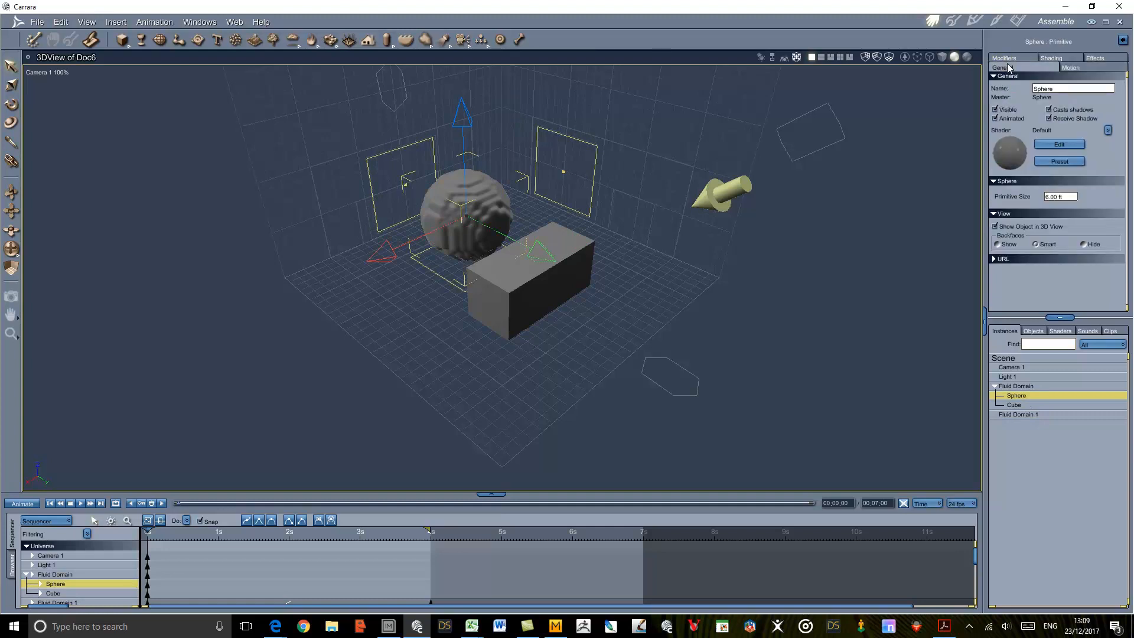
{"action": "left_click", "coordinate": [995, 109]}
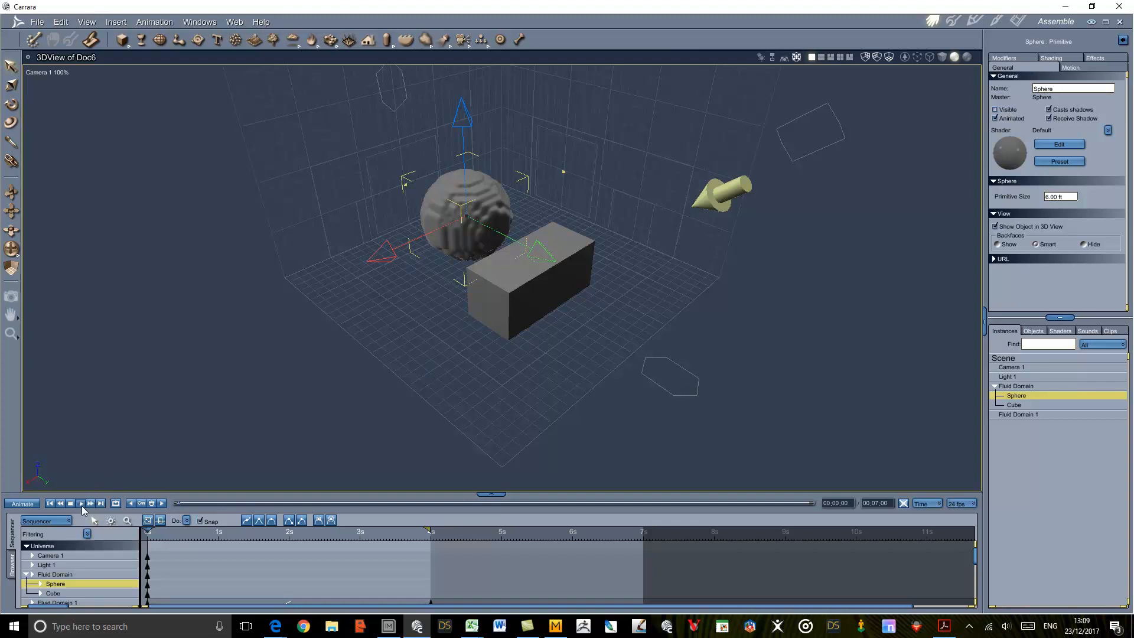
Replay the fluid simulation from the start, then select the Fluid Domain object
{"action": "left_click", "coordinate": [80, 503]}
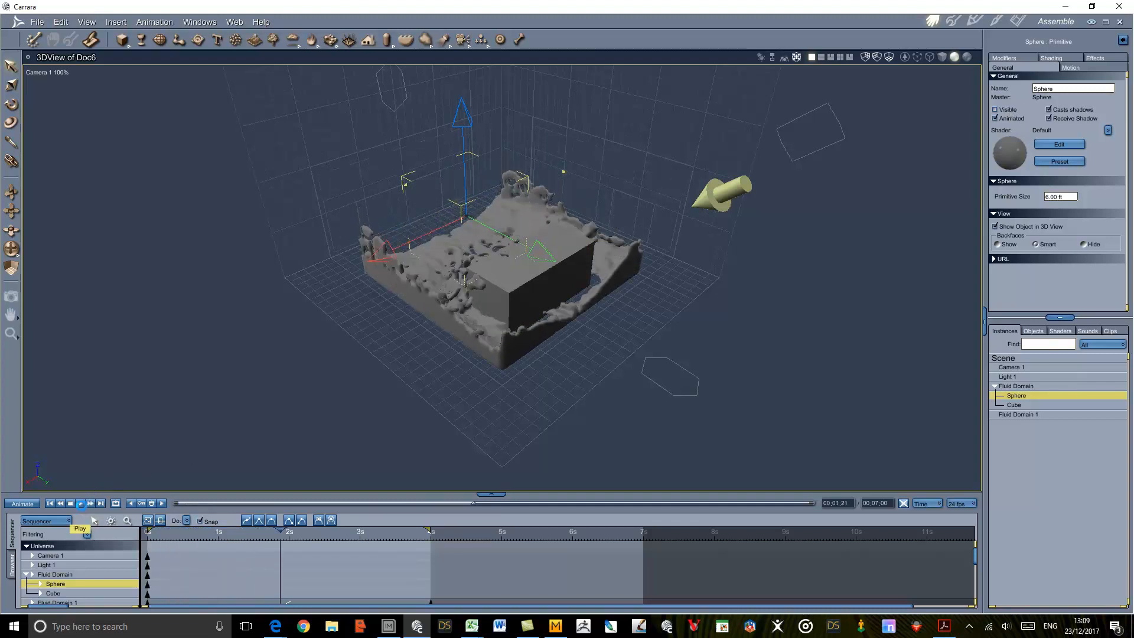
{"action": "left_click", "coordinate": [80, 503]}
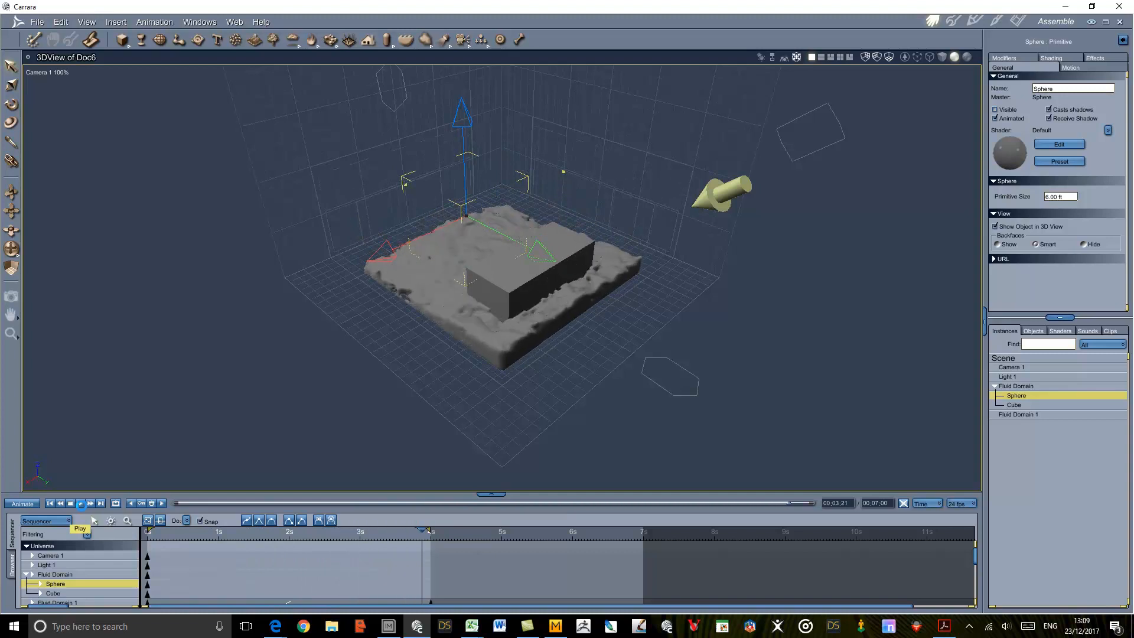
{"action": "left_click", "coordinate": [81, 503]}
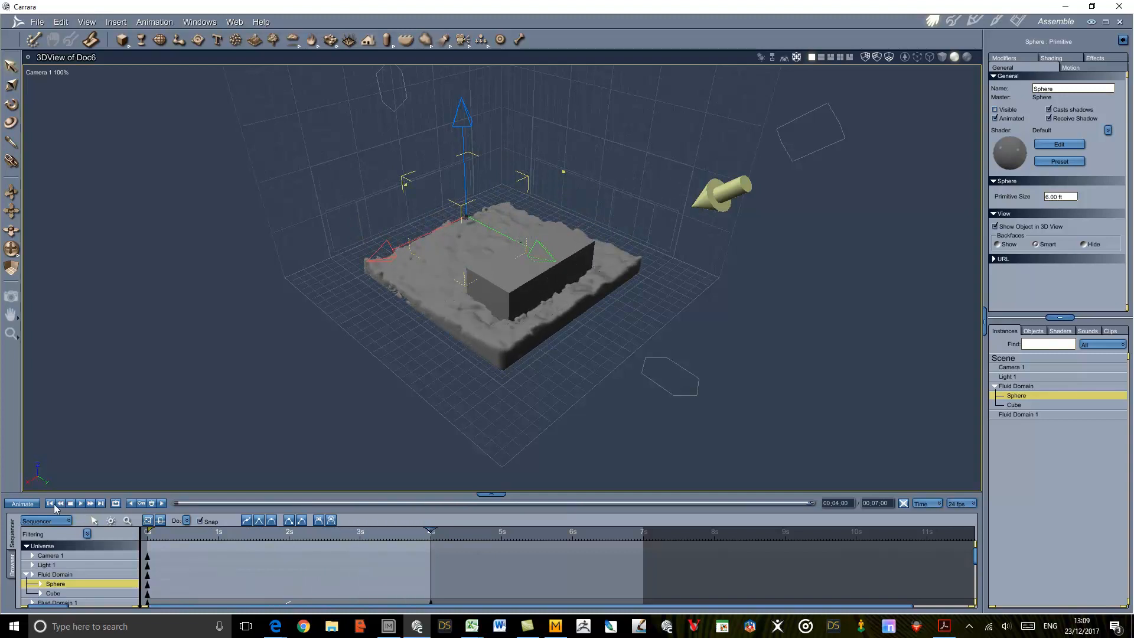
{"action": "left_click", "coordinate": [80, 502]}
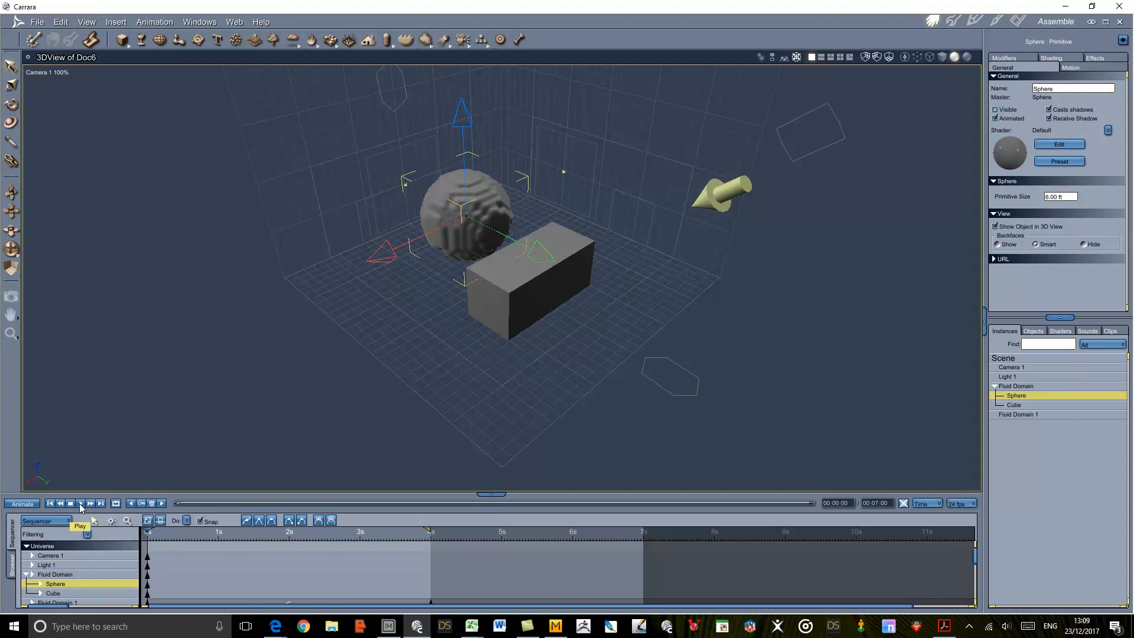
{"action": "left_click", "coordinate": [80, 503]}
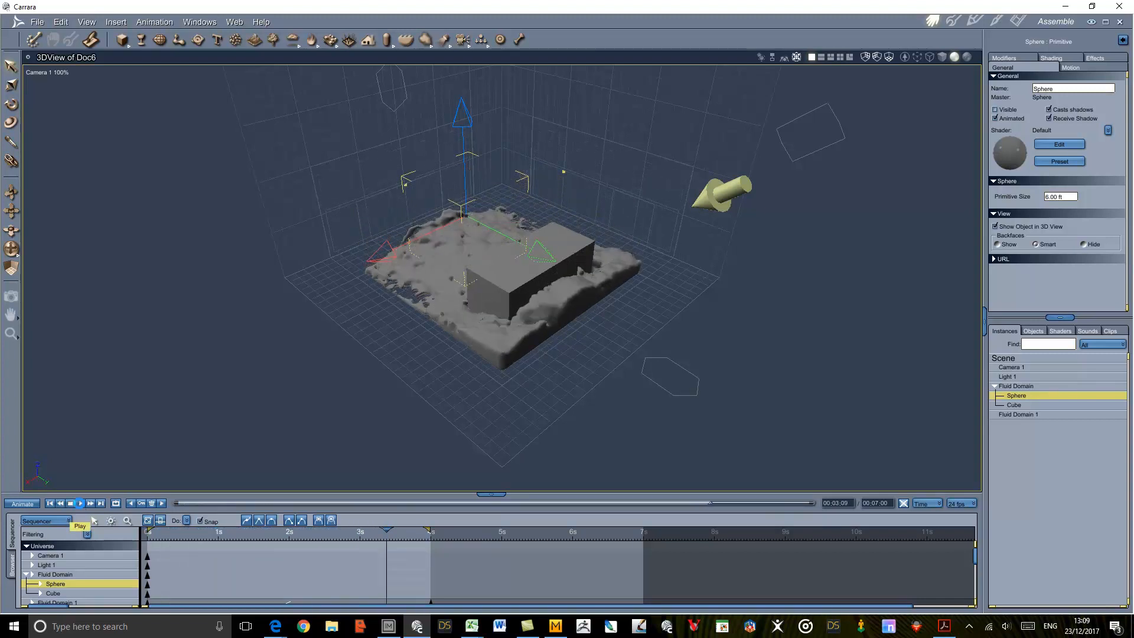
{"action": "left_click", "coordinate": [79, 503]}
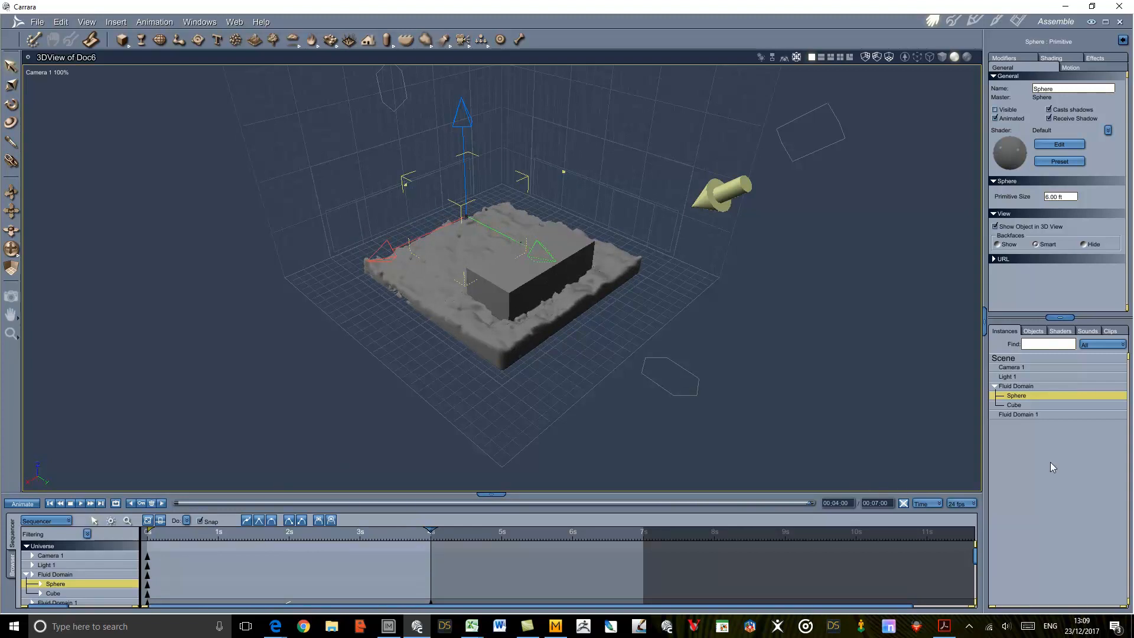
{"action": "left_click", "coordinate": [1015, 386]}
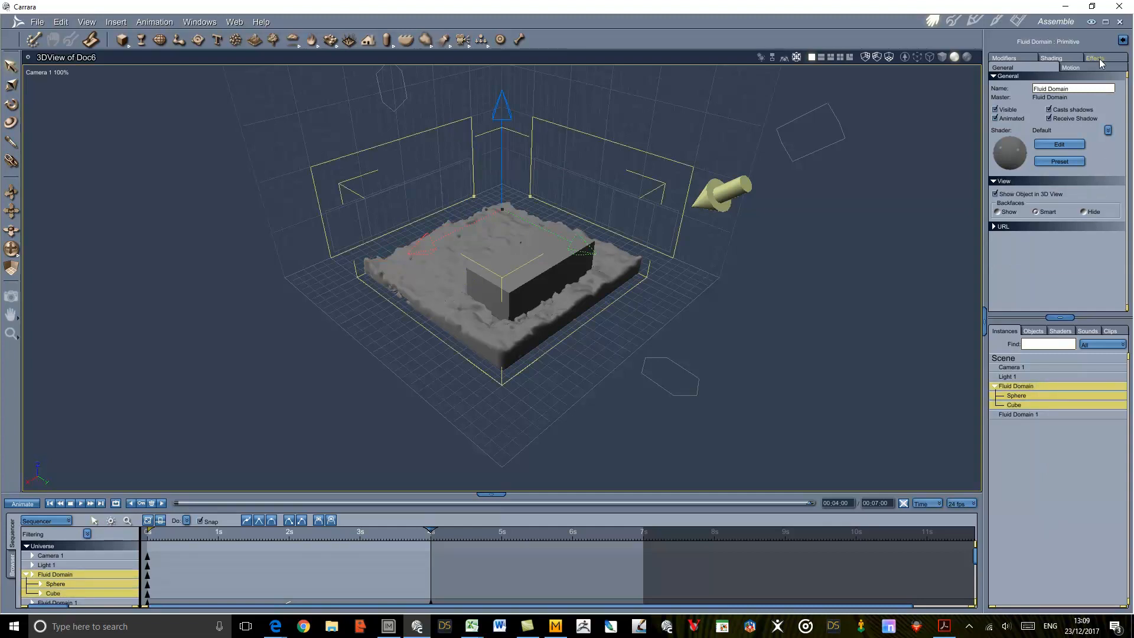
Turn on Include diffuse particles in the Fluid Domain's simulation properties, max 50000
{"action": "left_click", "coordinate": [1094, 58]}
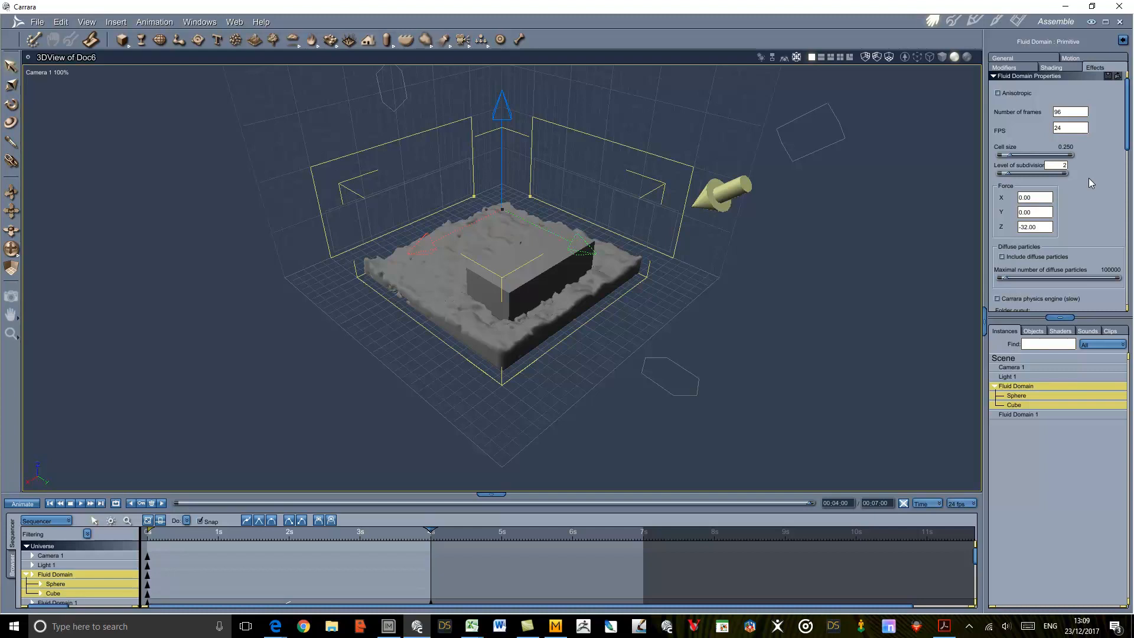
{"action": "mouse_move", "coordinate": [1084, 155]}
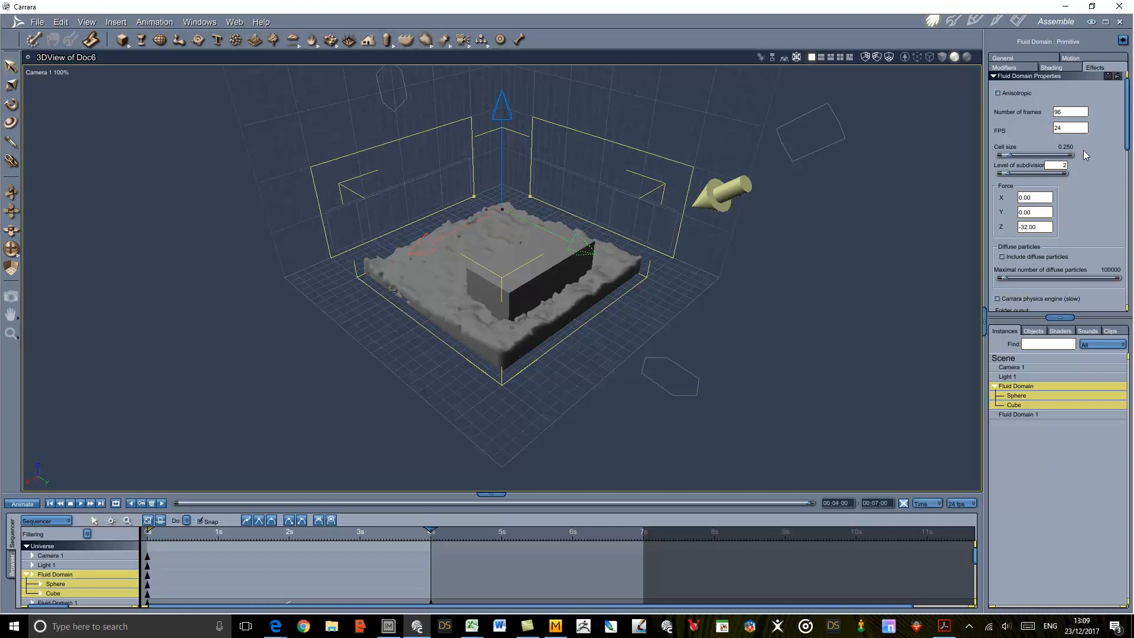
{"action": "mouse_move", "coordinate": [1079, 234]}
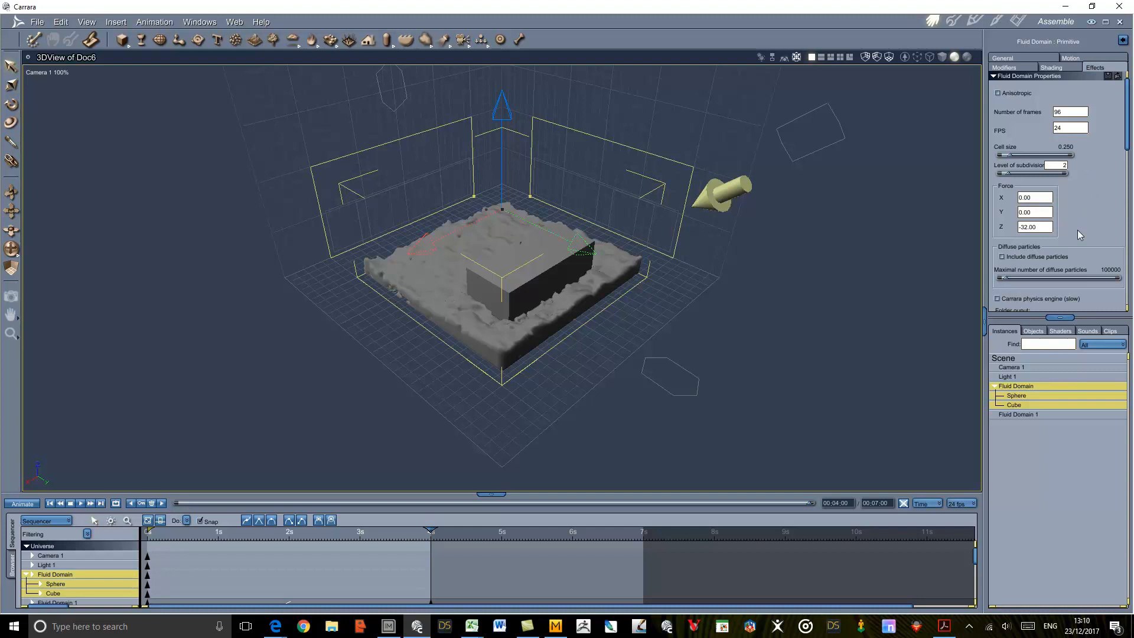
{"action": "left_click", "coordinate": [998, 257]}
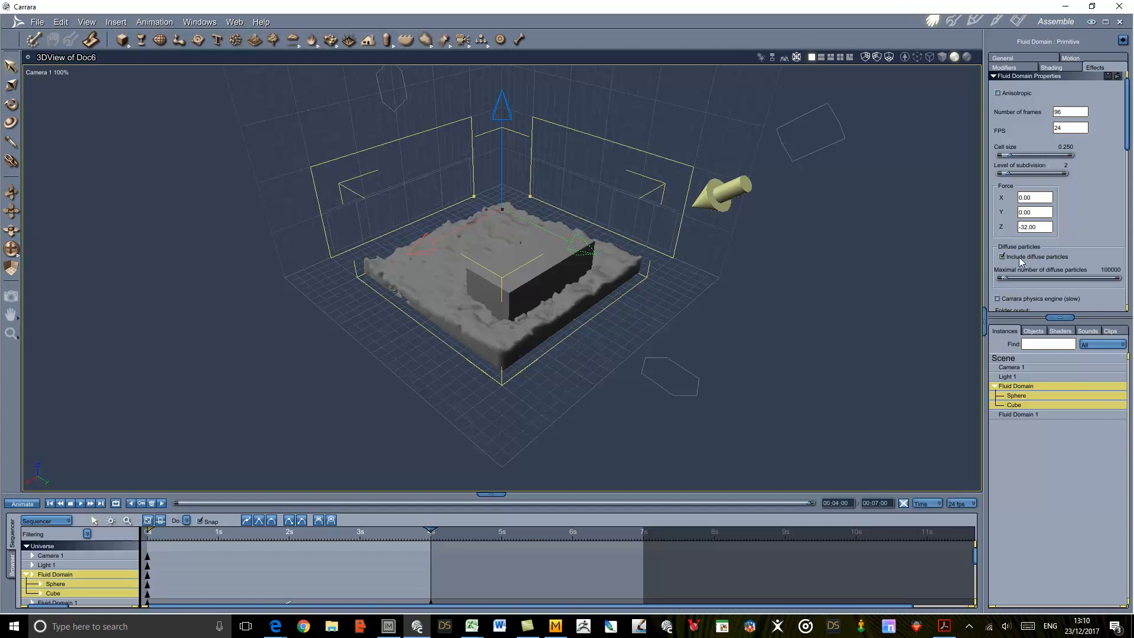
{"action": "mouse_move", "coordinate": [1084, 230]}
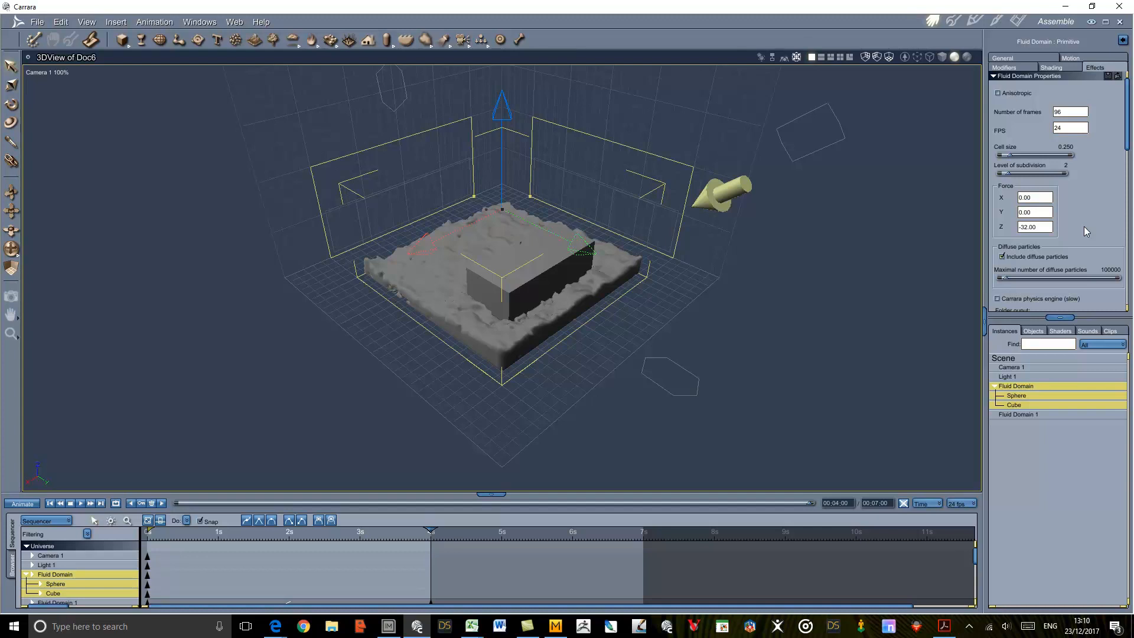
{"action": "mouse_move", "coordinate": [1075, 259]}
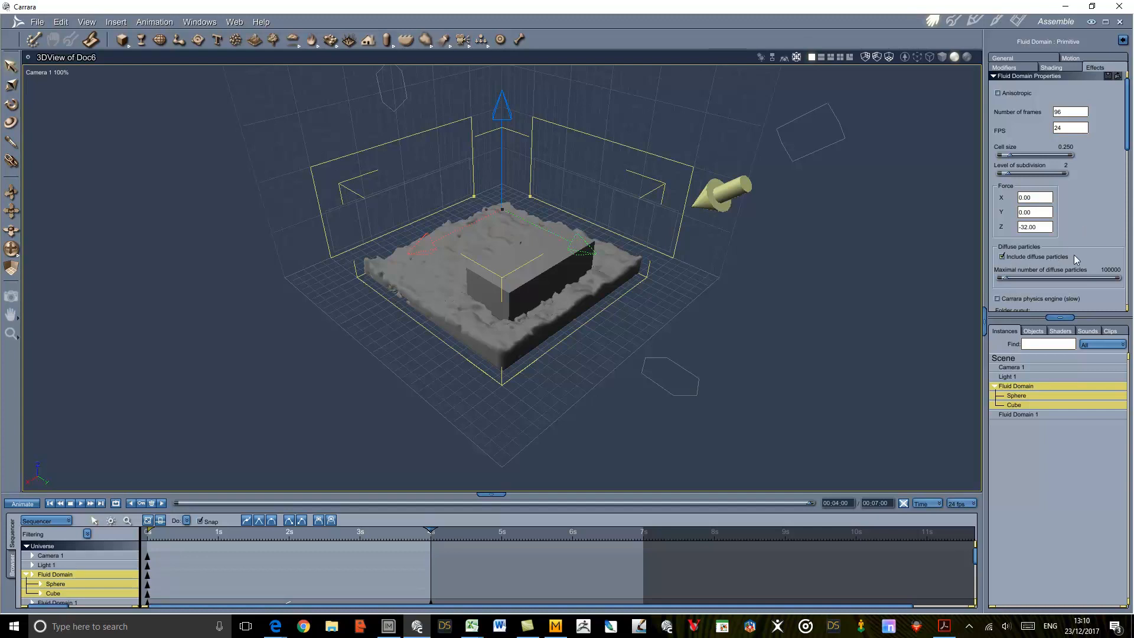
{"action": "mouse_move", "coordinate": [1115, 287]}
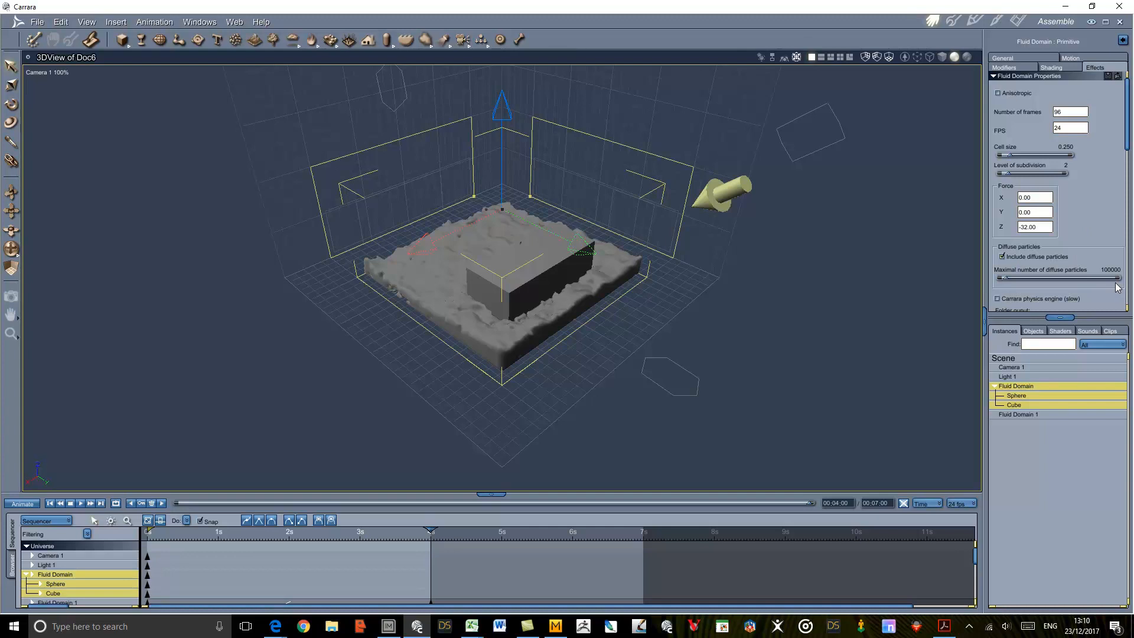
{"action": "mouse_move", "coordinate": [1050, 288]}
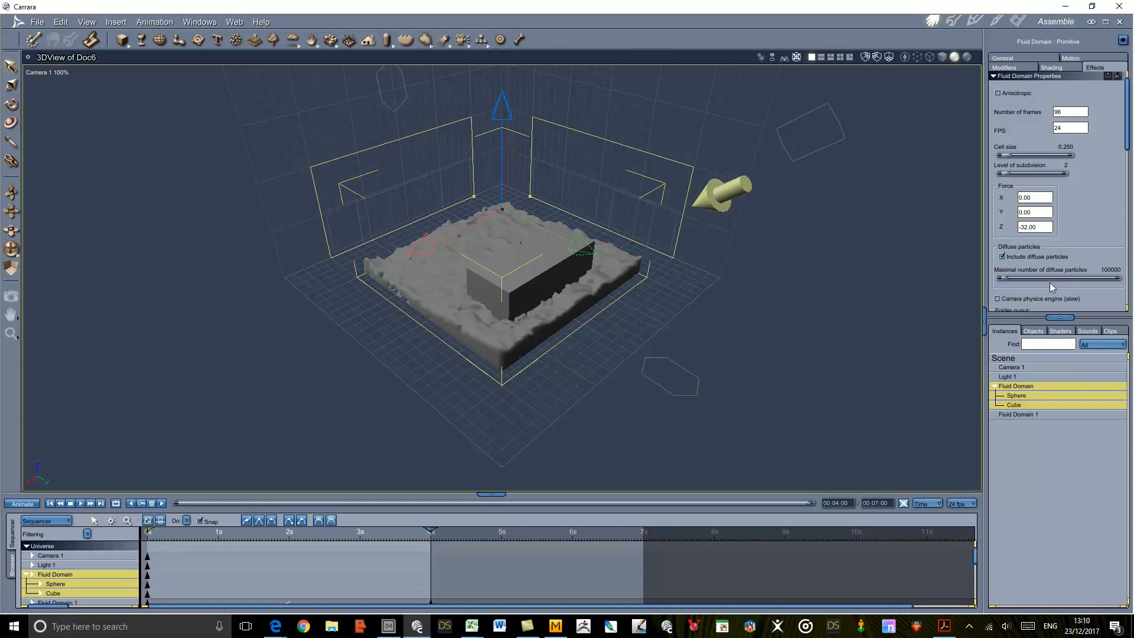
{"action": "mouse_move", "coordinate": [1098, 293]}
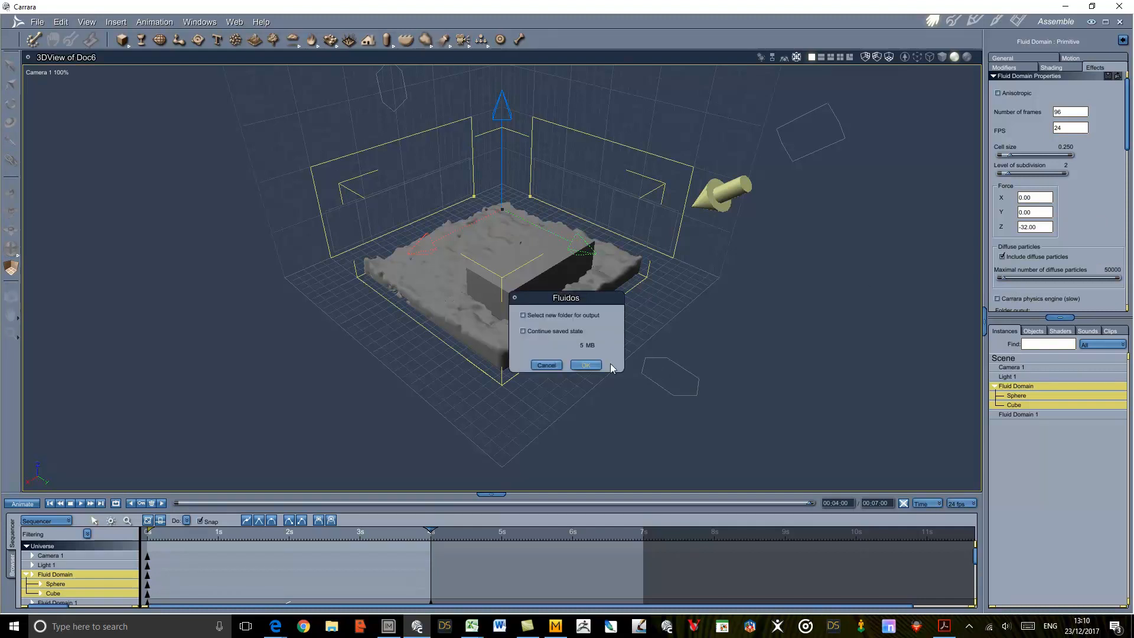
Confirm the Fluidos dialog and let the diffuse-particle simulation finish running
{"action": "left_click", "coordinate": [585, 364]}
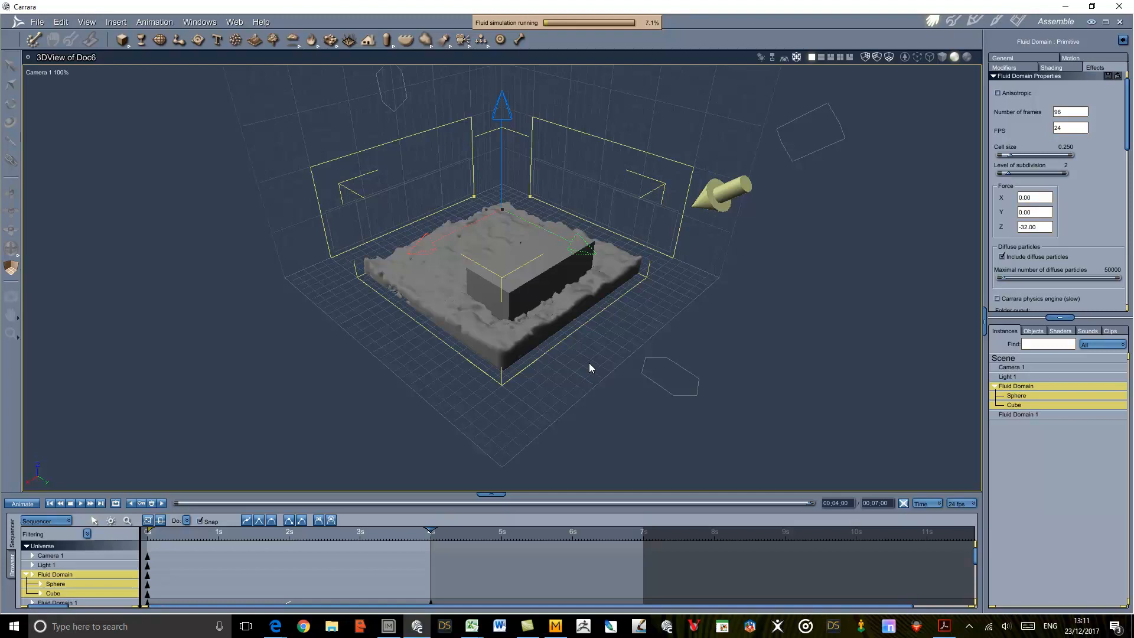
{"action": "left_click", "coordinate": [88, 523]}
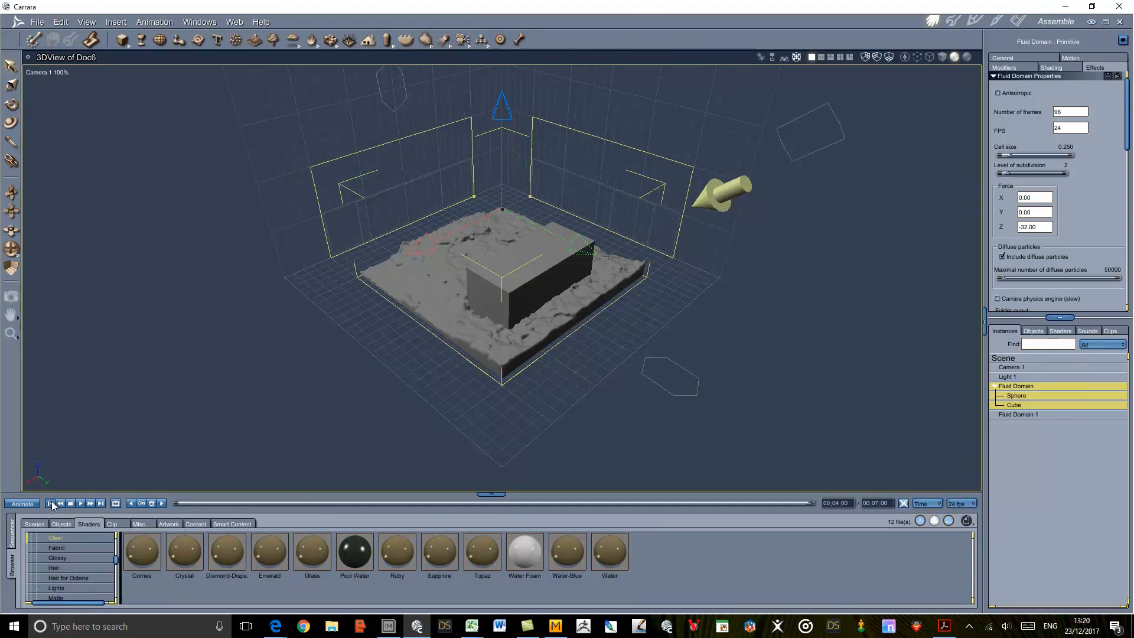
{"action": "left_click", "coordinate": [51, 503]}
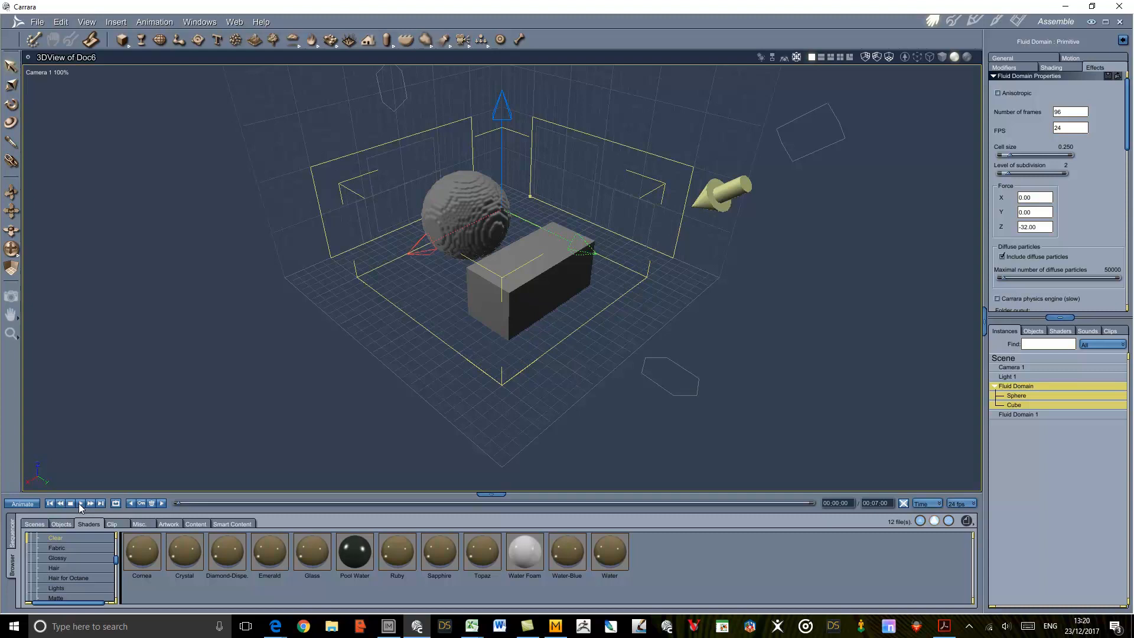
{"action": "left_click", "coordinate": [80, 503]}
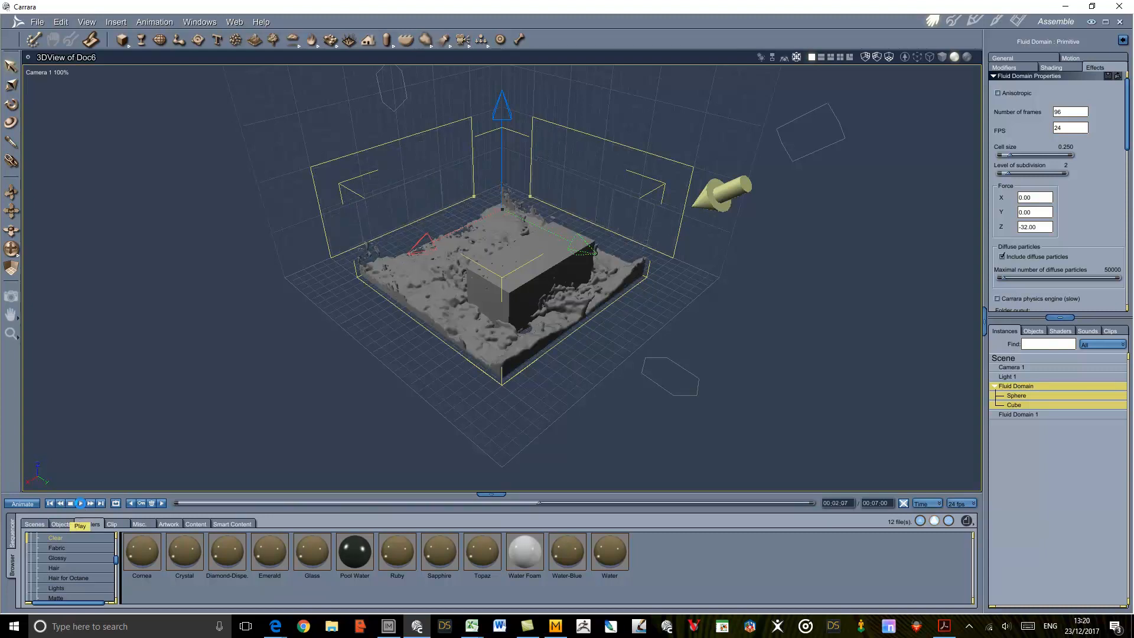
{"action": "left_click", "coordinate": [80, 503]}
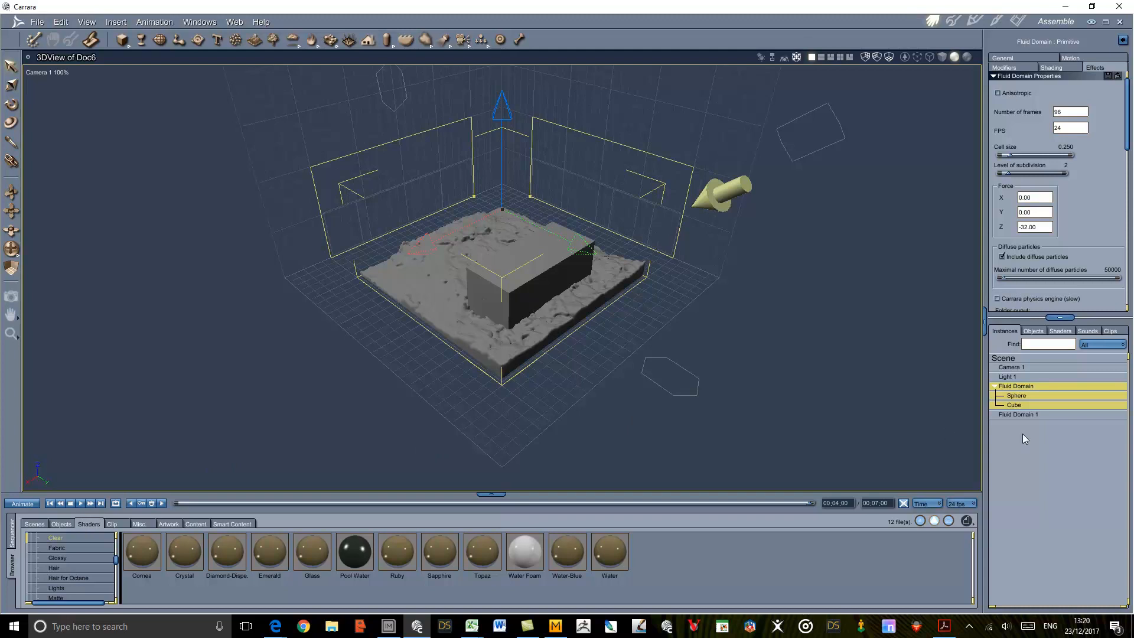
{"action": "mouse_move", "coordinate": [1024, 427]}
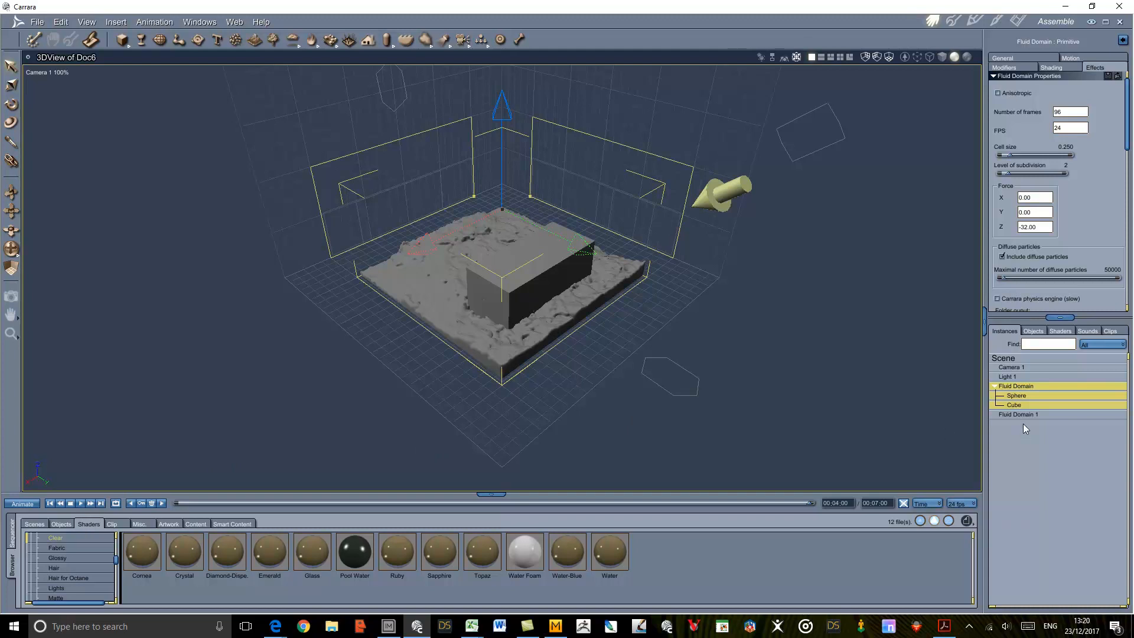
{"action": "mouse_move", "coordinate": [1024, 422]}
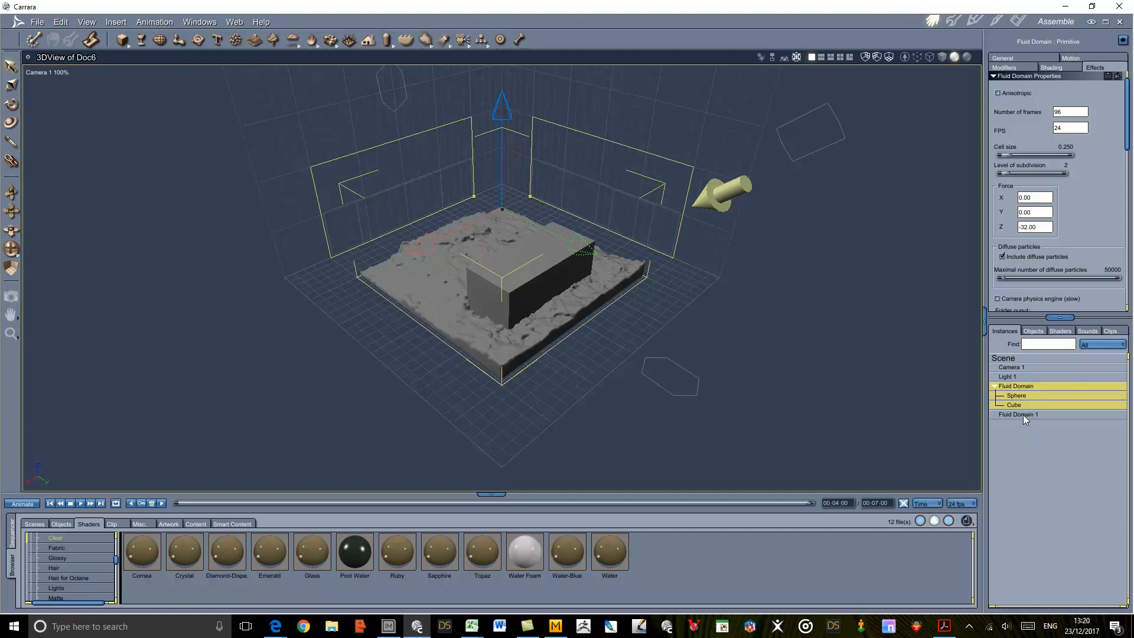
Select Fluid Domain 1 and enable diffuse particles in its FluidS modifier
{"action": "left_click", "coordinate": [1019, 414]}
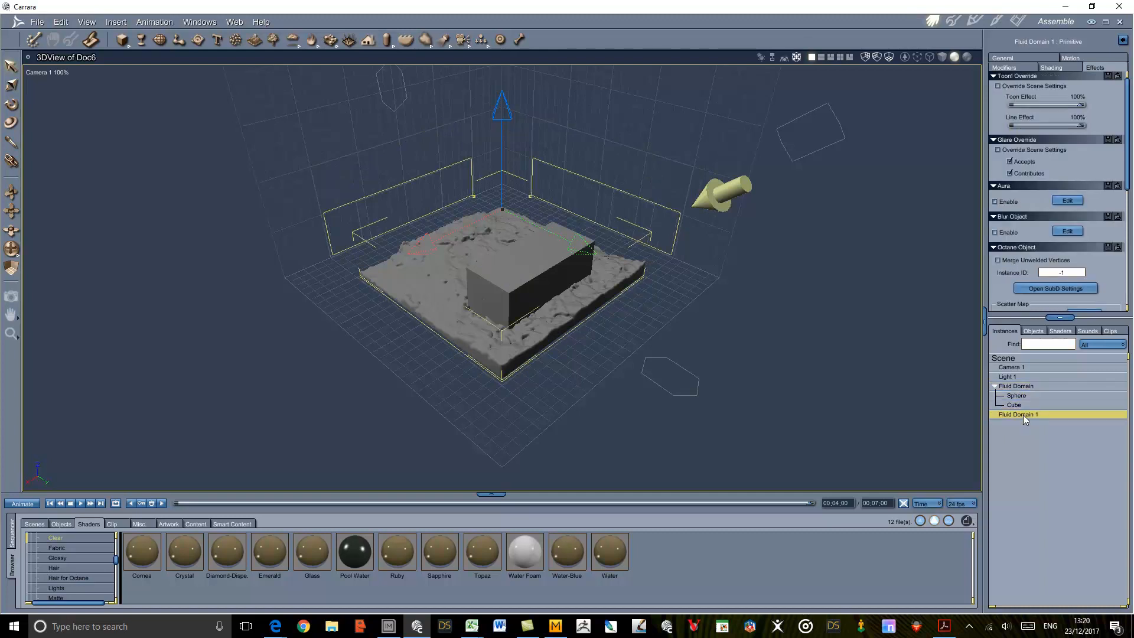
{"action": "mouse_move", "coordinate": [1060, 467]}
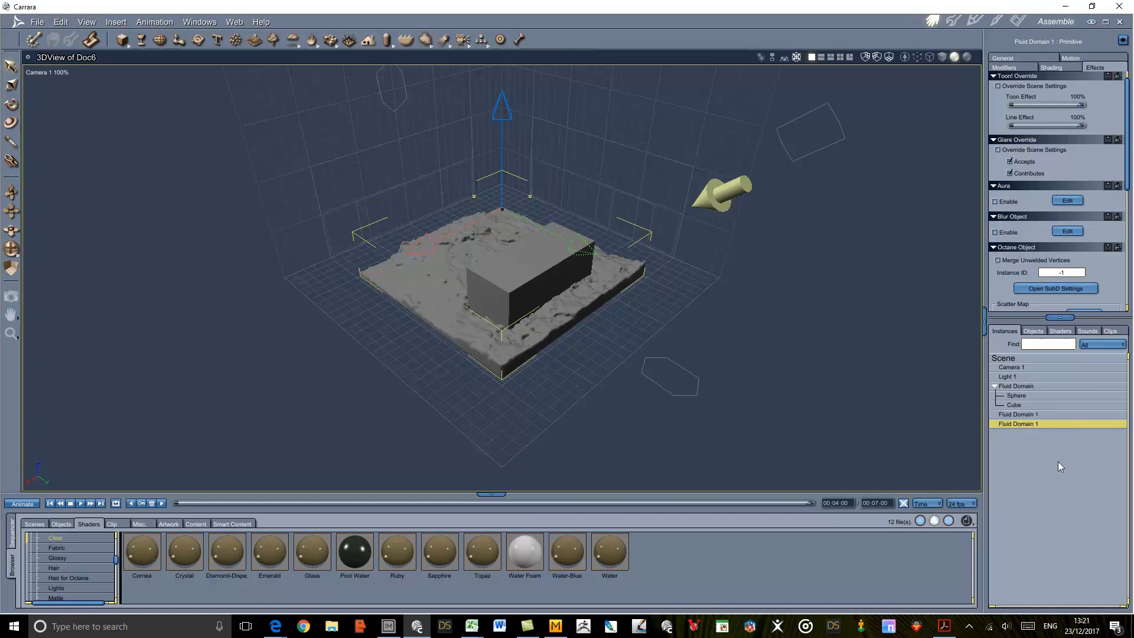
{"action": "mouse_move", "coordinate": [1087, 168]}
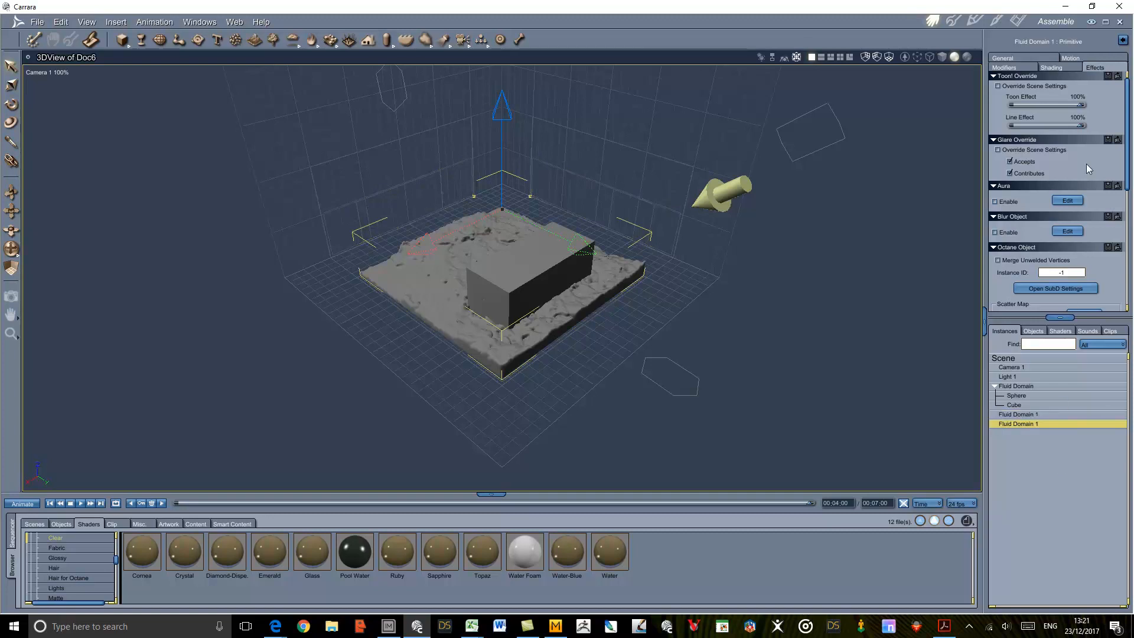
{"action": "left_click", "coordinate": [1003, 67]}
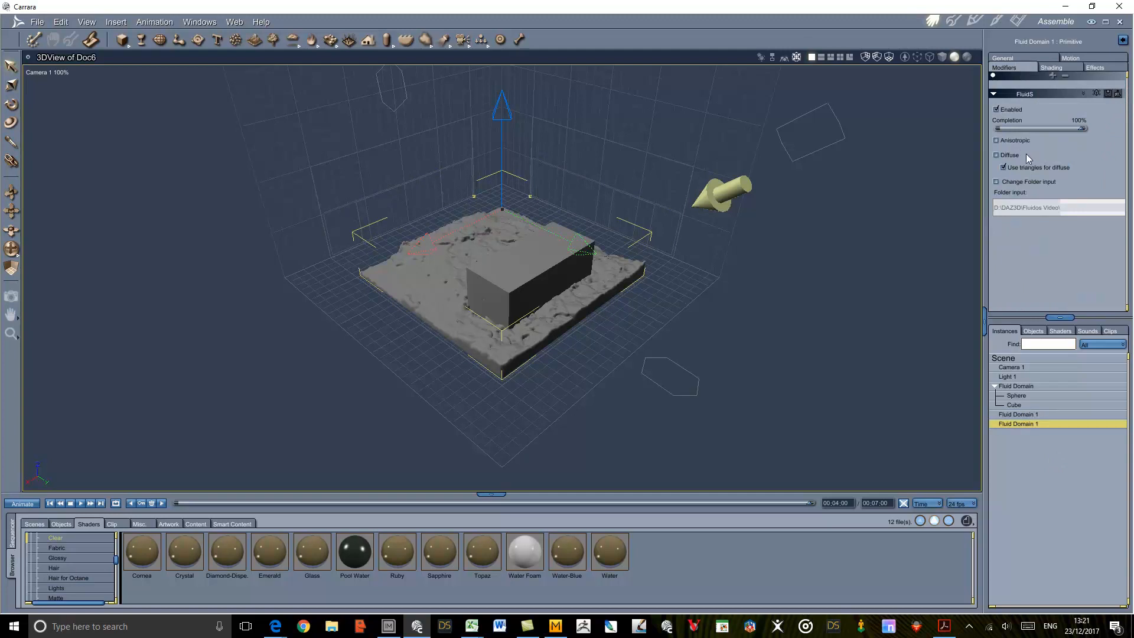
{"action": "left_click", "coordinate": [996, 155]}
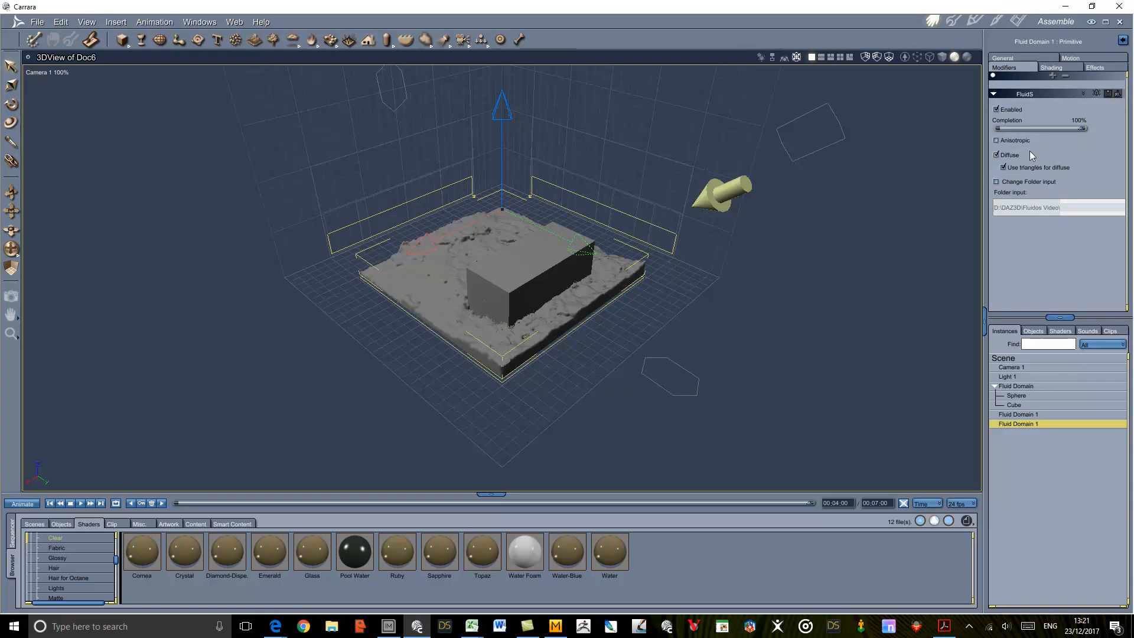
{"action": "mouse_move", "coordinate": [1044, 165]}
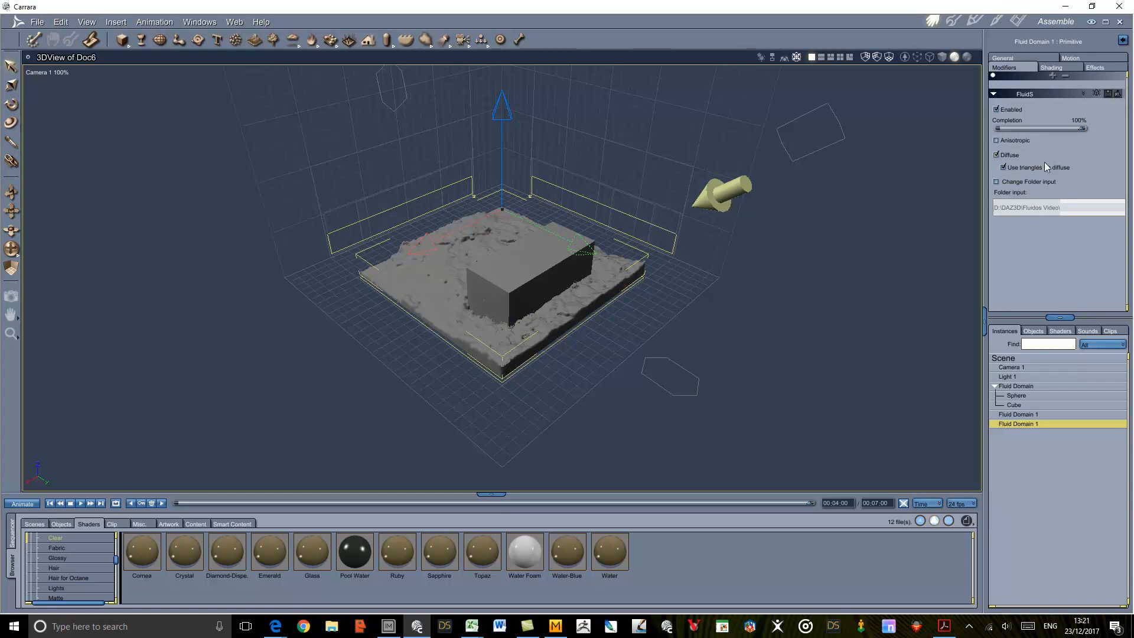
{"action": "mouse_move", "coordinate": [1076, 174]}
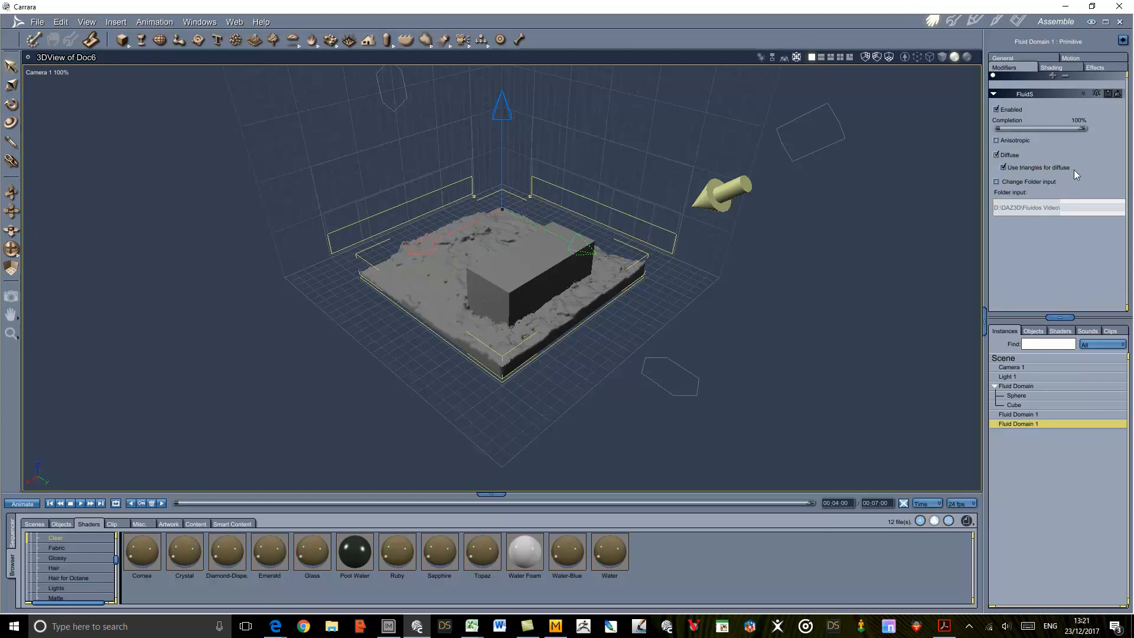
{"action": "mouse_move", "coordinate": [1076, 172]}
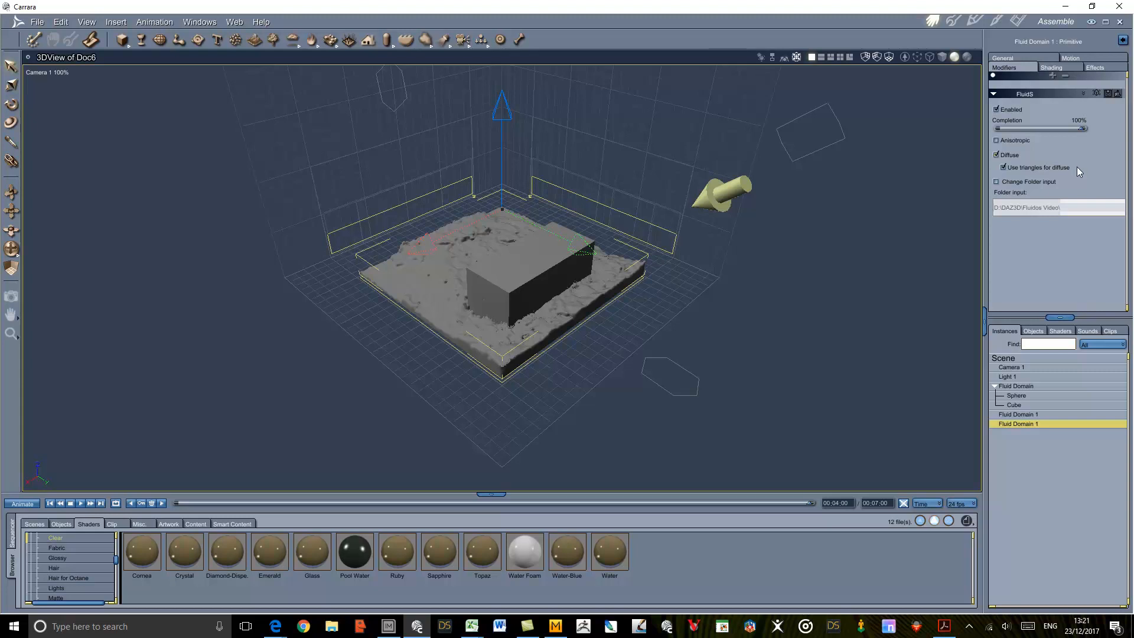
{"action": "mouse_move", "coordinate": [1076, 174]}
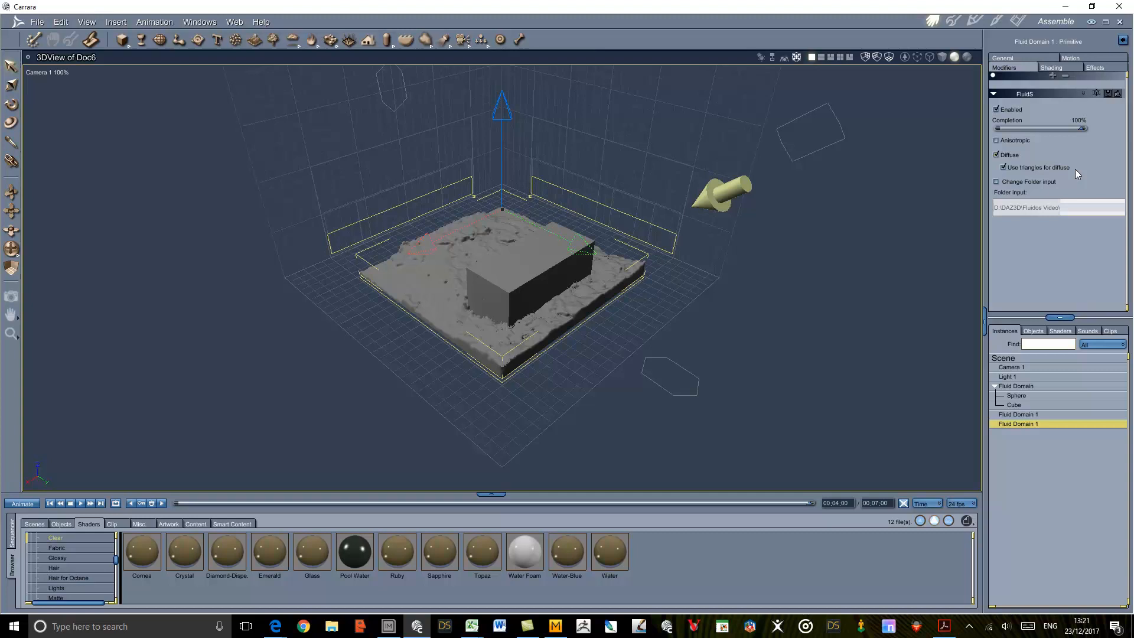
{"action": "left_click", "coordinate": [1002, 58]}
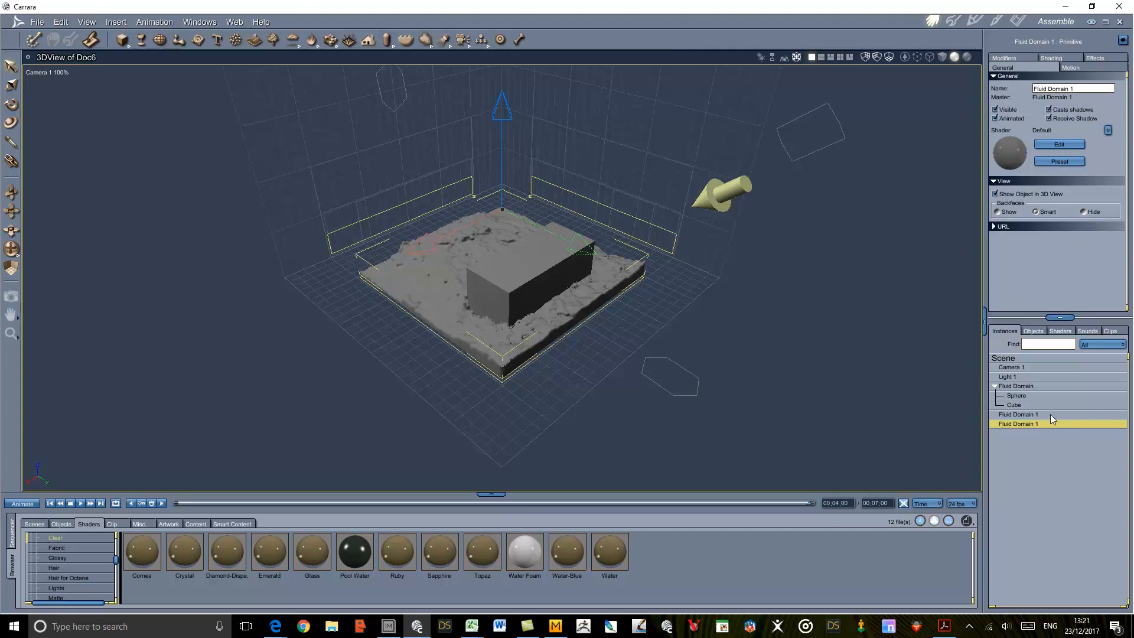
Give the first Fluid Domain 1's shader a medium blue colour and return to Assemble
{"action": "left_click", "coordinate": [1018, 414]}
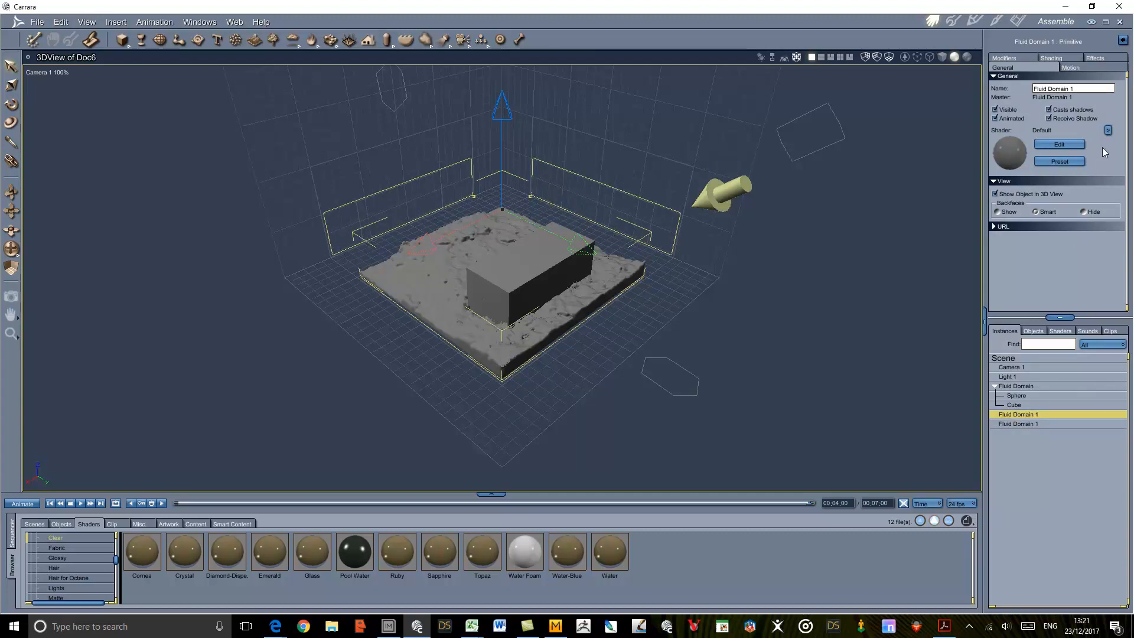
{"action": "mouse_move", "coordinate": [715, 566]}
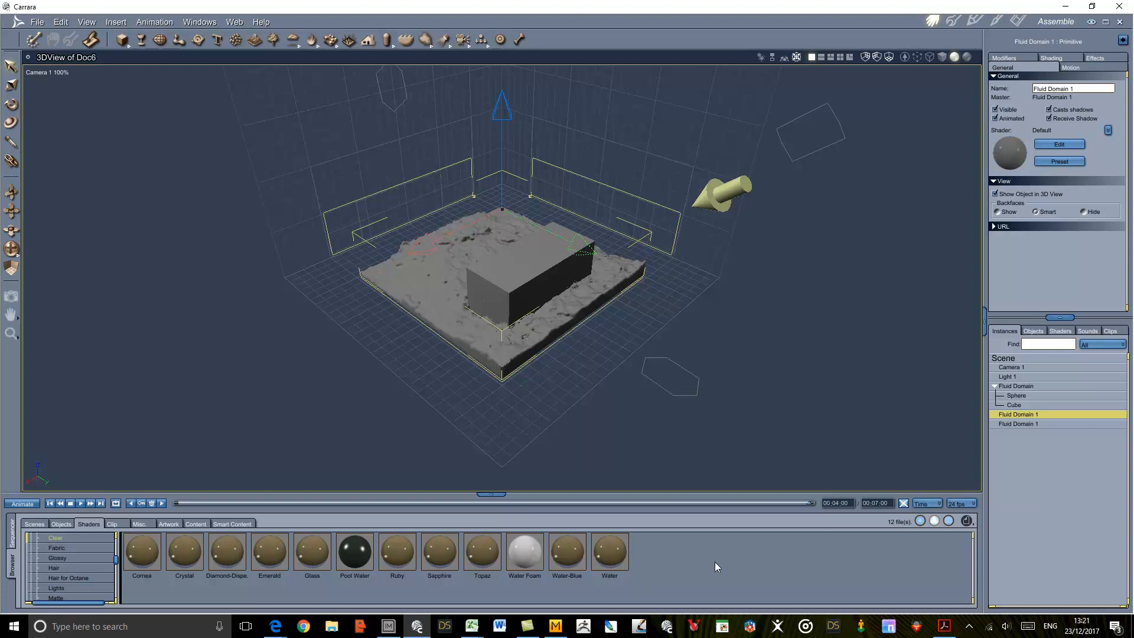
{"action": "mouse_move", "coordinate": [1080, 186]}
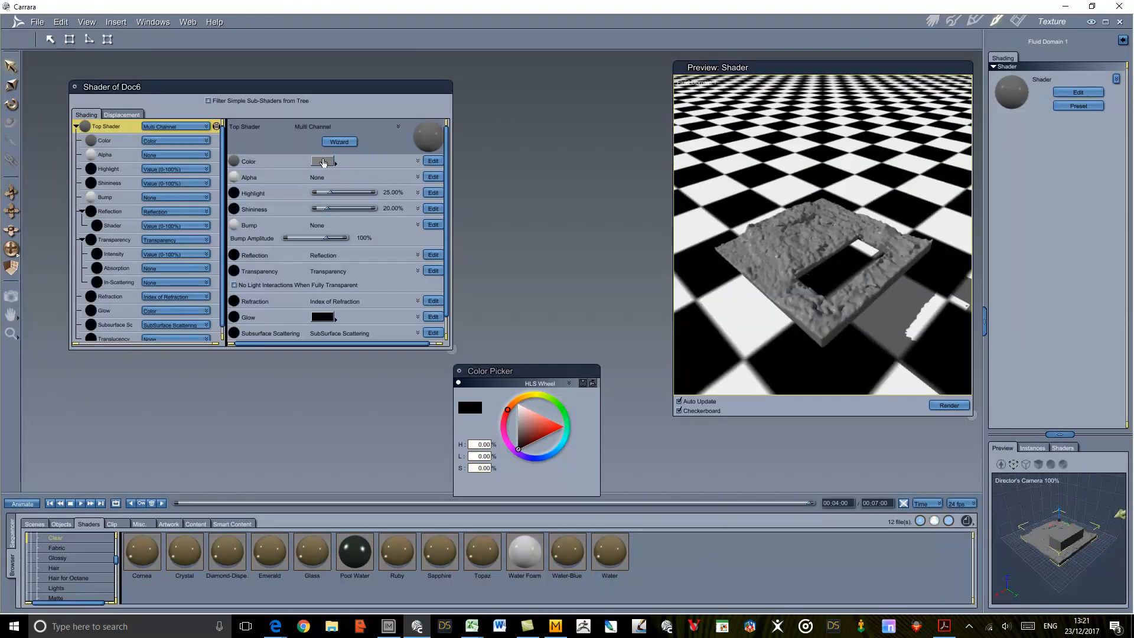
{"action": "left_click", "coordinate": [517, 428]}
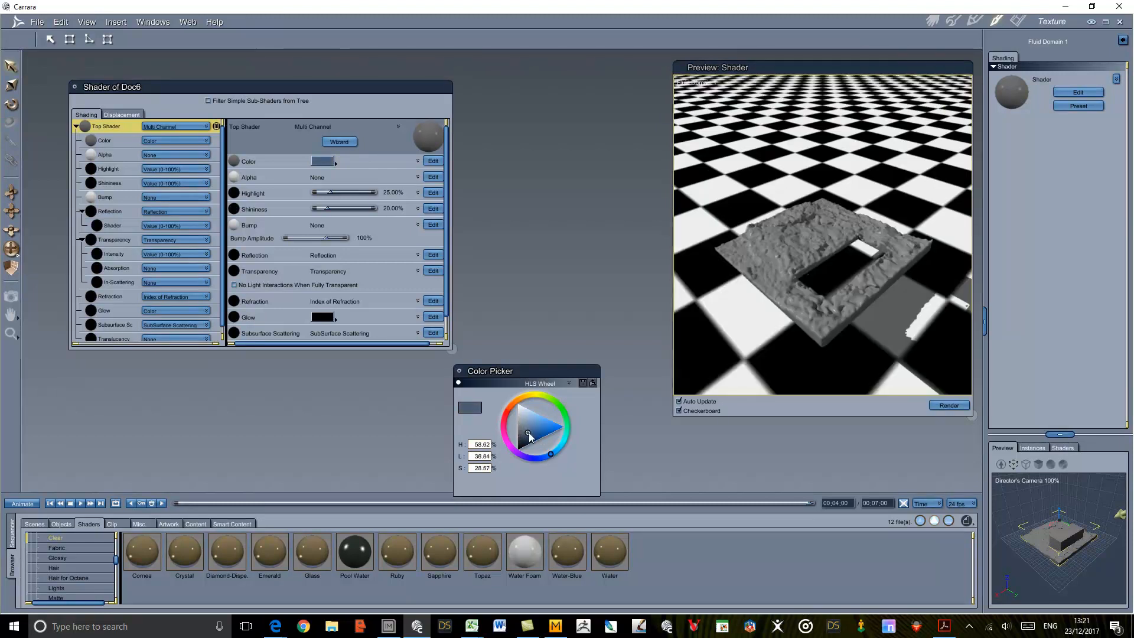
{"action": "left_click", "coordinate": [529, 434]}
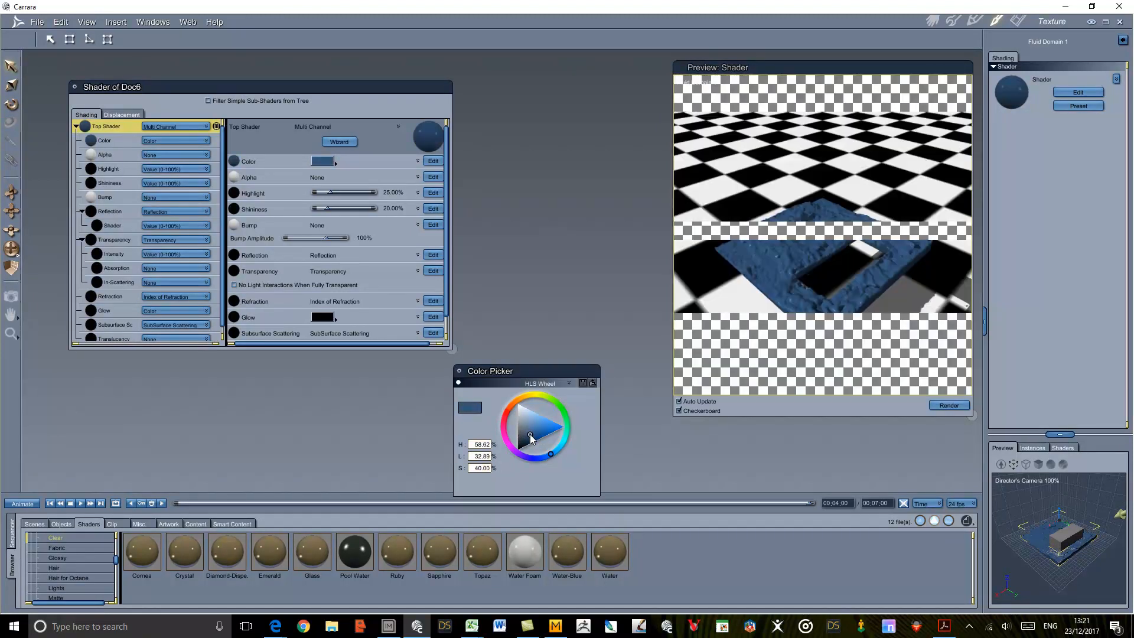
{"action": "left_click", "coordinate": [931, 20]}
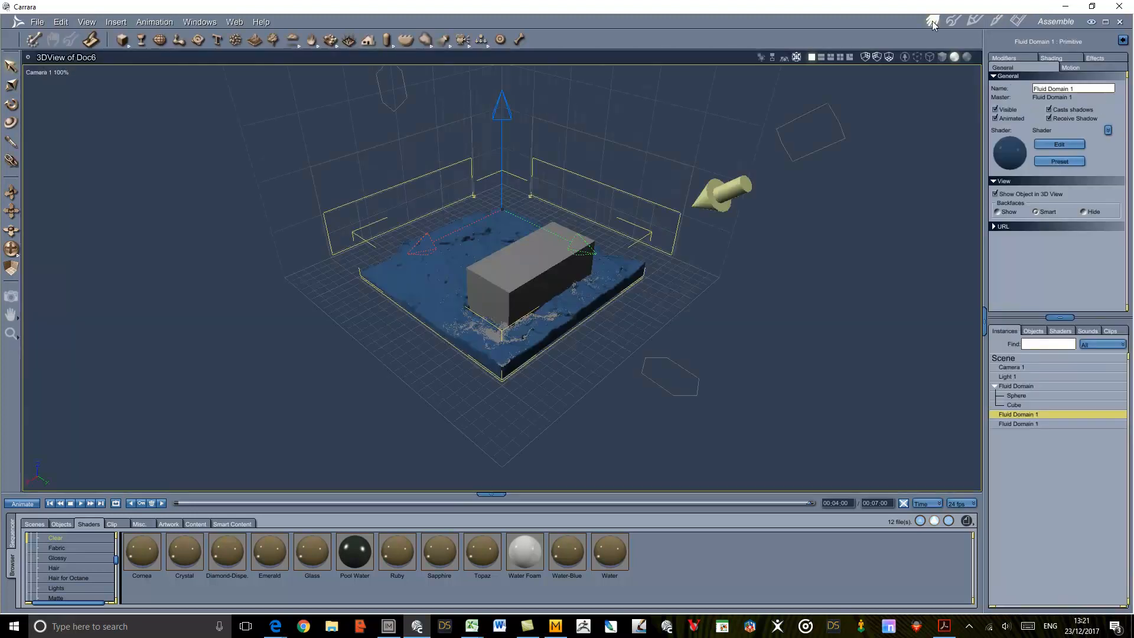
{"action": "mouse_move", "coordinate": [679, 353]}
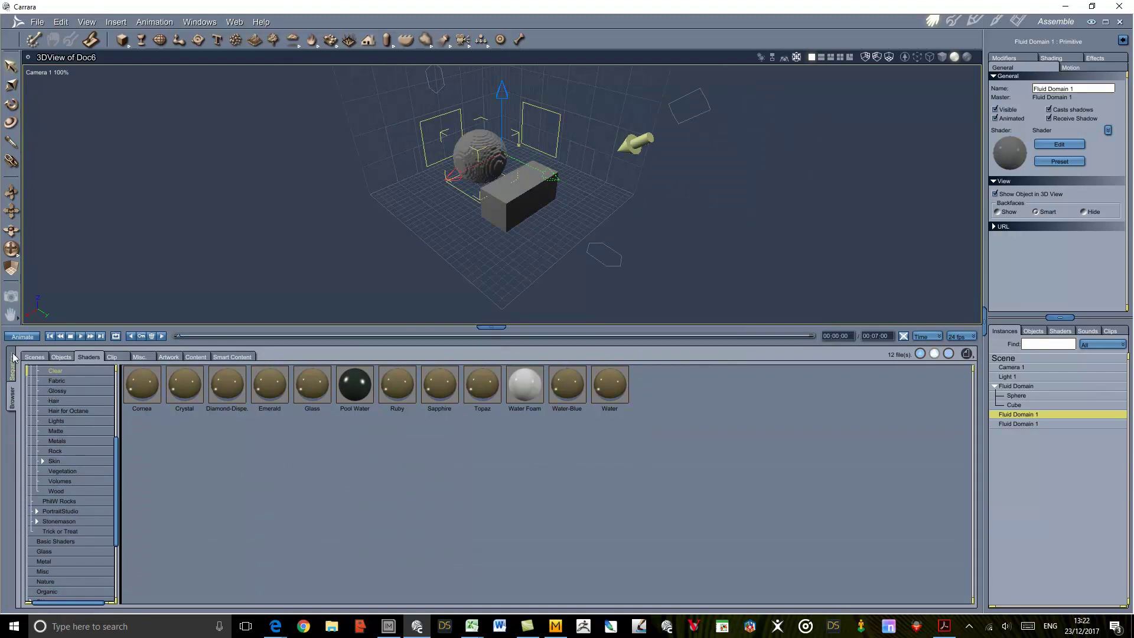
Show the Sequencer, pick the 4s Shader keyframe, and select the second Fluid Domain 1
{"action": "left_click", "coordinate": [12, 364]}
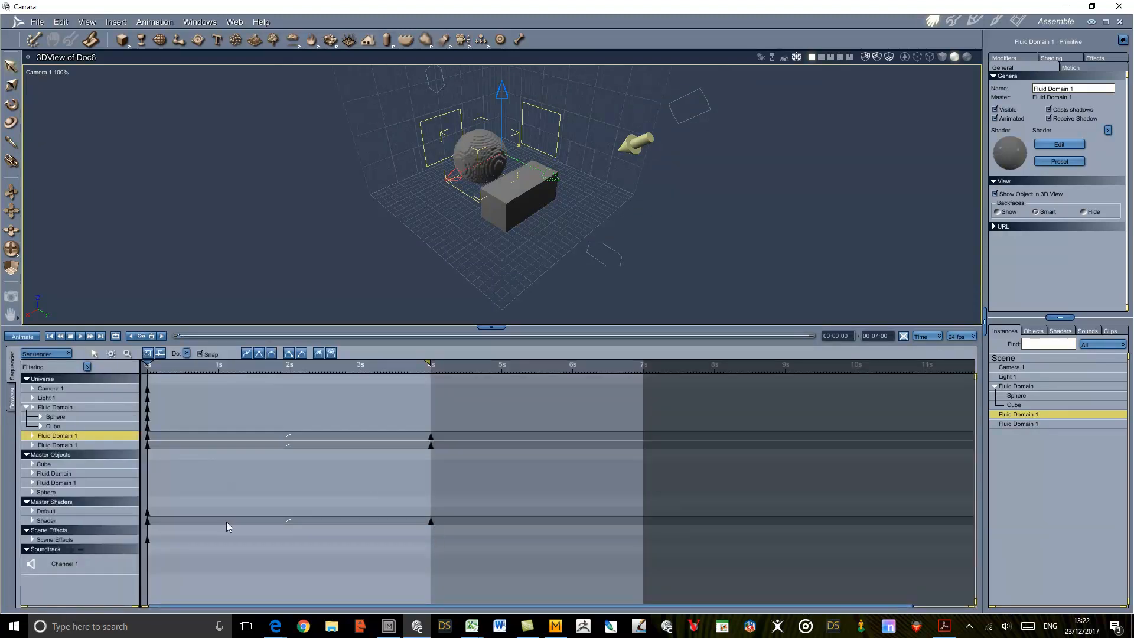
{"action": "left_click", "coordinate": [190, 554]}
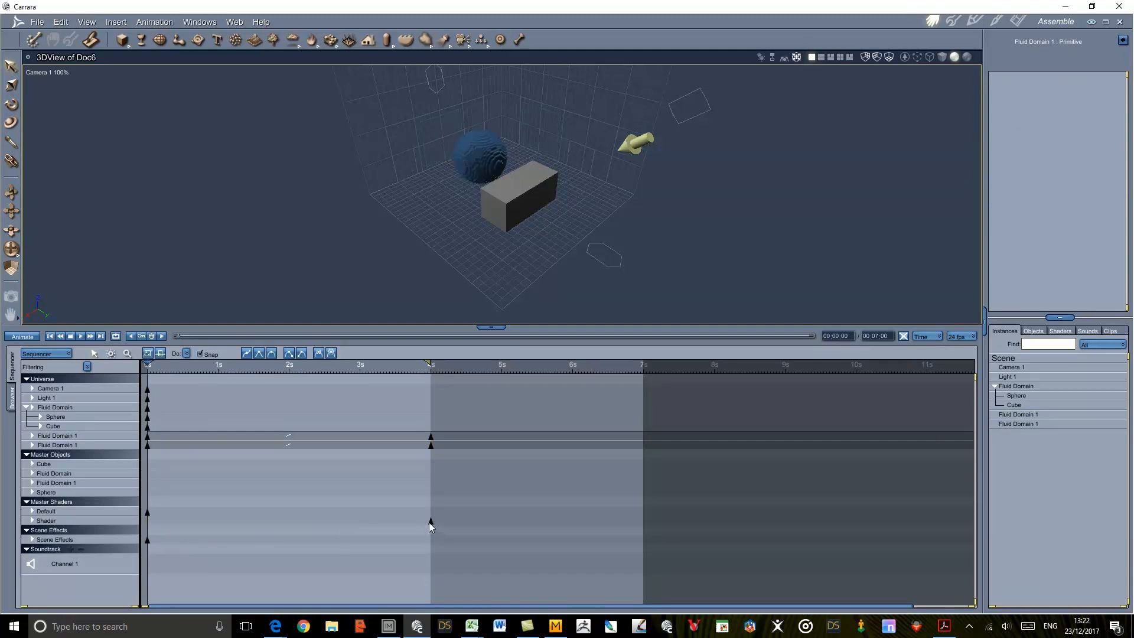
{"action": "mouse_move", "coordinate": [253, 502]}
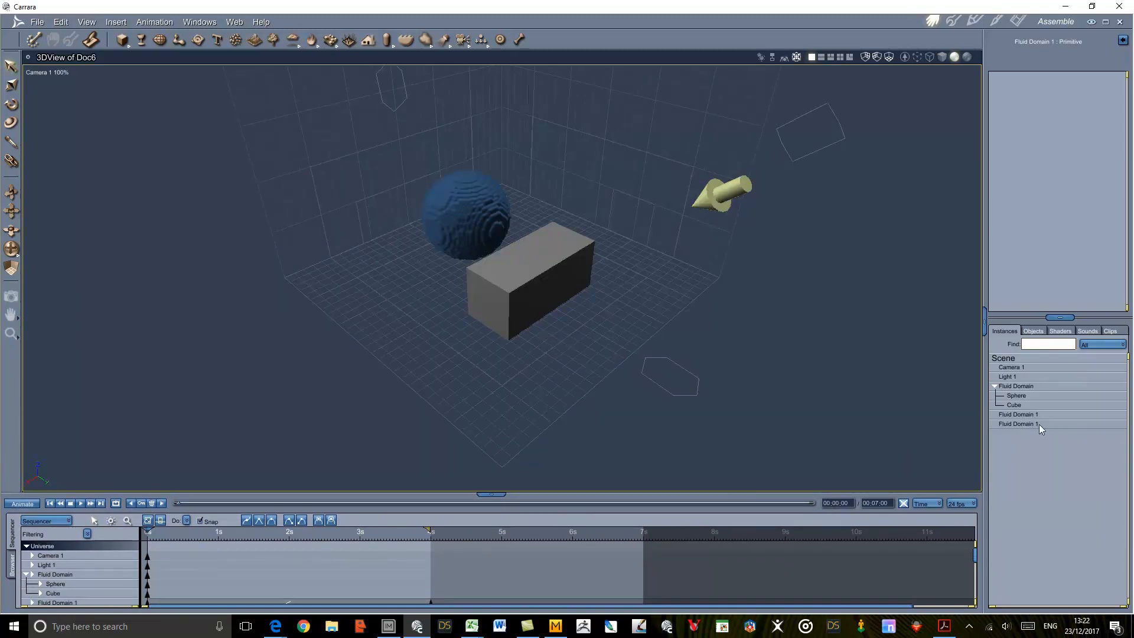
{"action": "left_click", "coordinate": [1017, 424]}
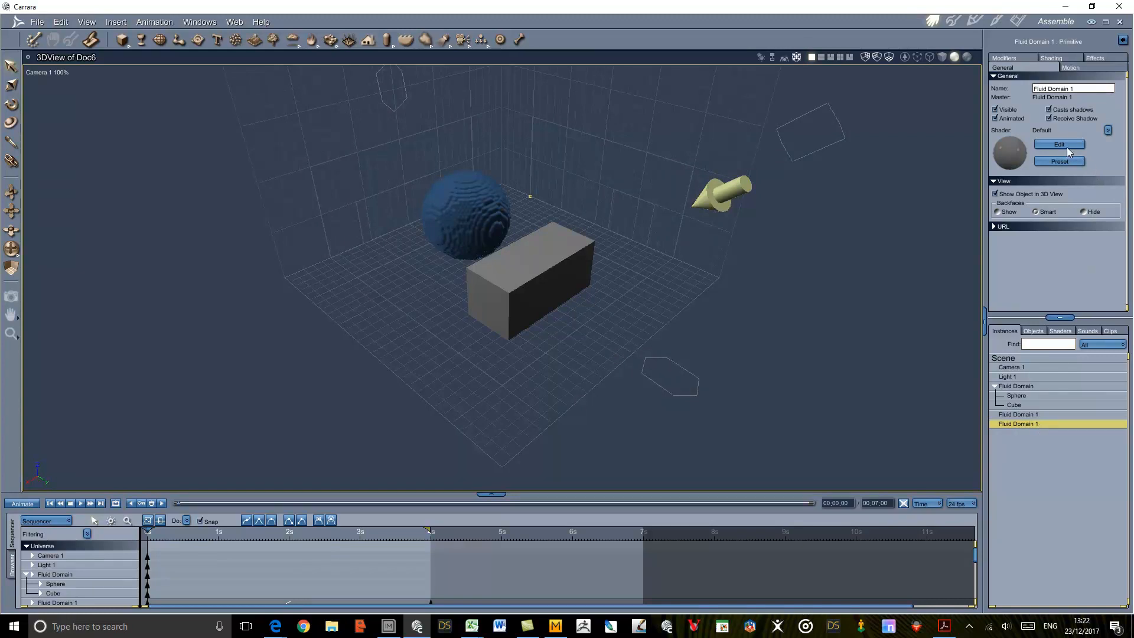
Set the second Fluid Domain 1's shader colour to near-white, L about 93%
{"action": "left_click", "coordinate": [1058, 144]}
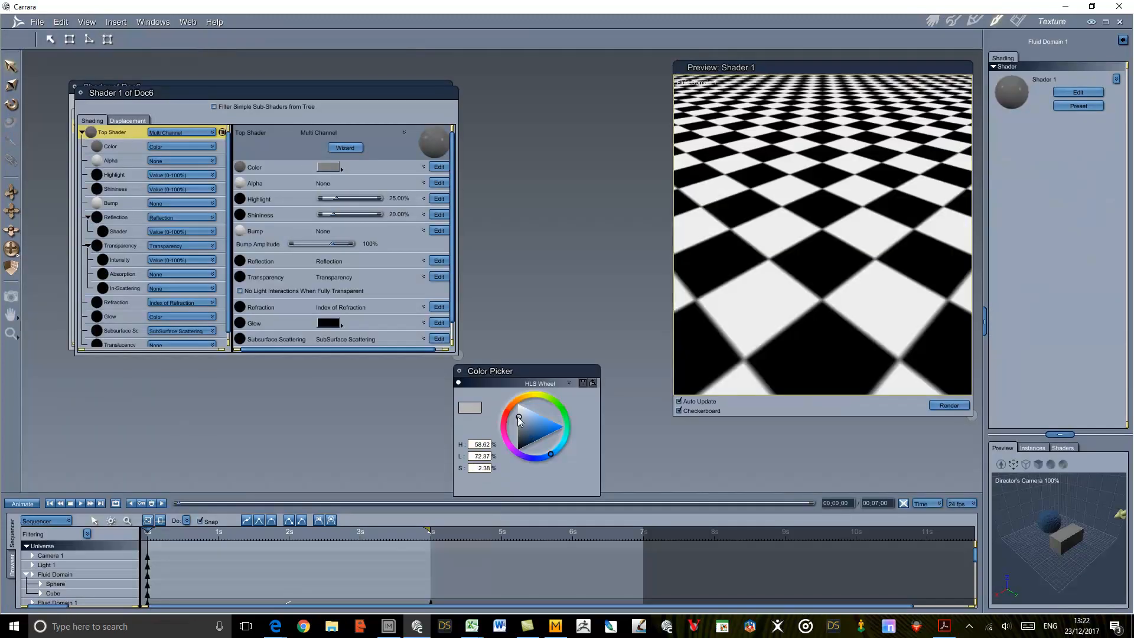
{"action": "left_click", "coordinate": [507, 410]}
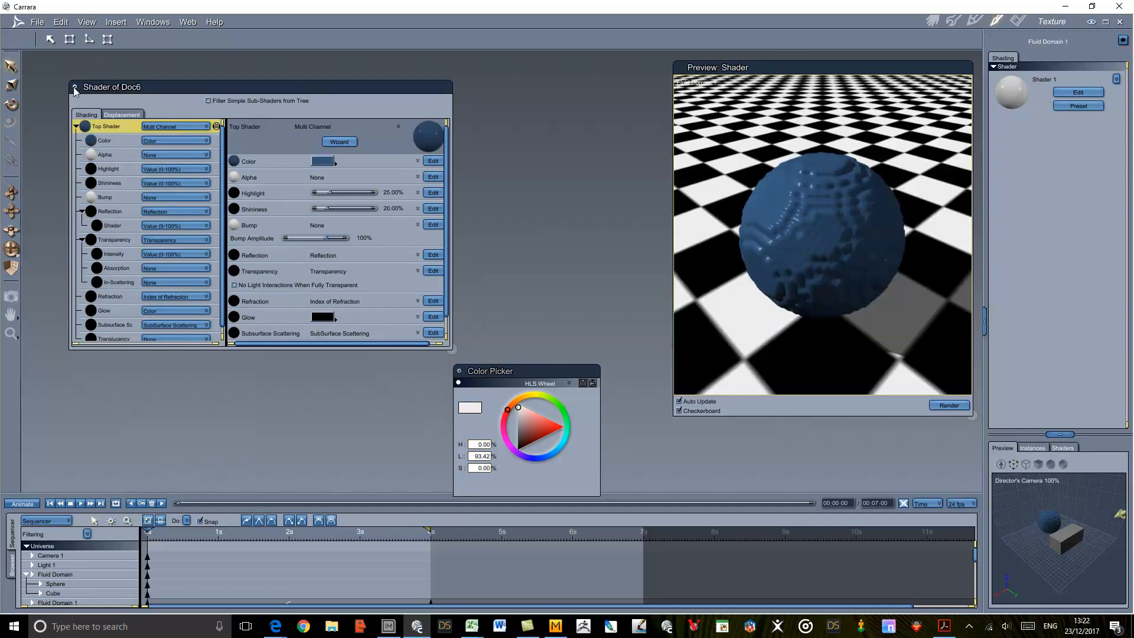
{"action": "left_click", "coordinate": [75, 86]}
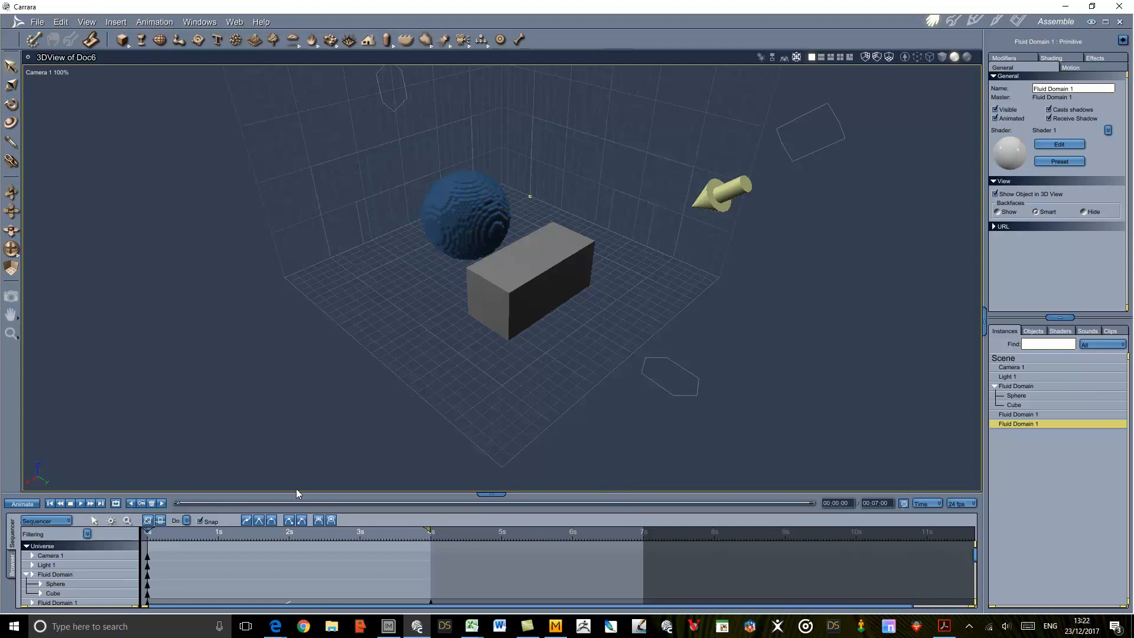
{"action": "mouse_move", "coordinate": [80, 502]}
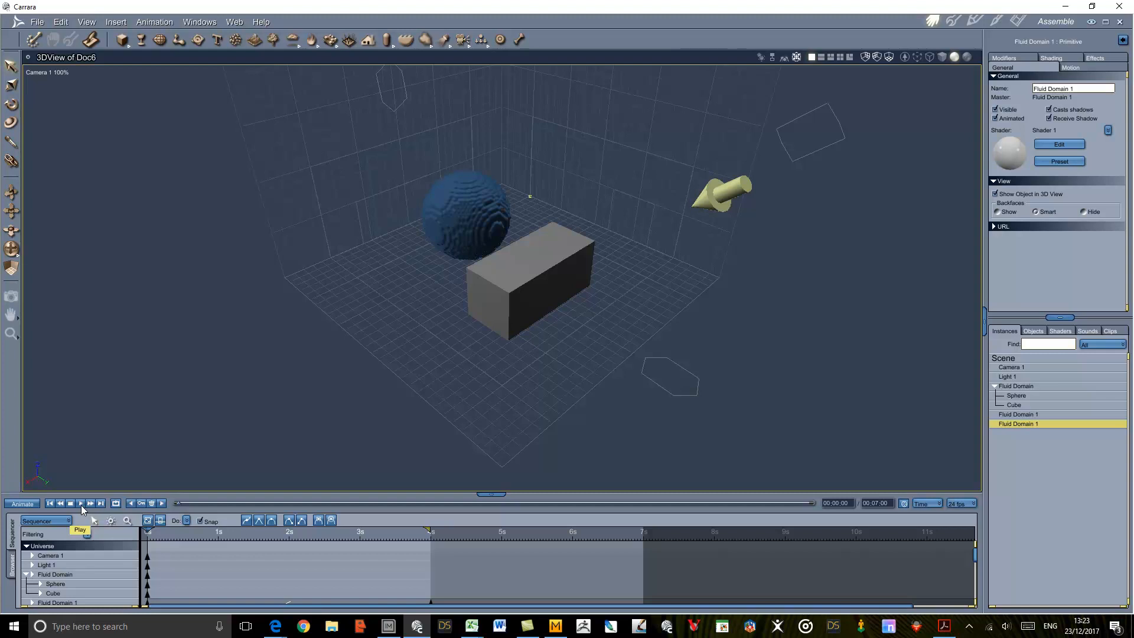
Step the splash simulation forward frame by frame to about 00:02:04
{"action": "left_click", "coordinate": [79, 504]}
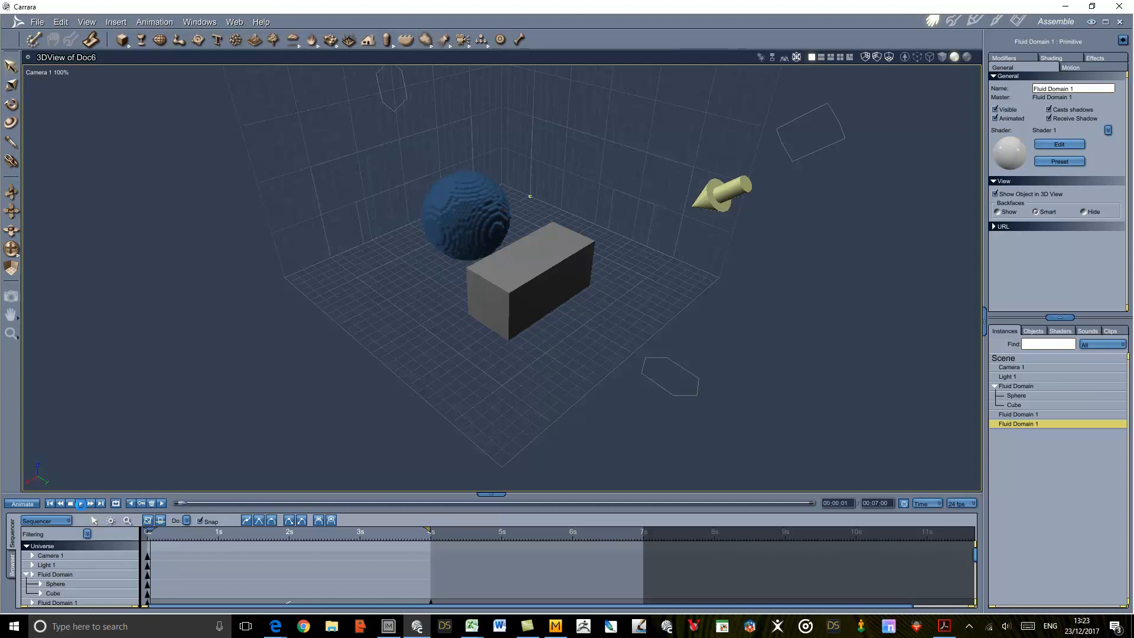
{"action": "left_click", "coordinate": [81, 503]}
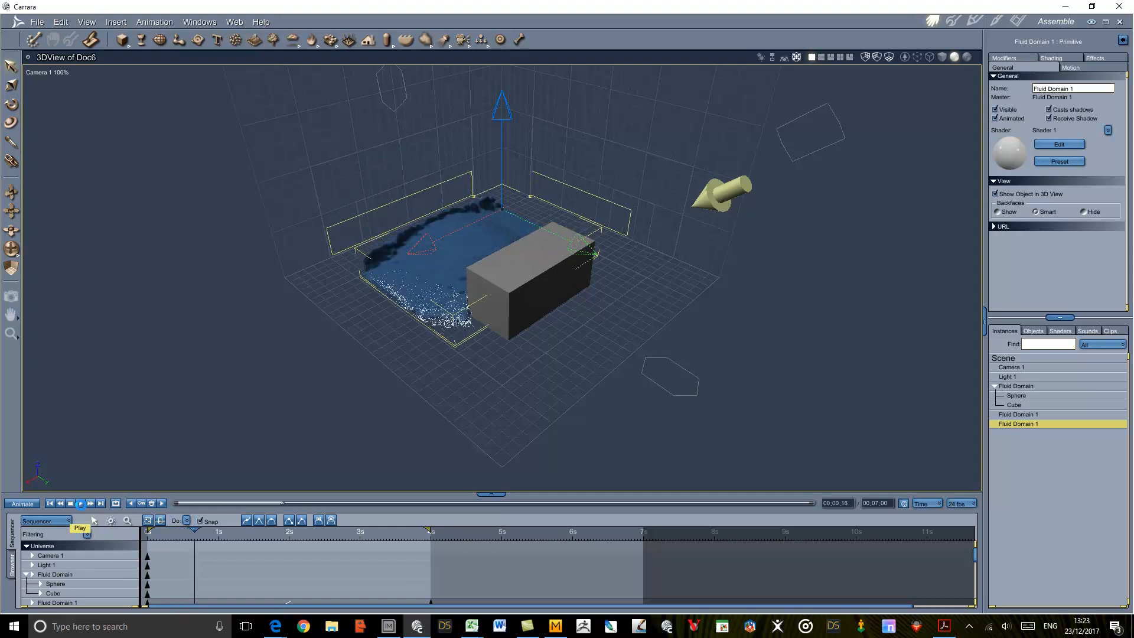
{"action": "left_click", "coordinate": [80, 503]}
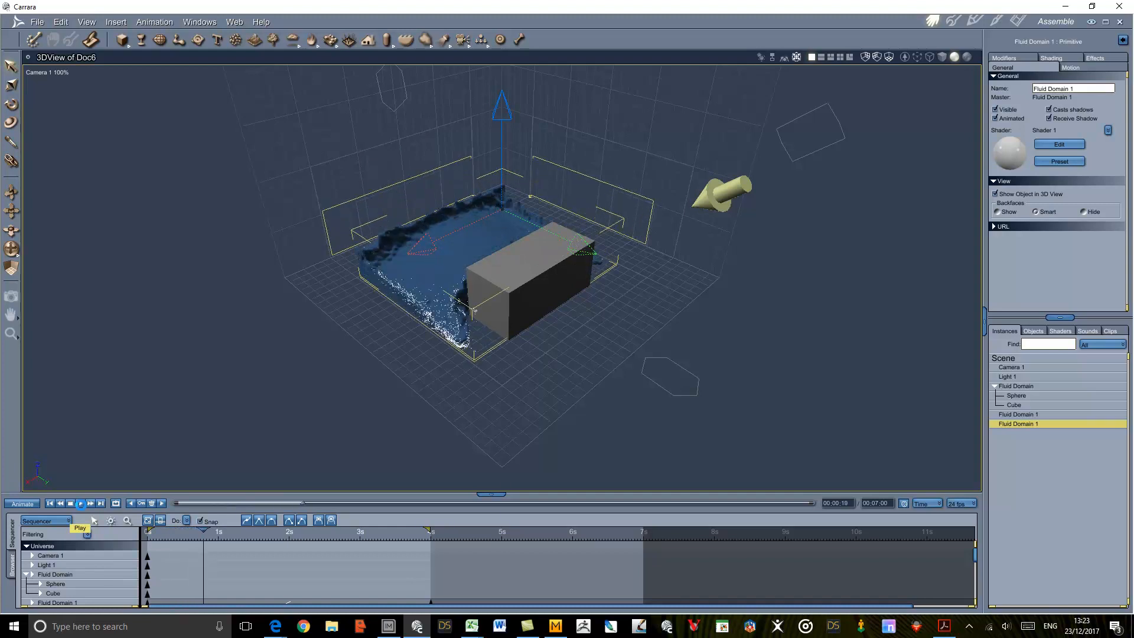
{"action": "left_click", "coordinate": [80, 504]}
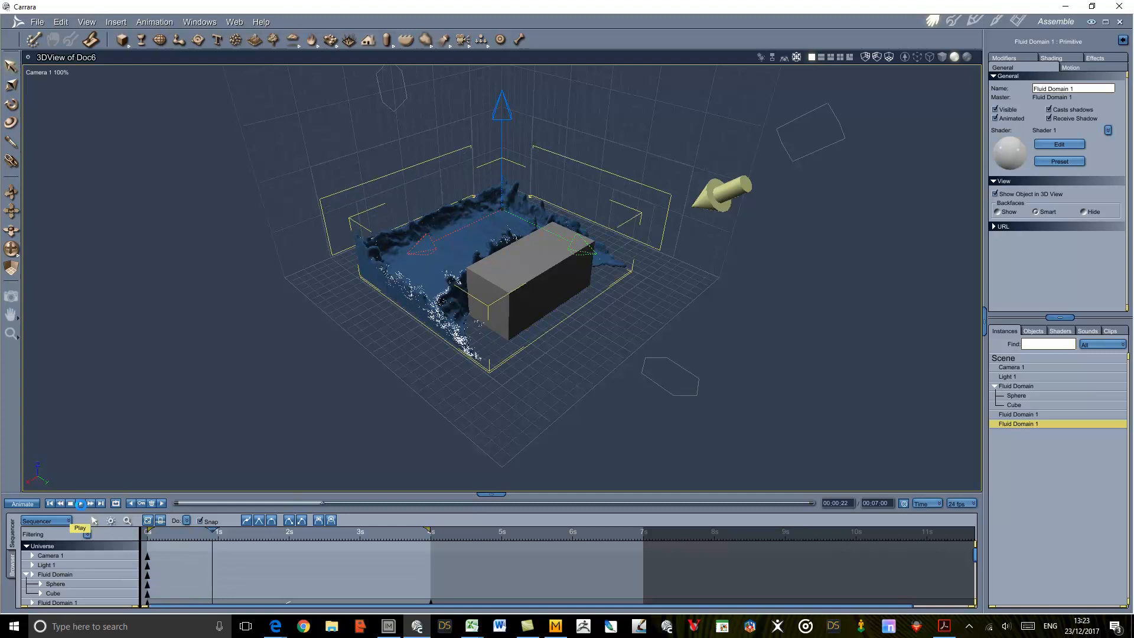
{"action": "left_click", "coordinate": [80, 503]}
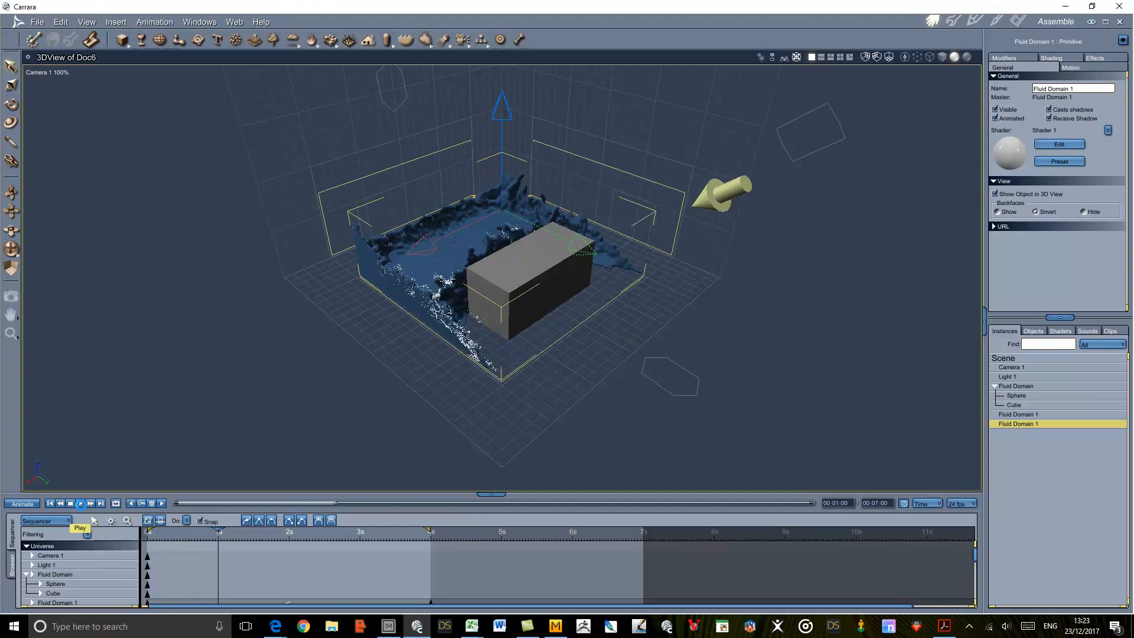
{"action": "left_click", "coordinate": [80, 503]}
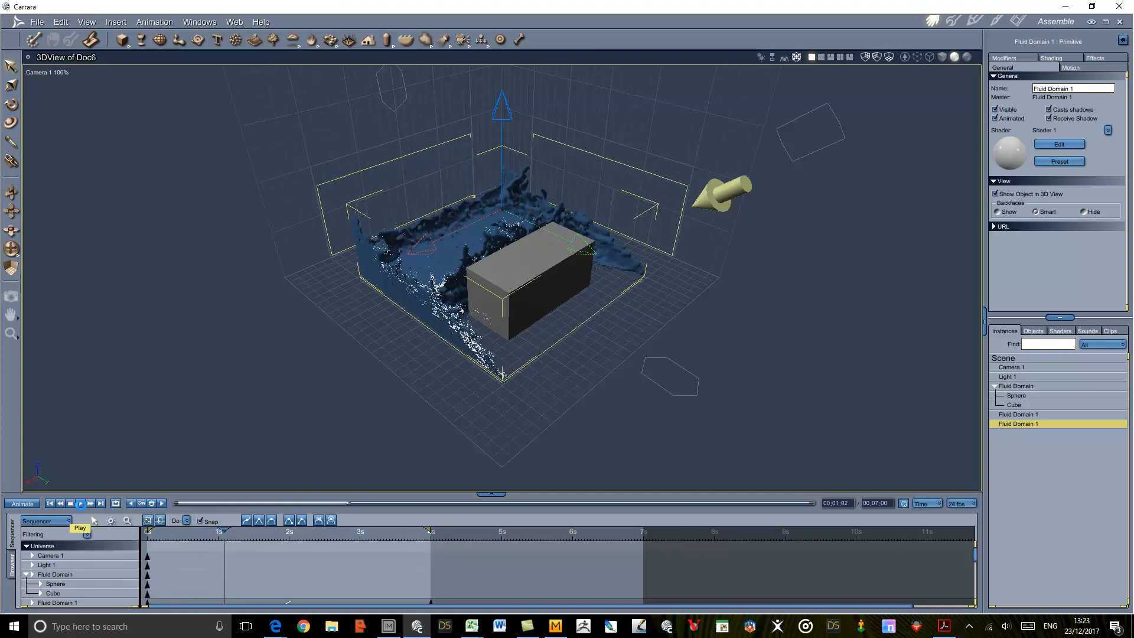
{"action": "left_click", "coordinate": [80, 503]}
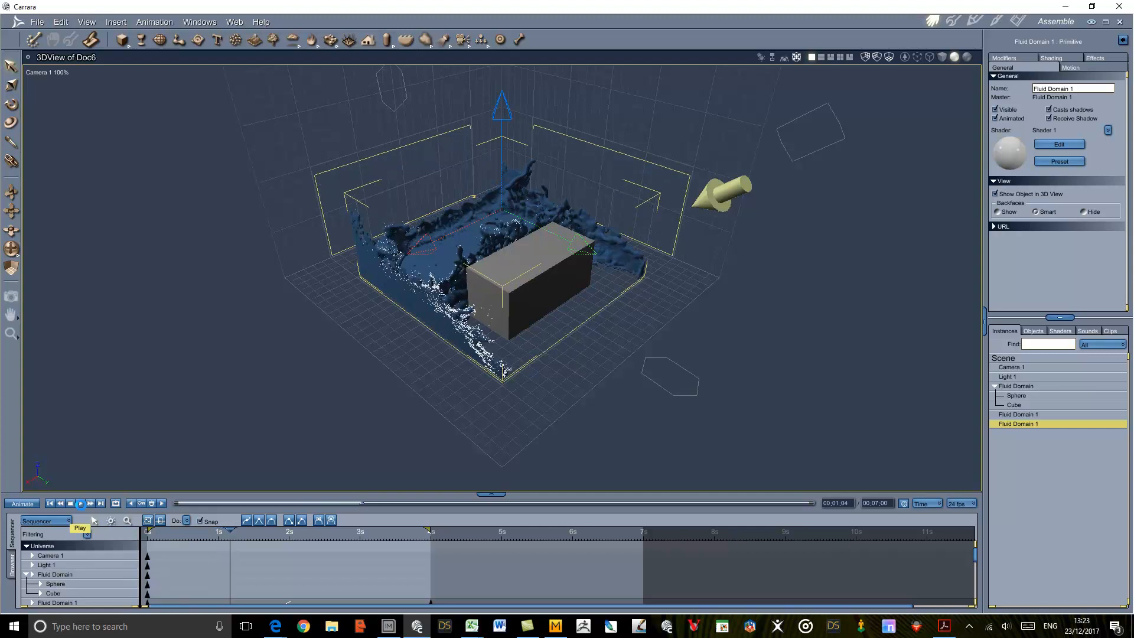
{"action": "left_click", "coordinate": [80, 503]}
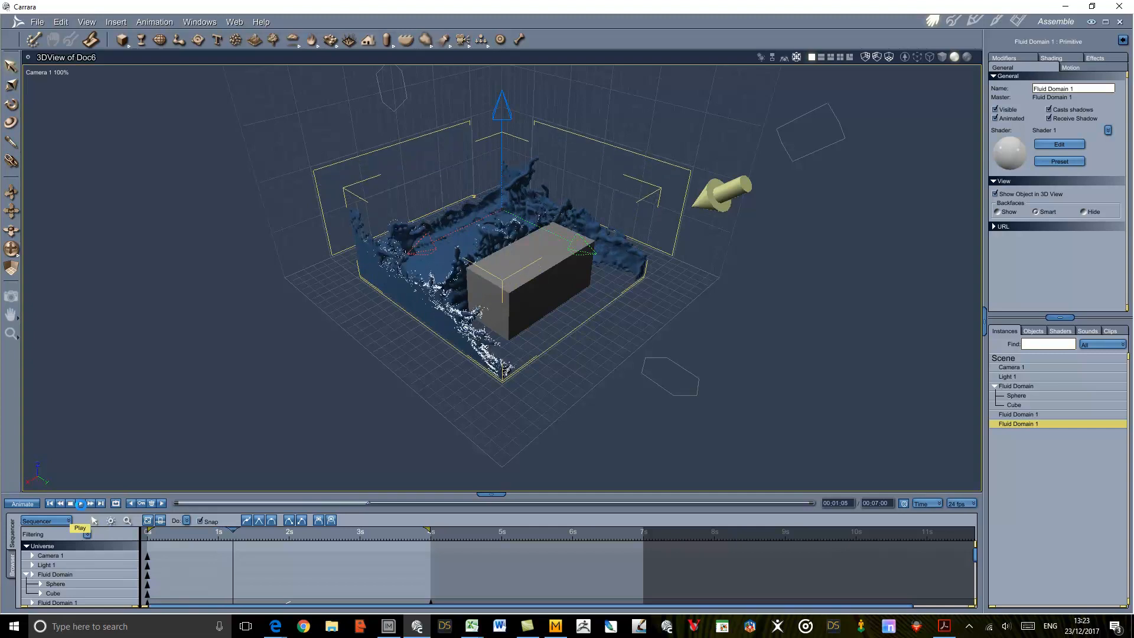
{"action": "left_click", "coordinate": [80, 503]}
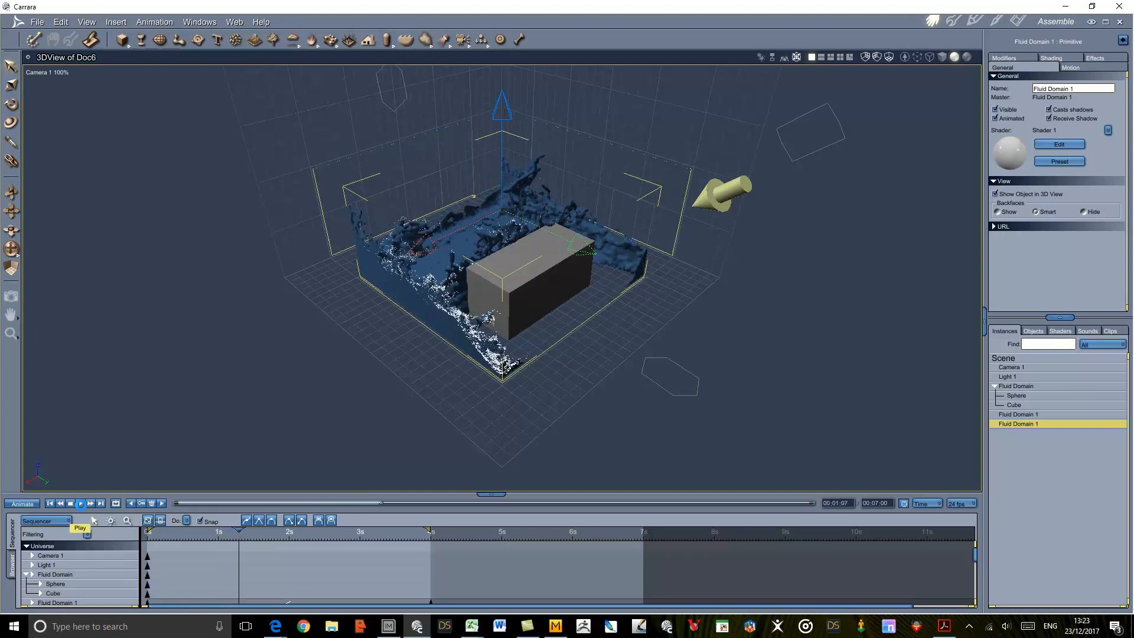
{"action": "left_click", "coordinate": [80, 503]}
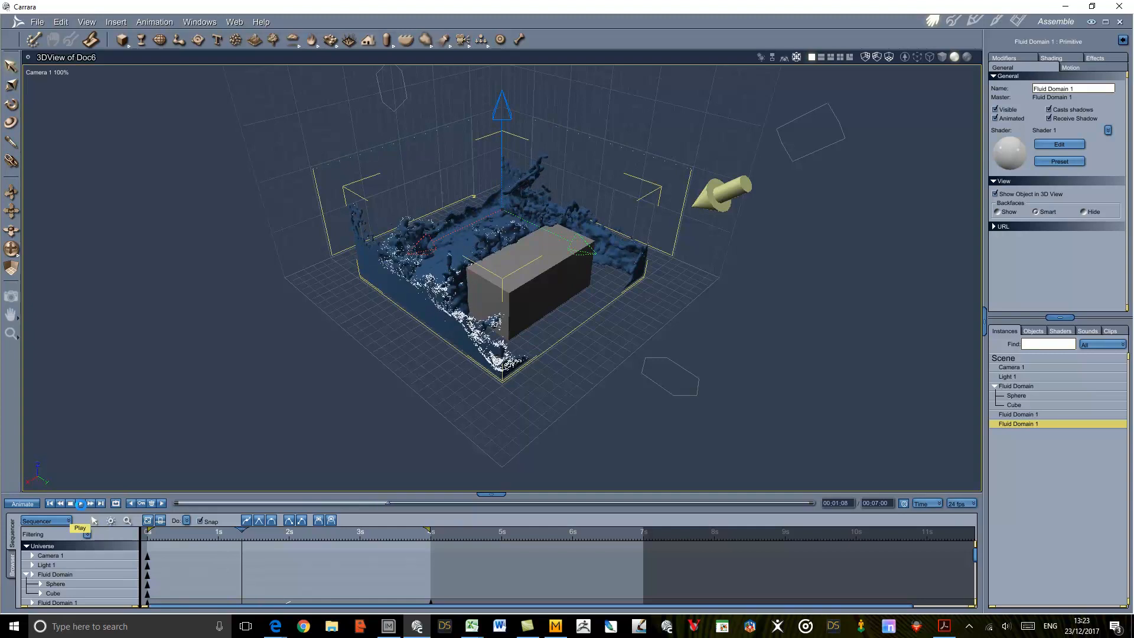
{"action": "left_click", "coordinate": [80, 503]}
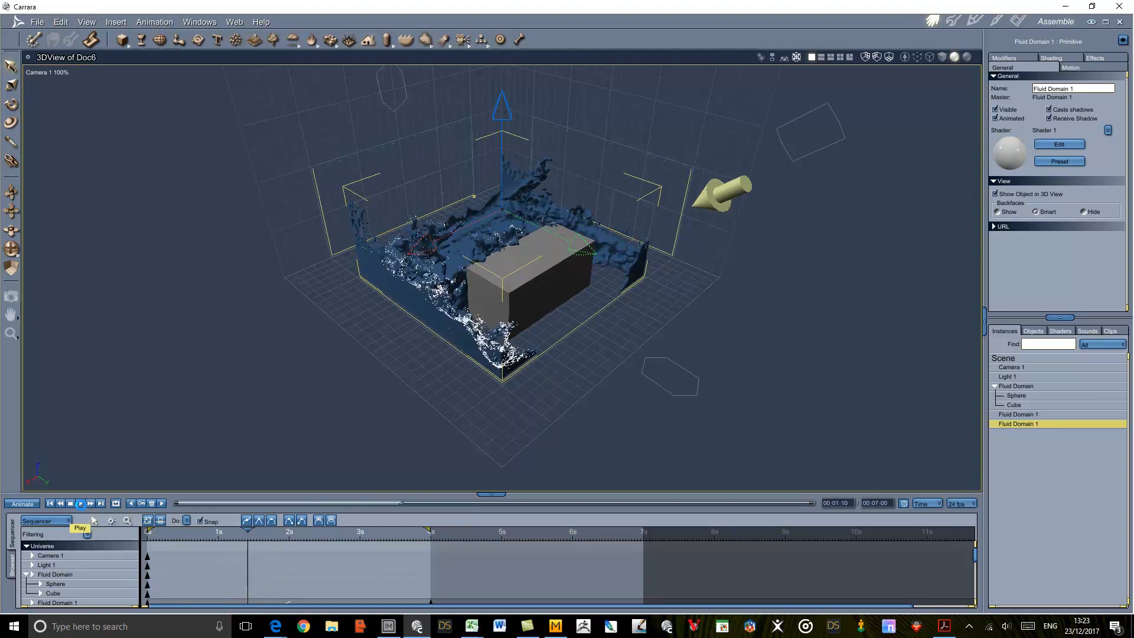
{"action": "left_click", "coordinate": [80, 503]}
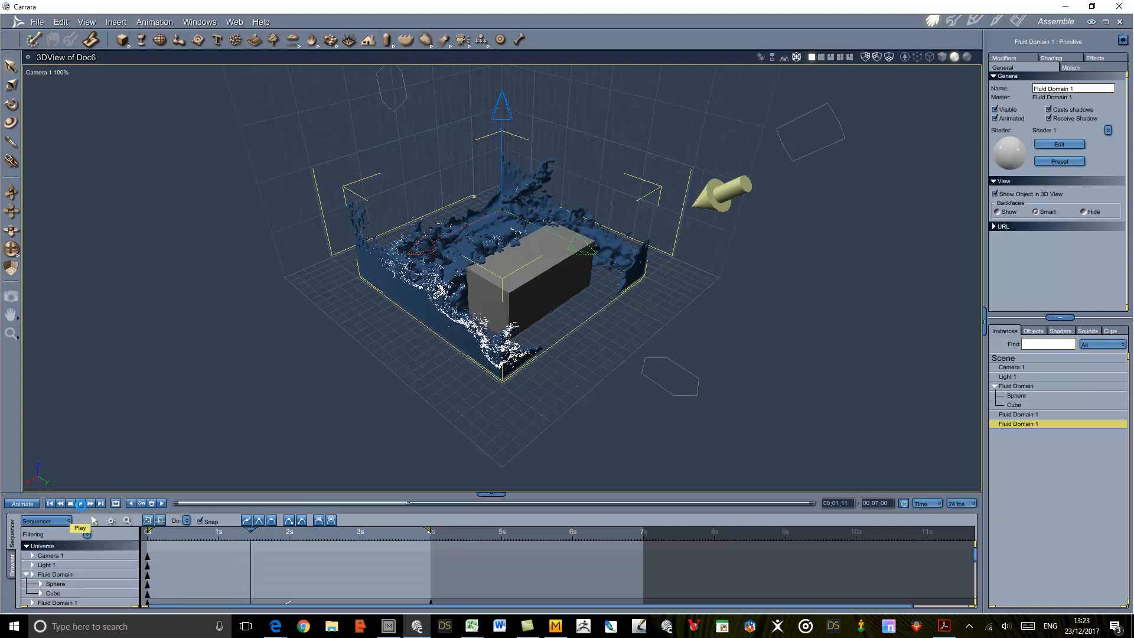
{"action": "left_click", "coordinate": [80, 504]}
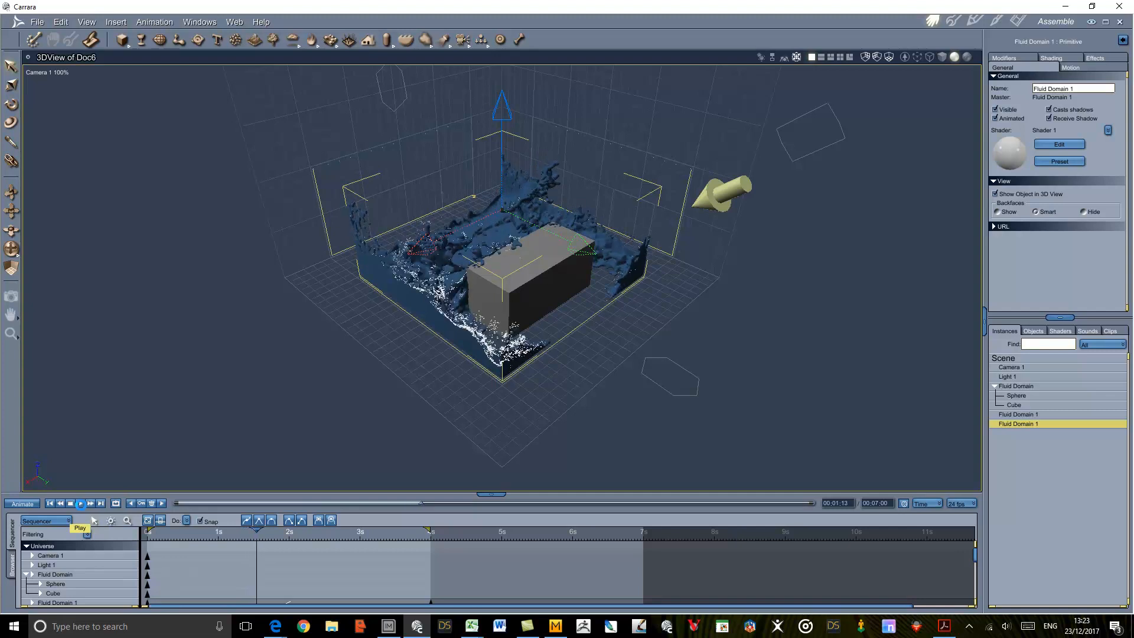
{"action": "left_click", "coordinate": [80, 503]}
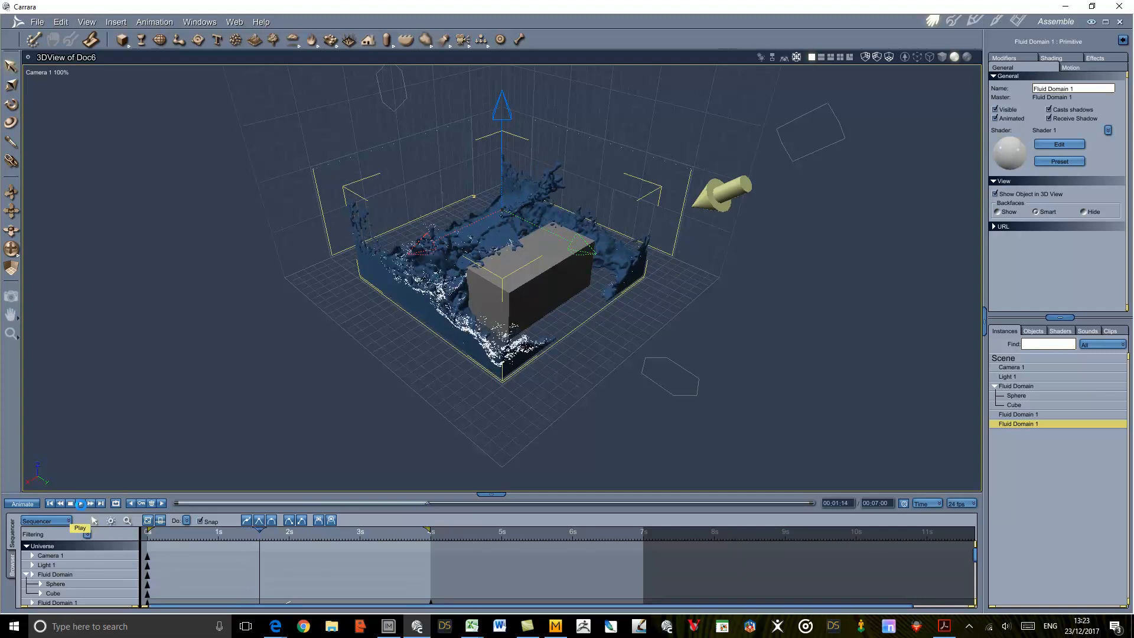
{"action": "left_click", "coordinate": [80, 504]}
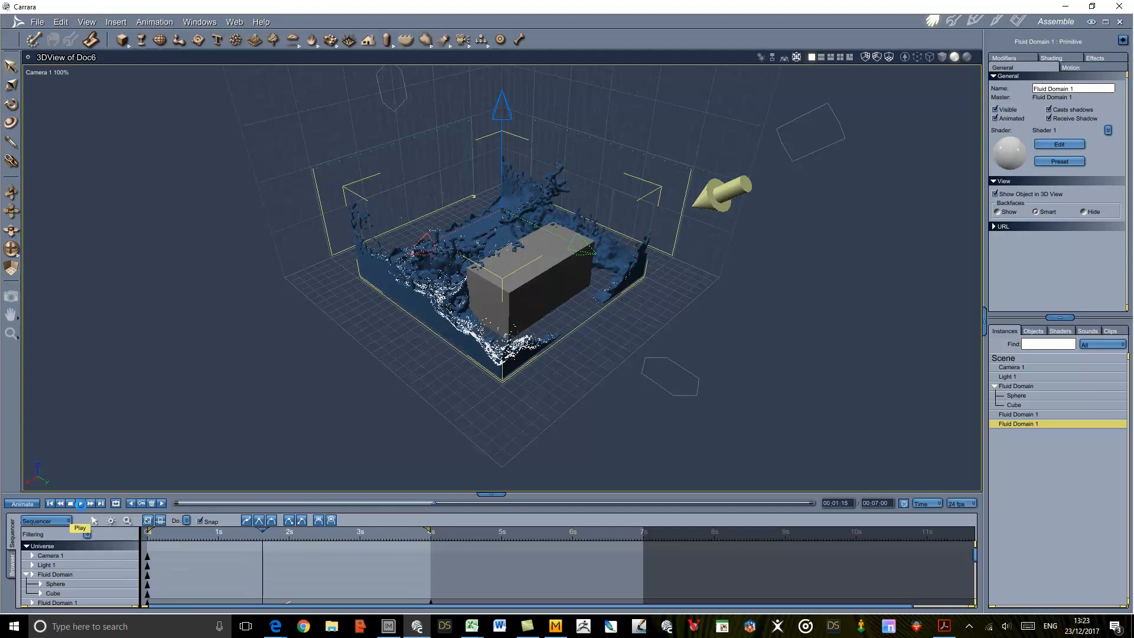
{"action": "left_click", "coordinate": [80, 504]}
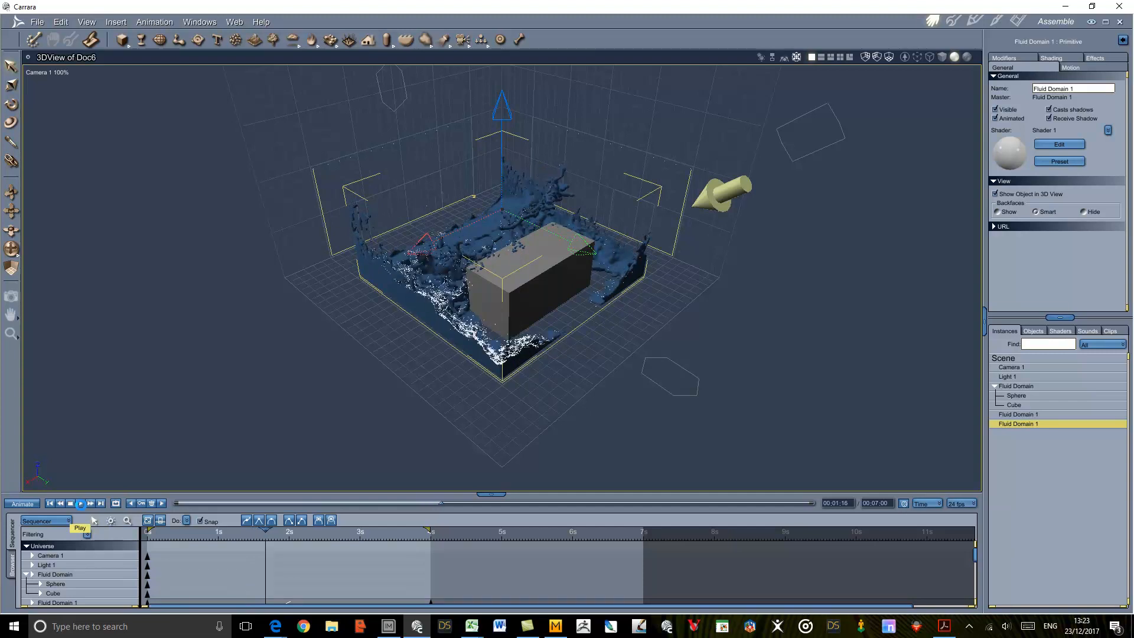
{"action": "left_click", "coordinate": [81, 503]}
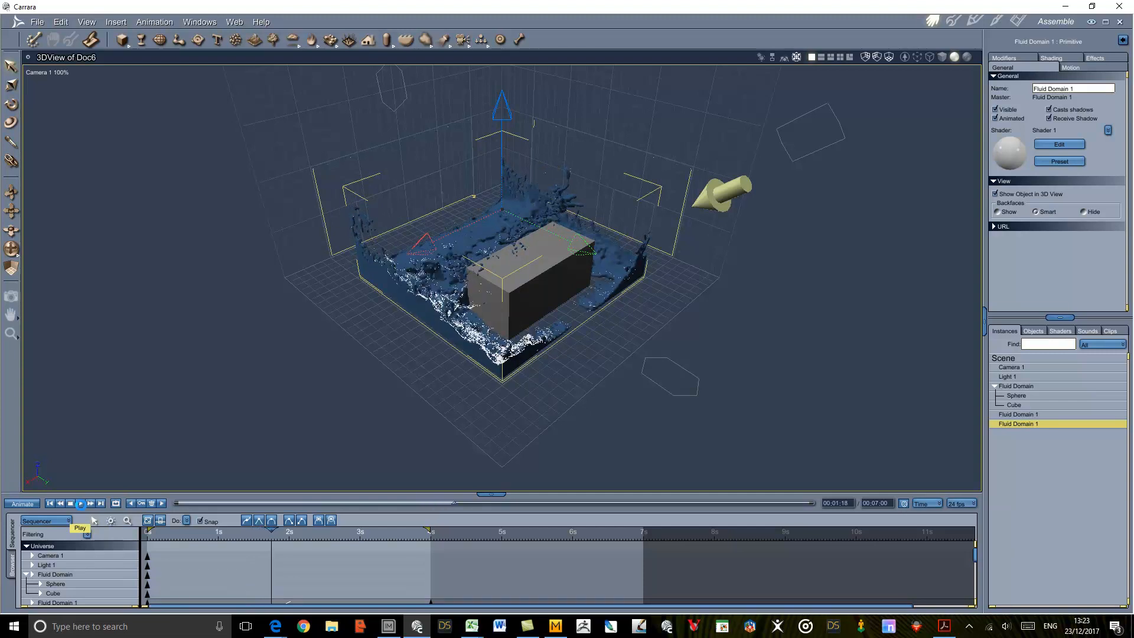
{"action": "left_click", "coordinate": [80, 503]}
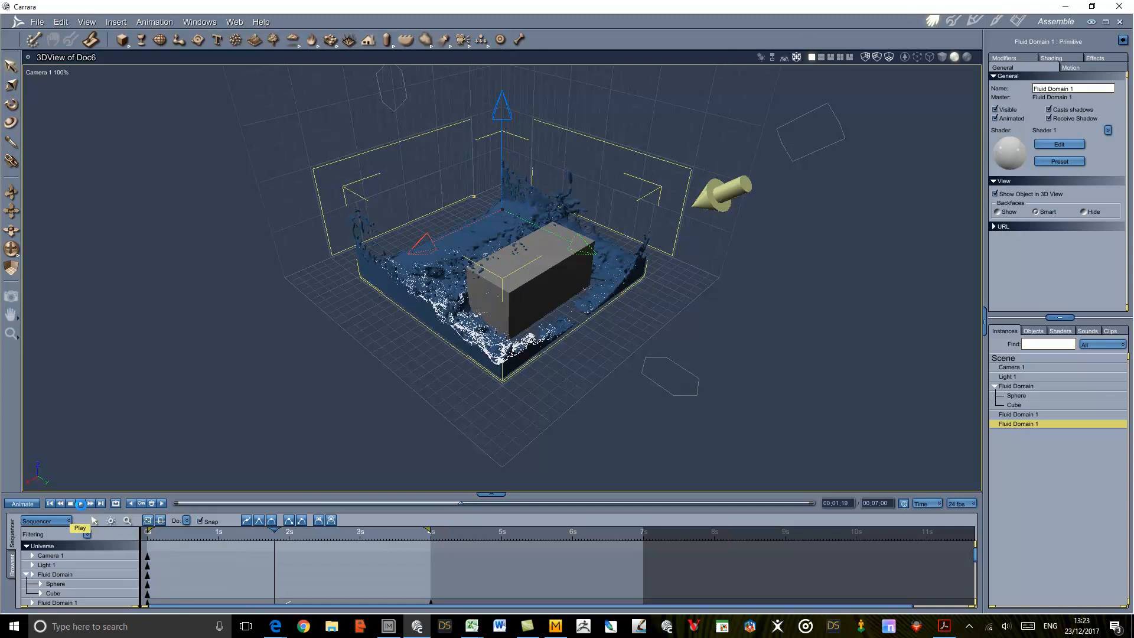
{"action": "left_click", "coordinate": [80, 504]}
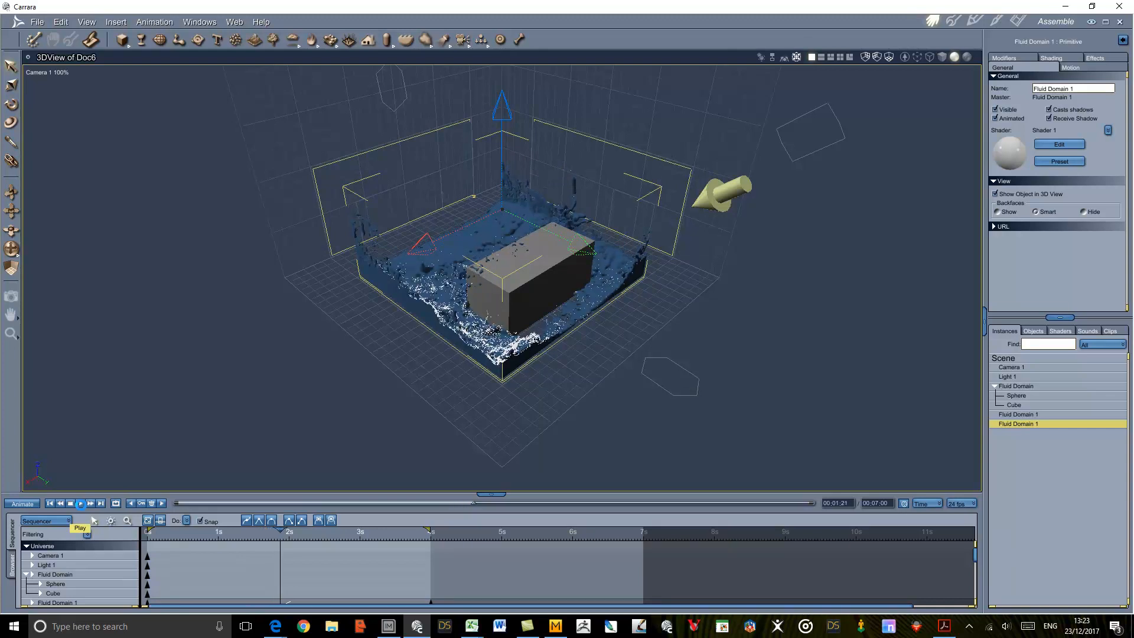
{"action": "left_click", "coordinate": [81, 503]}
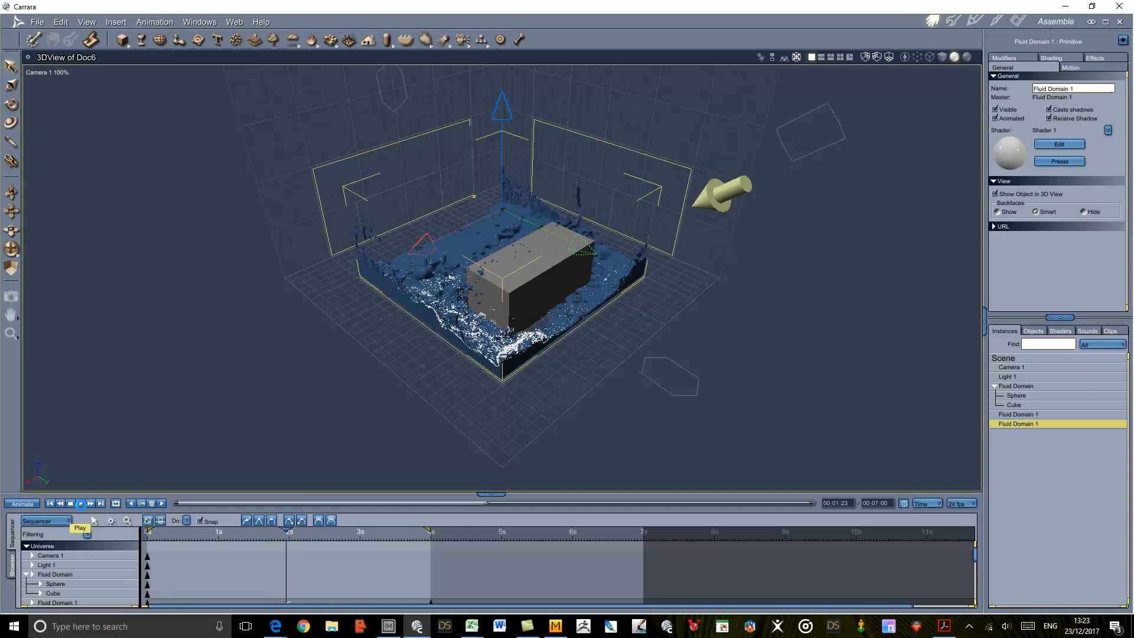
{"action": "left_click", "coordinate": [79, 503]}
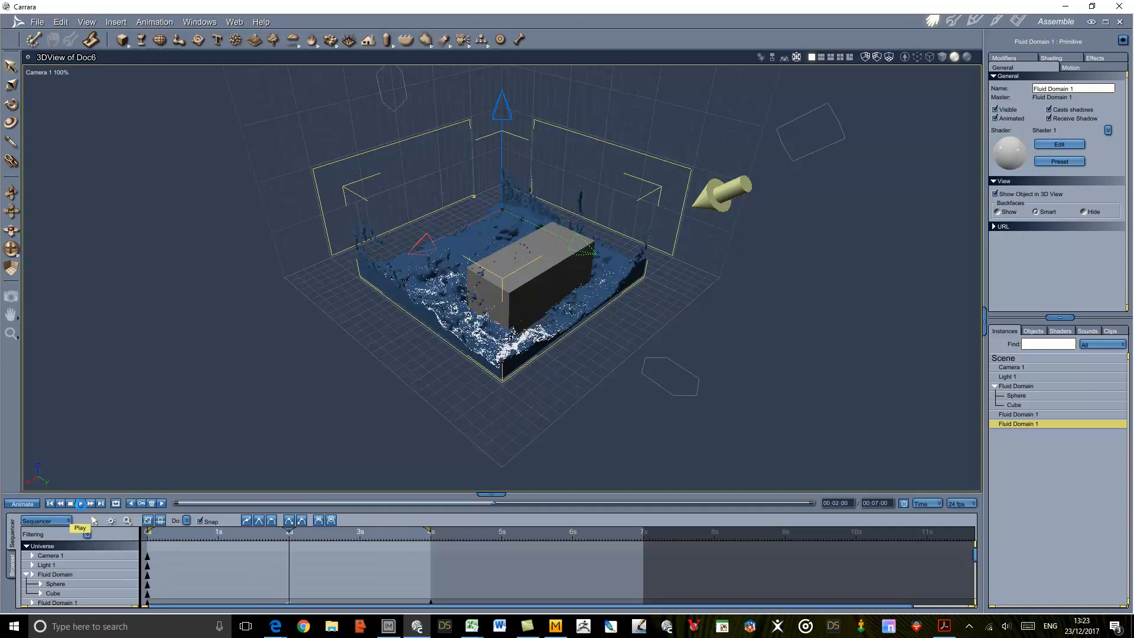
{"action": "left_click", "coordinate": [80, 503]}
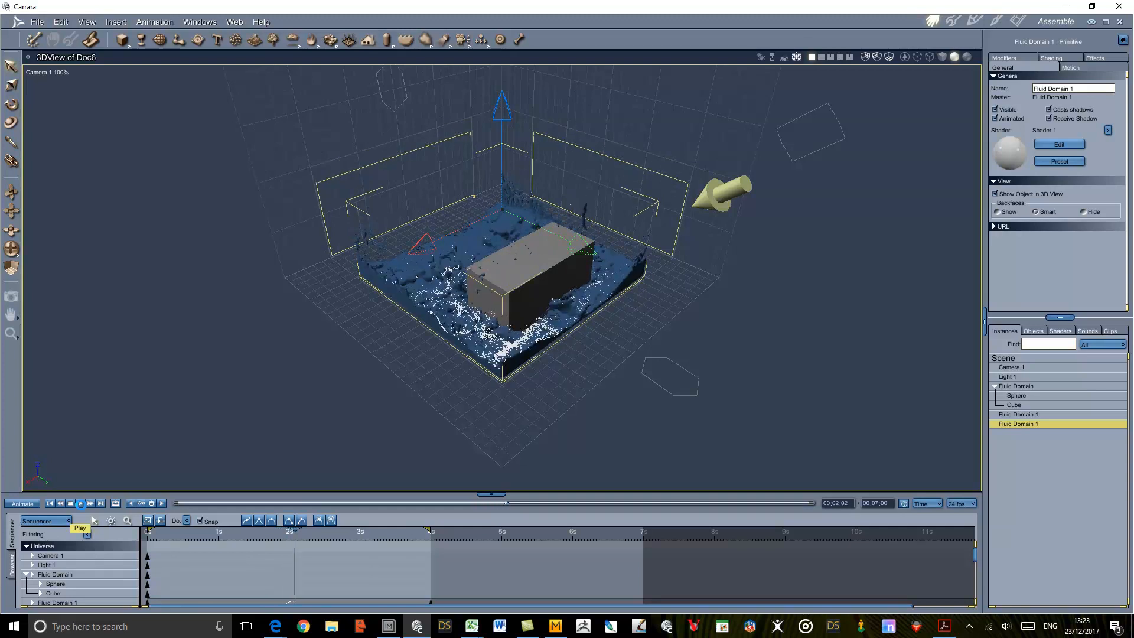
{"action": "left_click", "coordinate": [79, 503]}
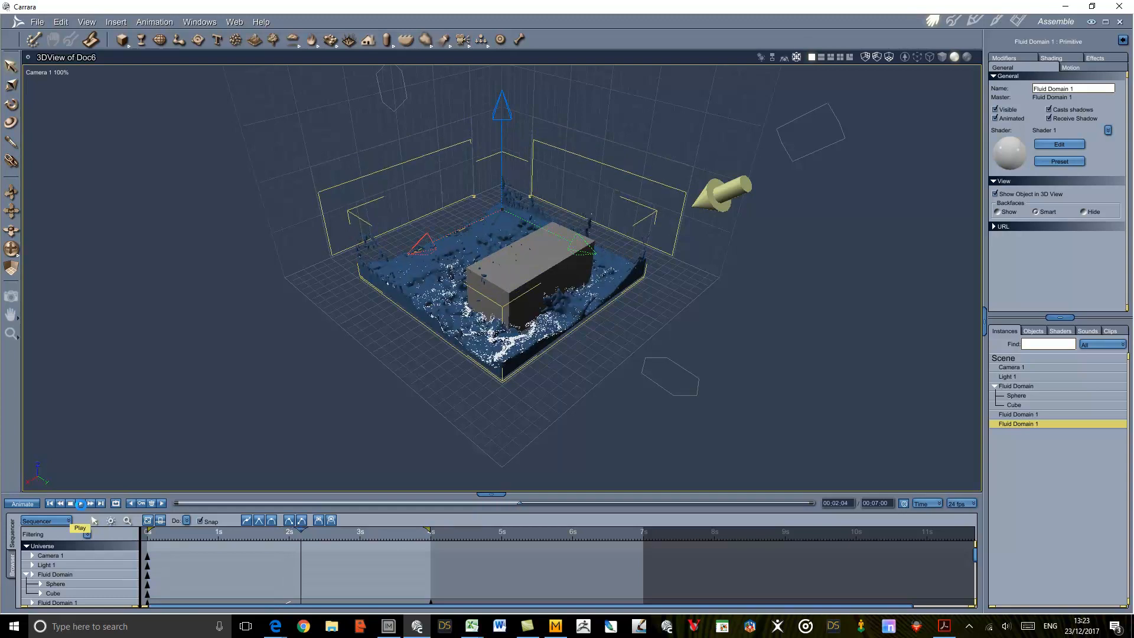
Keep stepping frames until the time reads 00:04:00
{"action": "left_click", "coordinate": [80, 503]}
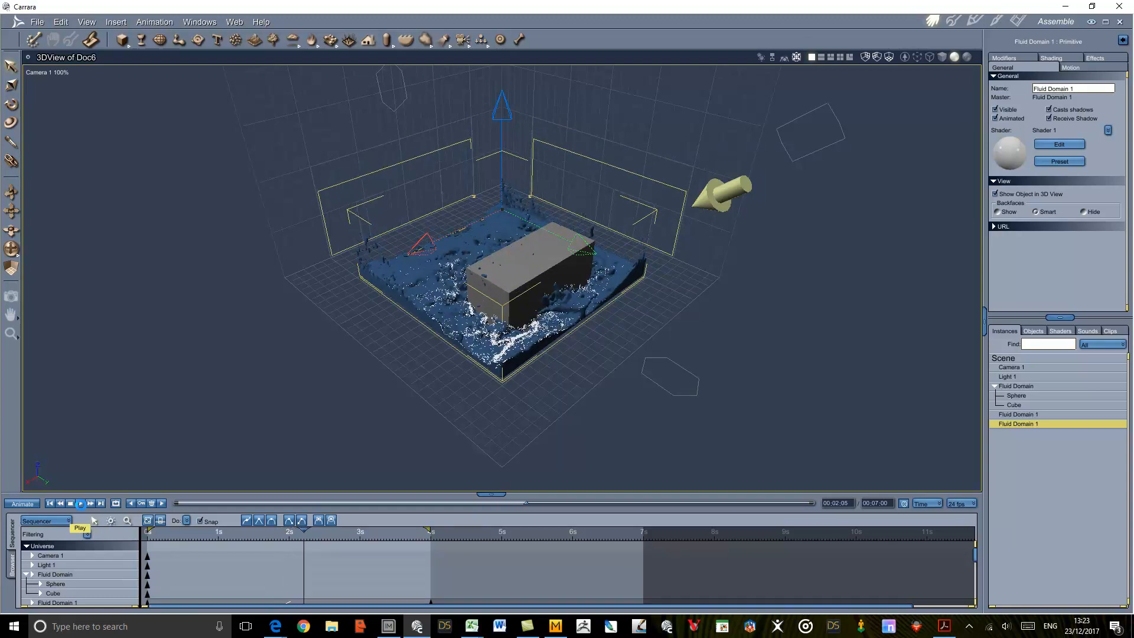
{"action": "left_click", "coordinate": [80, 503]}
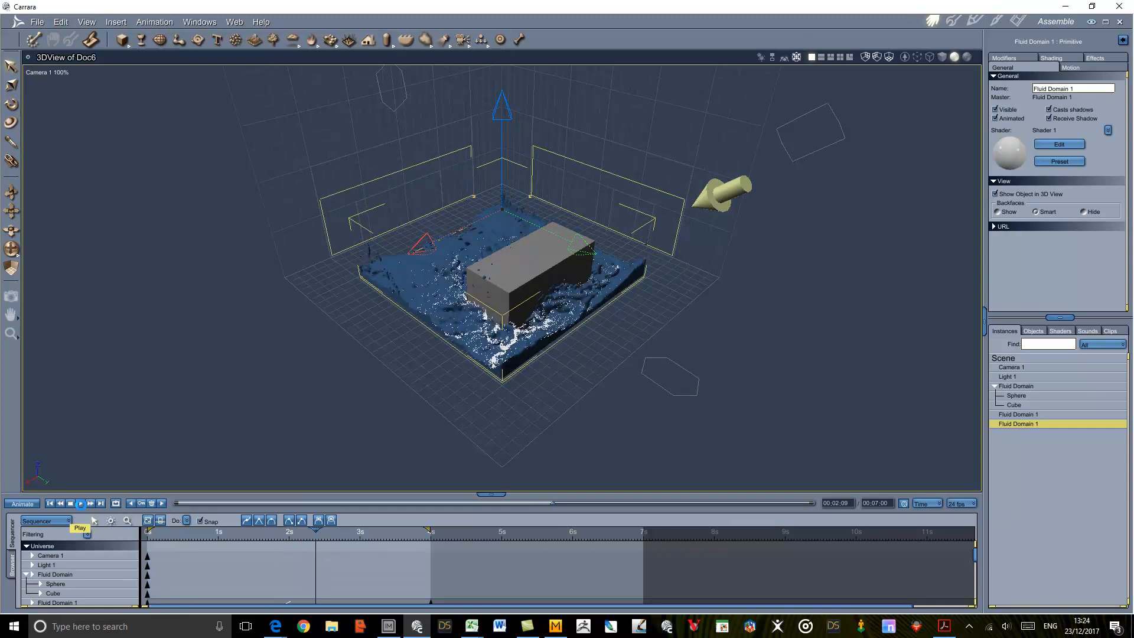
{"action": "left_click", "coordinate": [80, 503]}
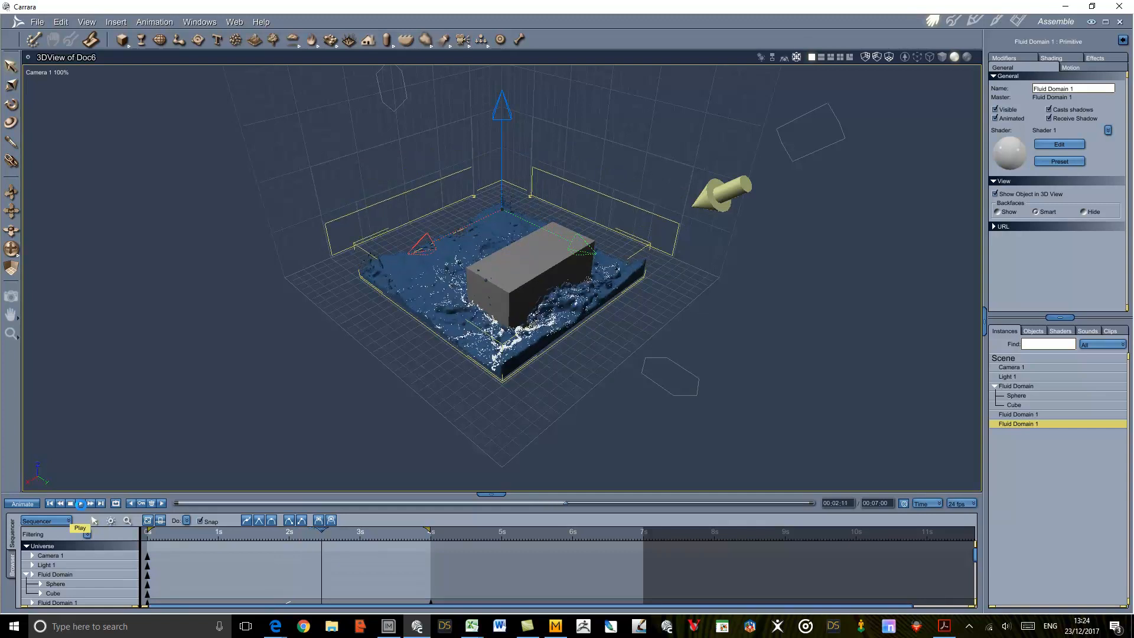
{"action": "left_click", "coordinate": [80, 503]}
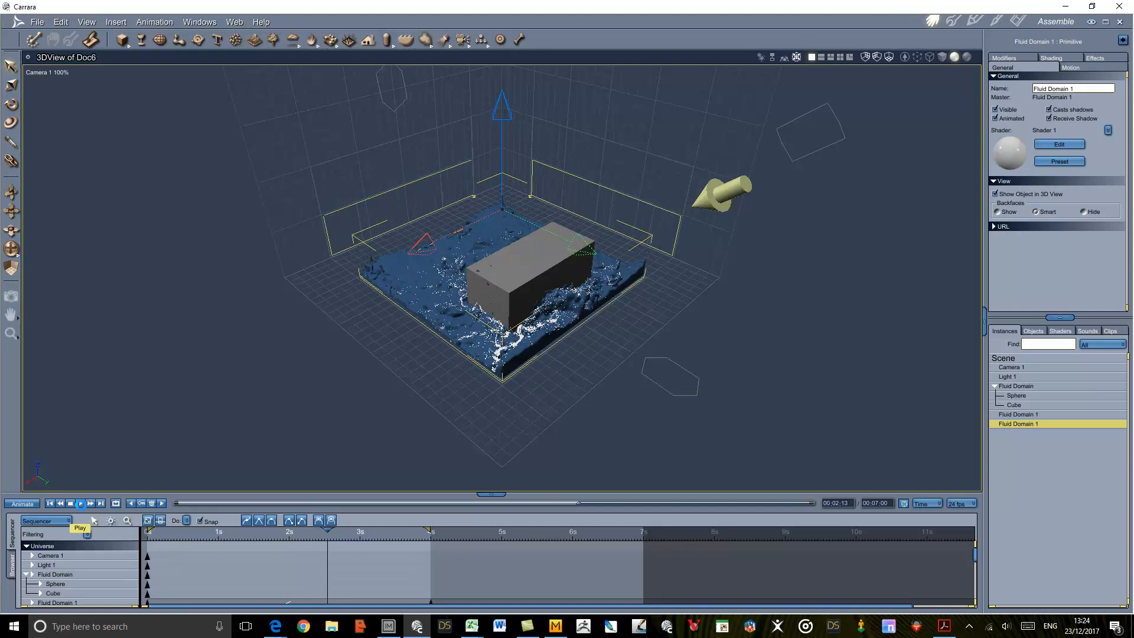
{"action": "left_click", "coordinate": [81, 503]}
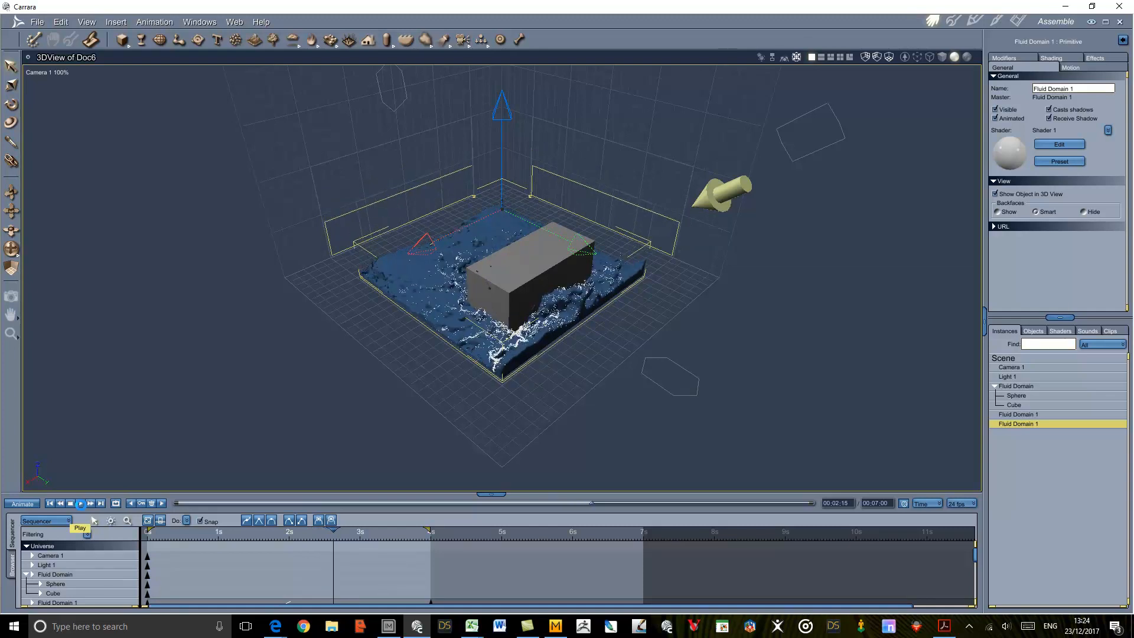
{"action": "left_click", "coordinate": [80, 504]}
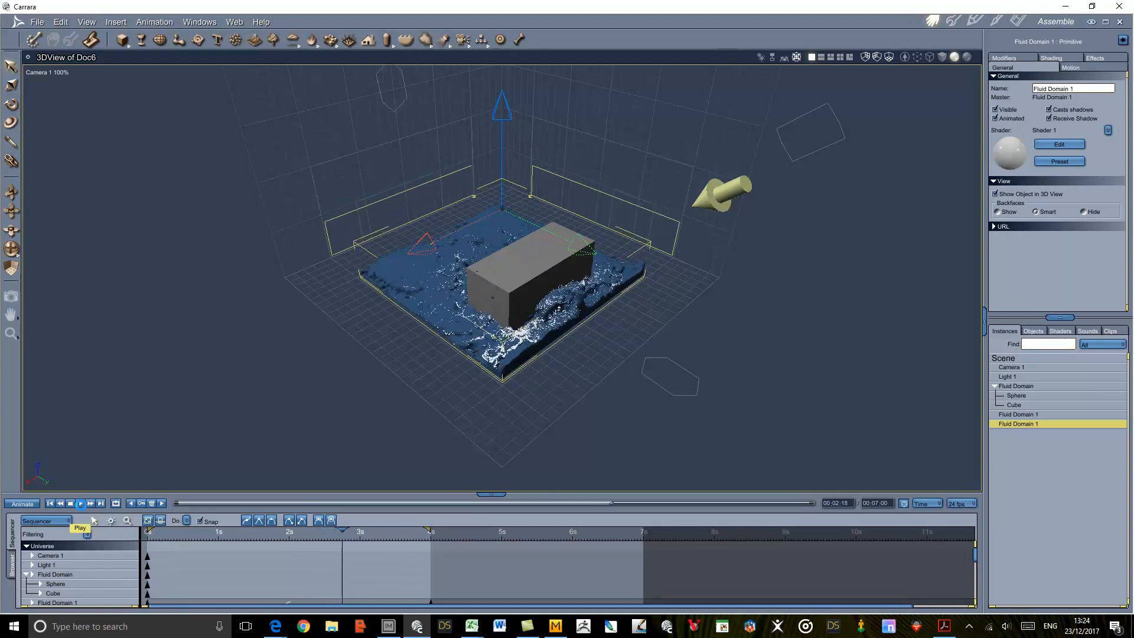
{"action": "left_click", "coordinate": [81, 504]}
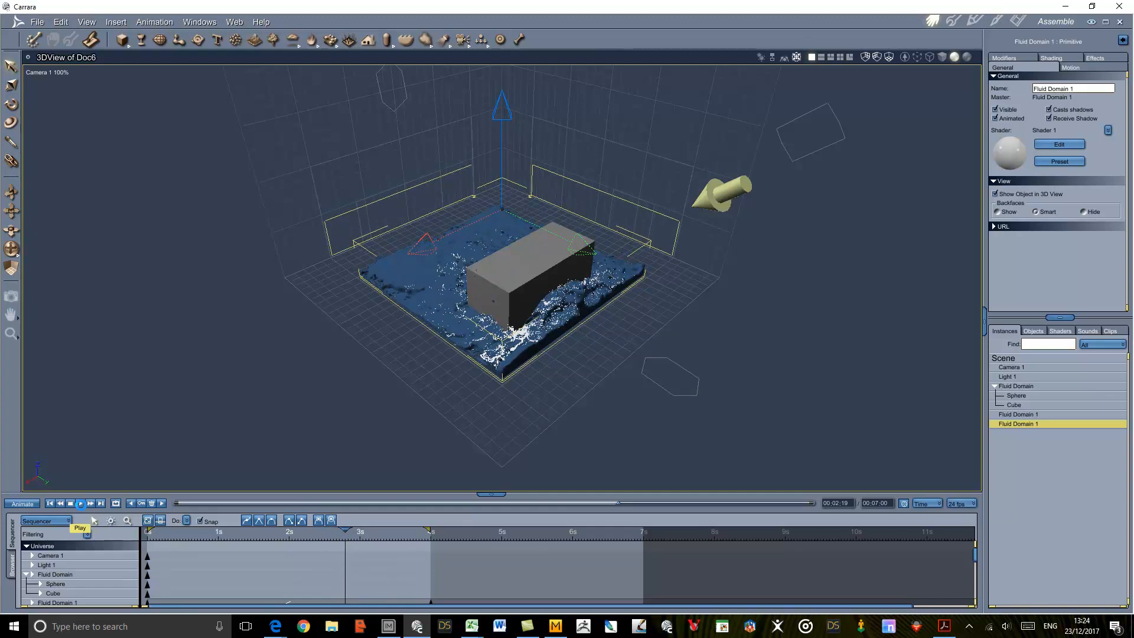
{"action": "left_click", "coordinate": [80, 503]}
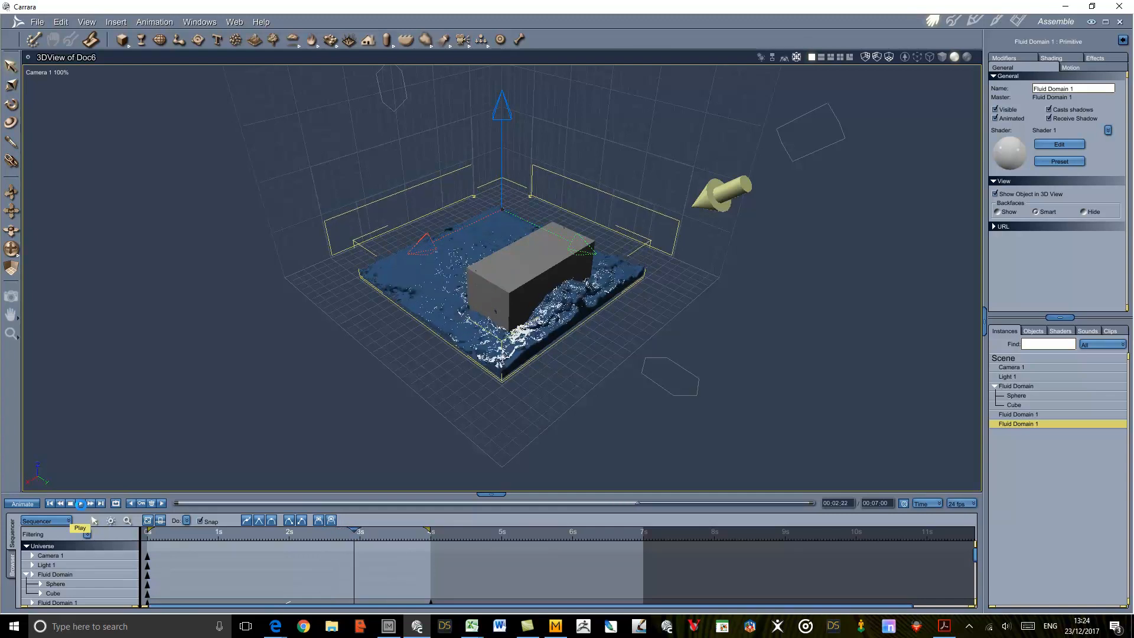
{"action": "left_click", "coordinate": [80, 503]}
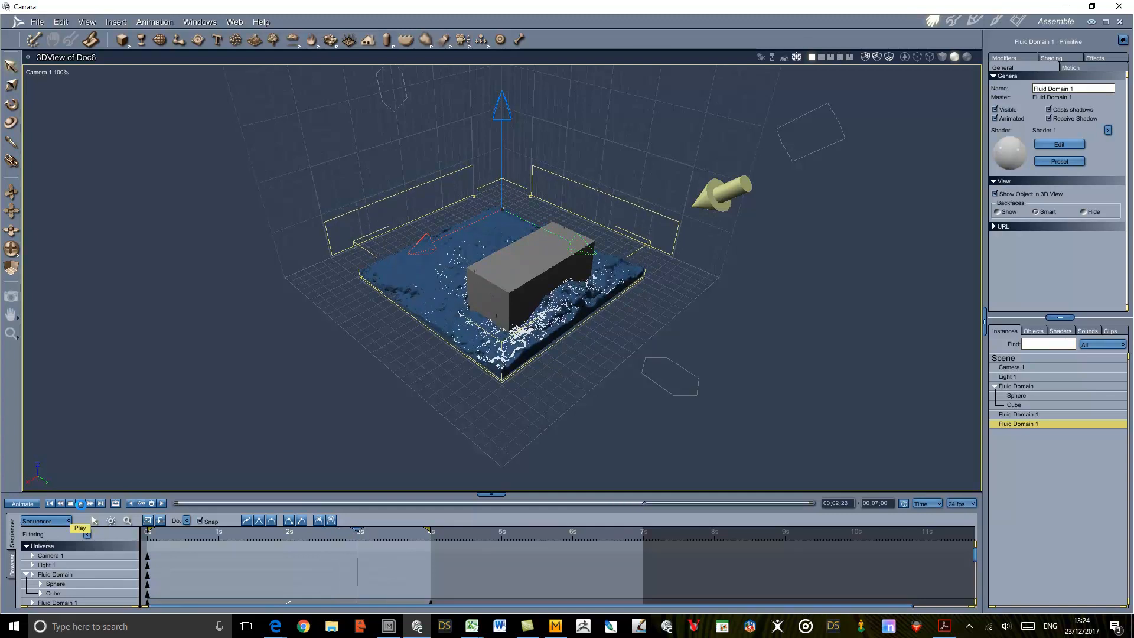
{"action": "left_click", "coordinate": [80, 503]}
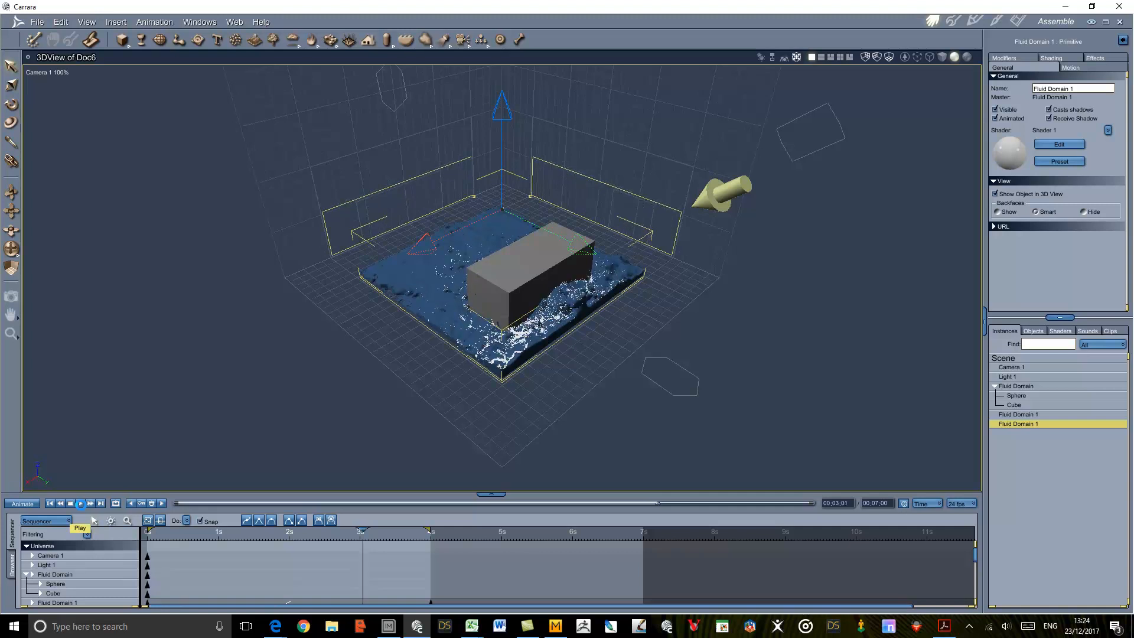
{"action": "left_click", "coordinate": [80, 503]}
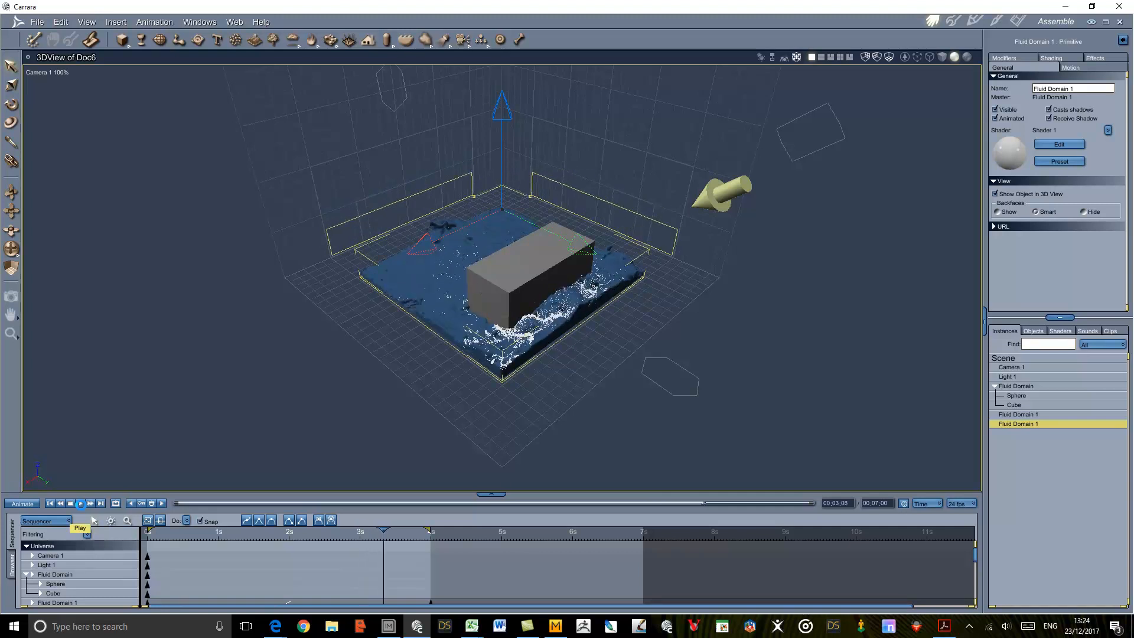
{"action": "left_click", "coordinate": [81, 503]}
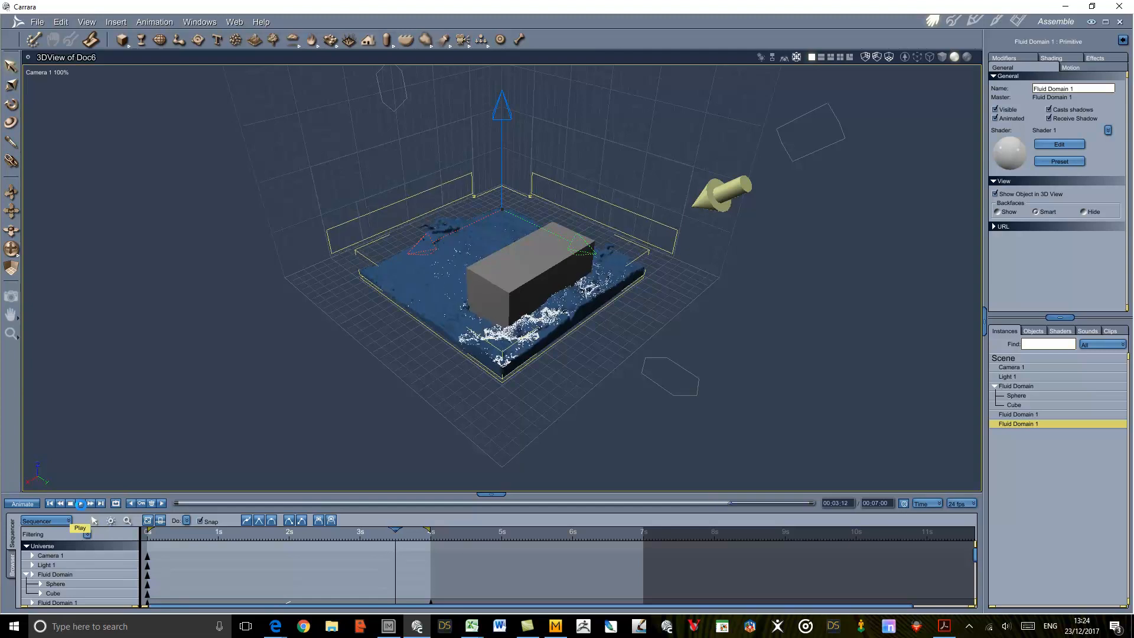
{"action": "left_click", "coordinate": [80, 503]}
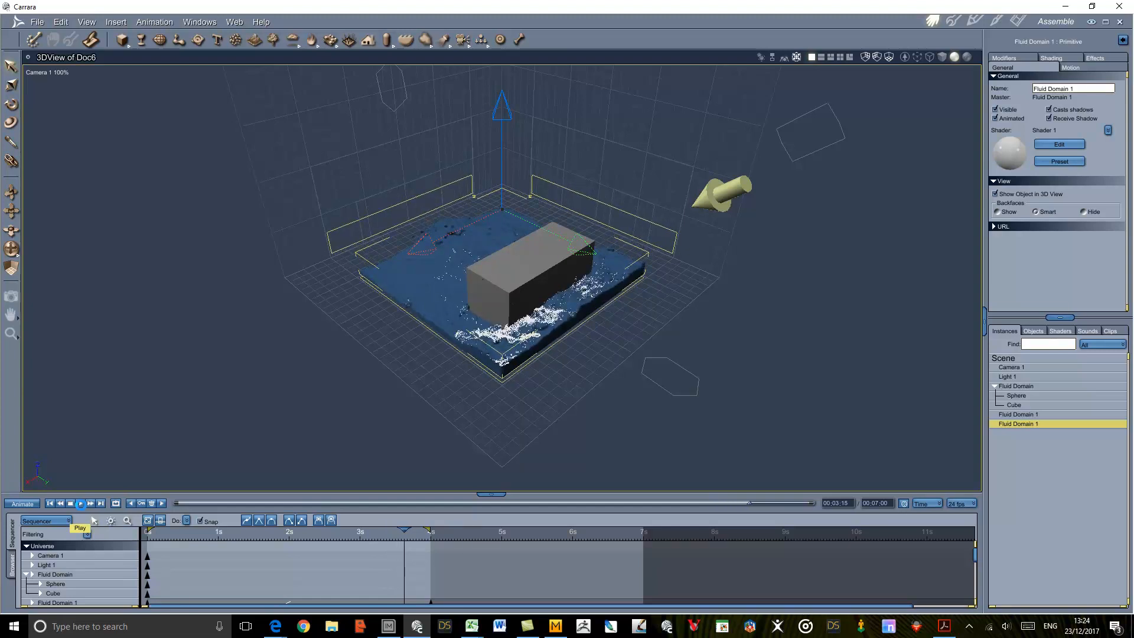
{"action": "left_click", "coordinate": [79, 504]}
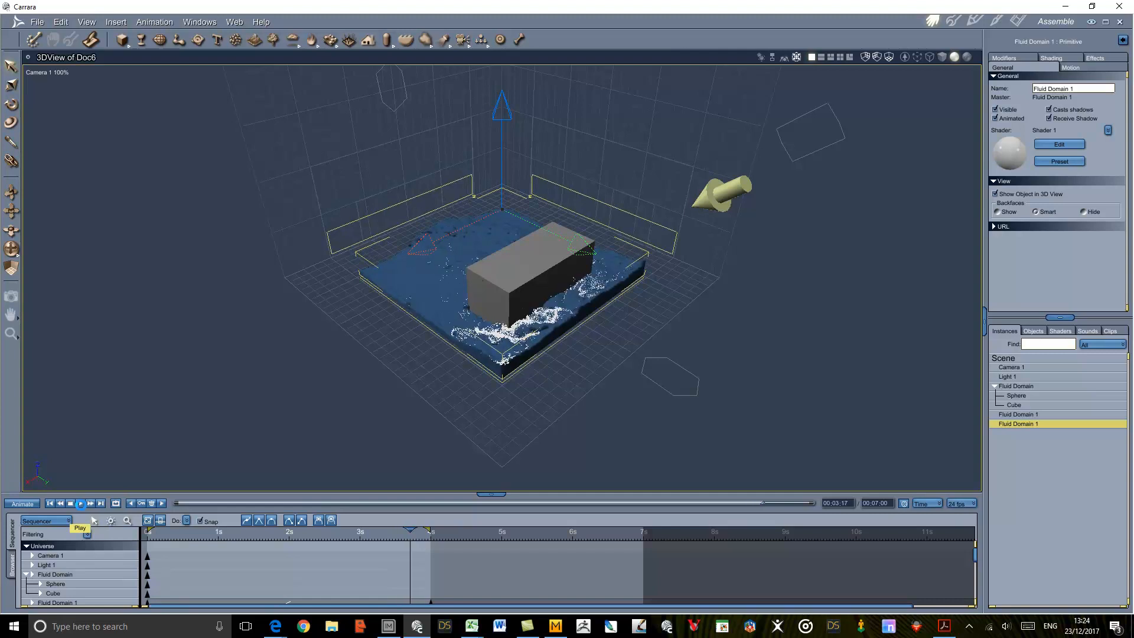
{"action": "left_click", "coordinate": [80, 503]}
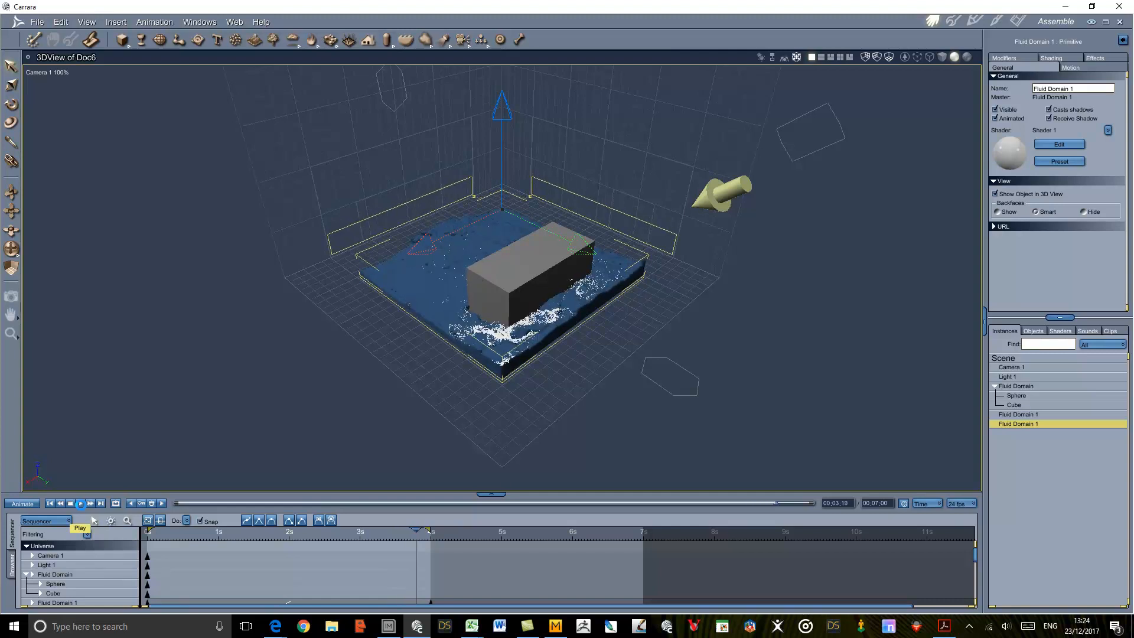
{"action": "left_click", "coordinate": [80, 503]}
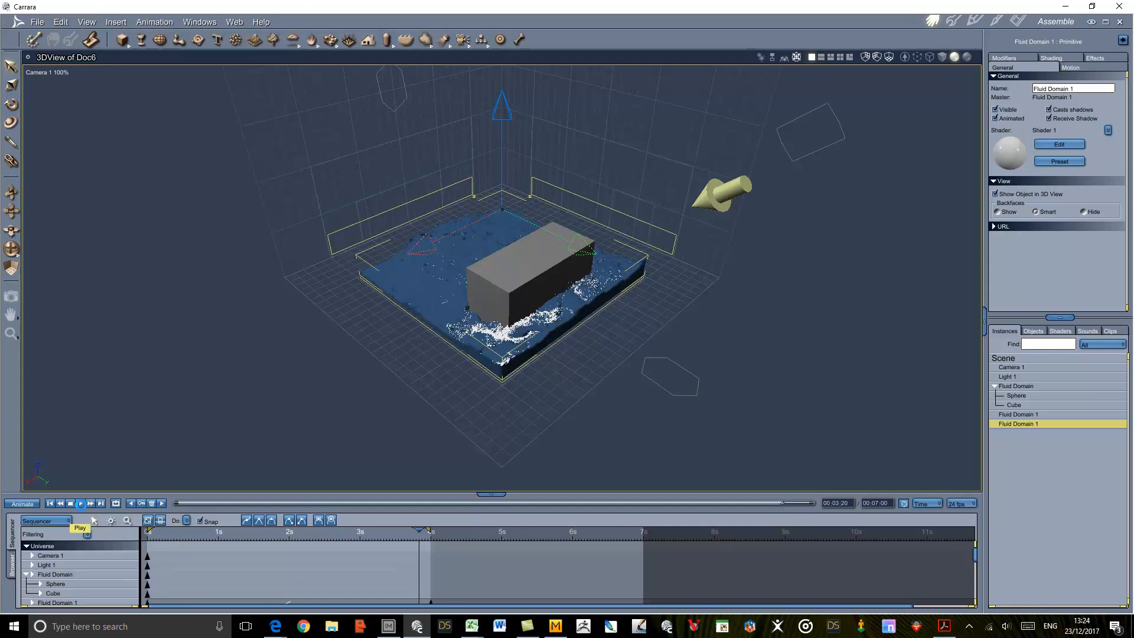
{"action": "left_click", "coordinate": [80, 503]}
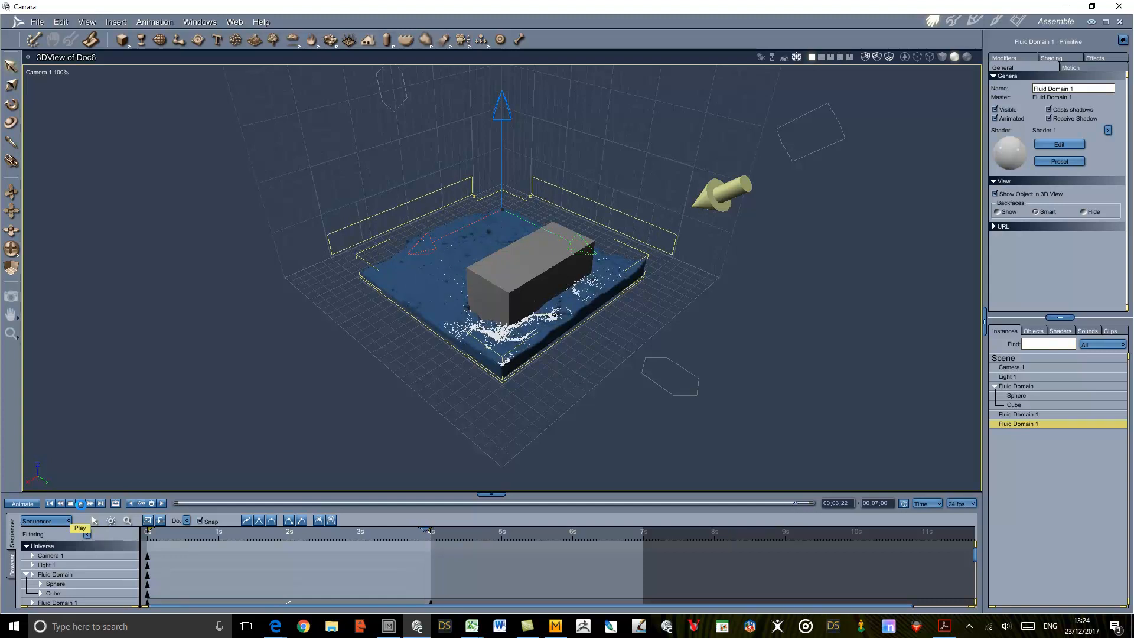
{"action": "left_click", "coordinate": [80, 503]}
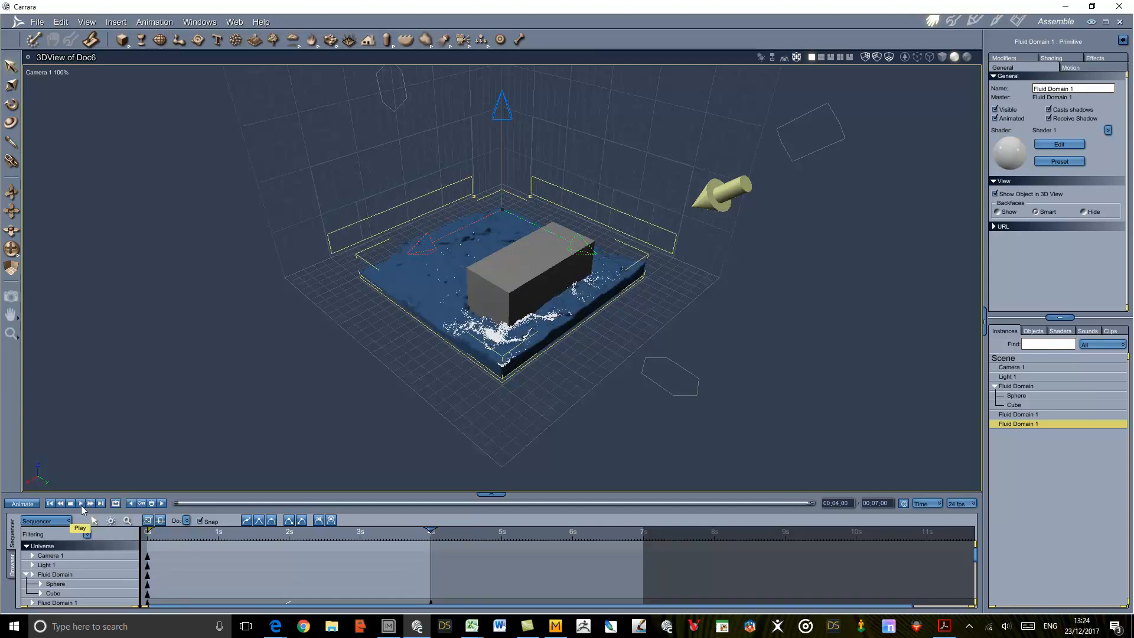